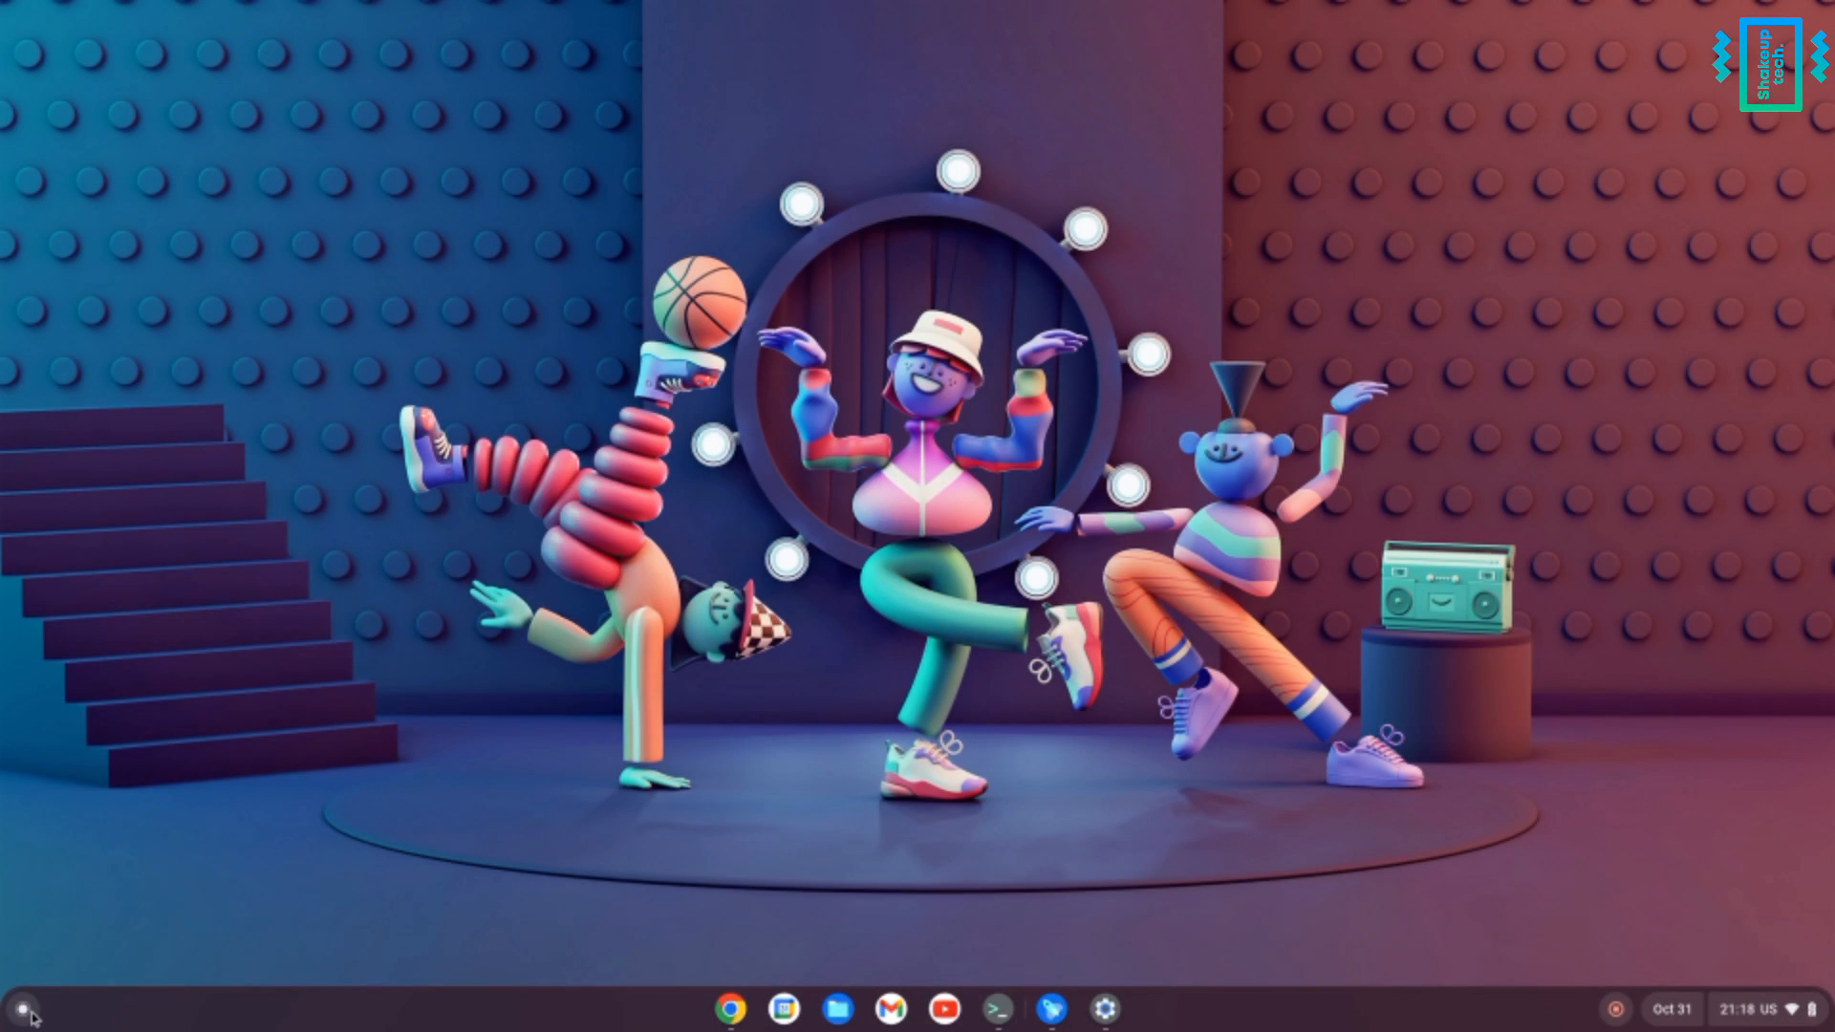
Browse WPS Office's new-document templates: blank, resumes, letters, schedules and posters.
left_click(21, 1007)
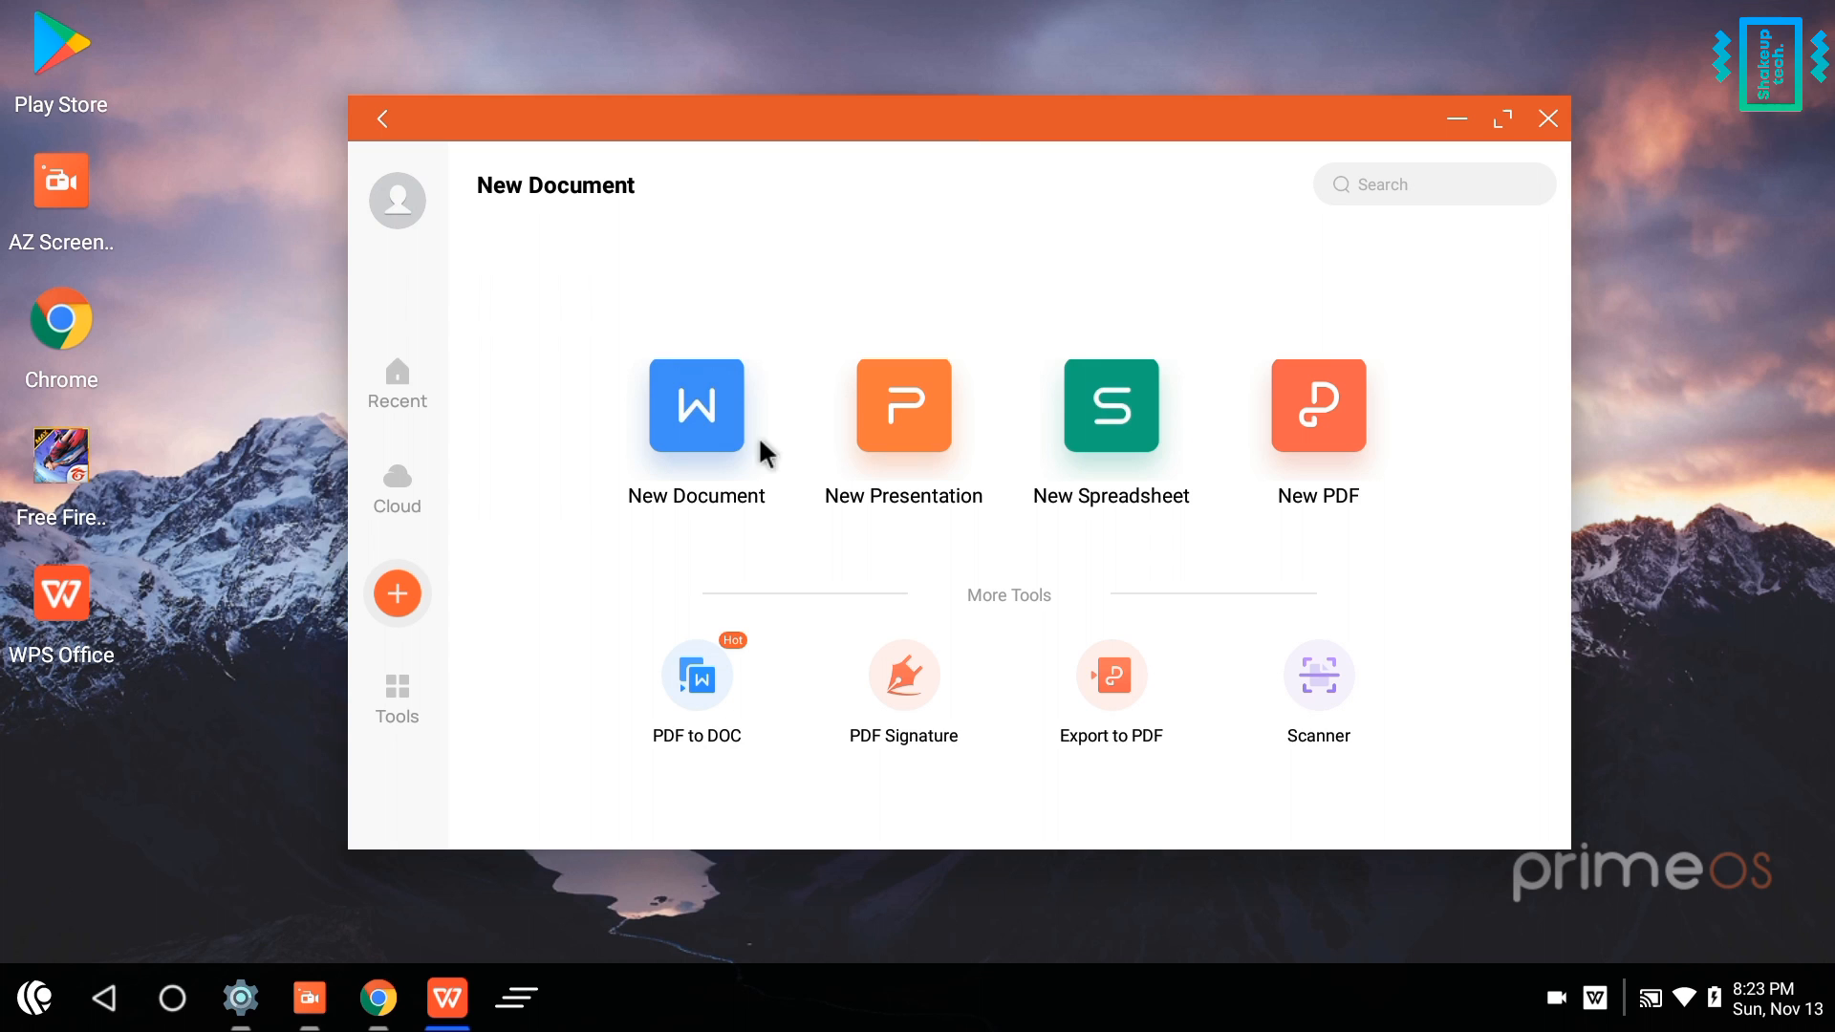
left_click(696, 406)
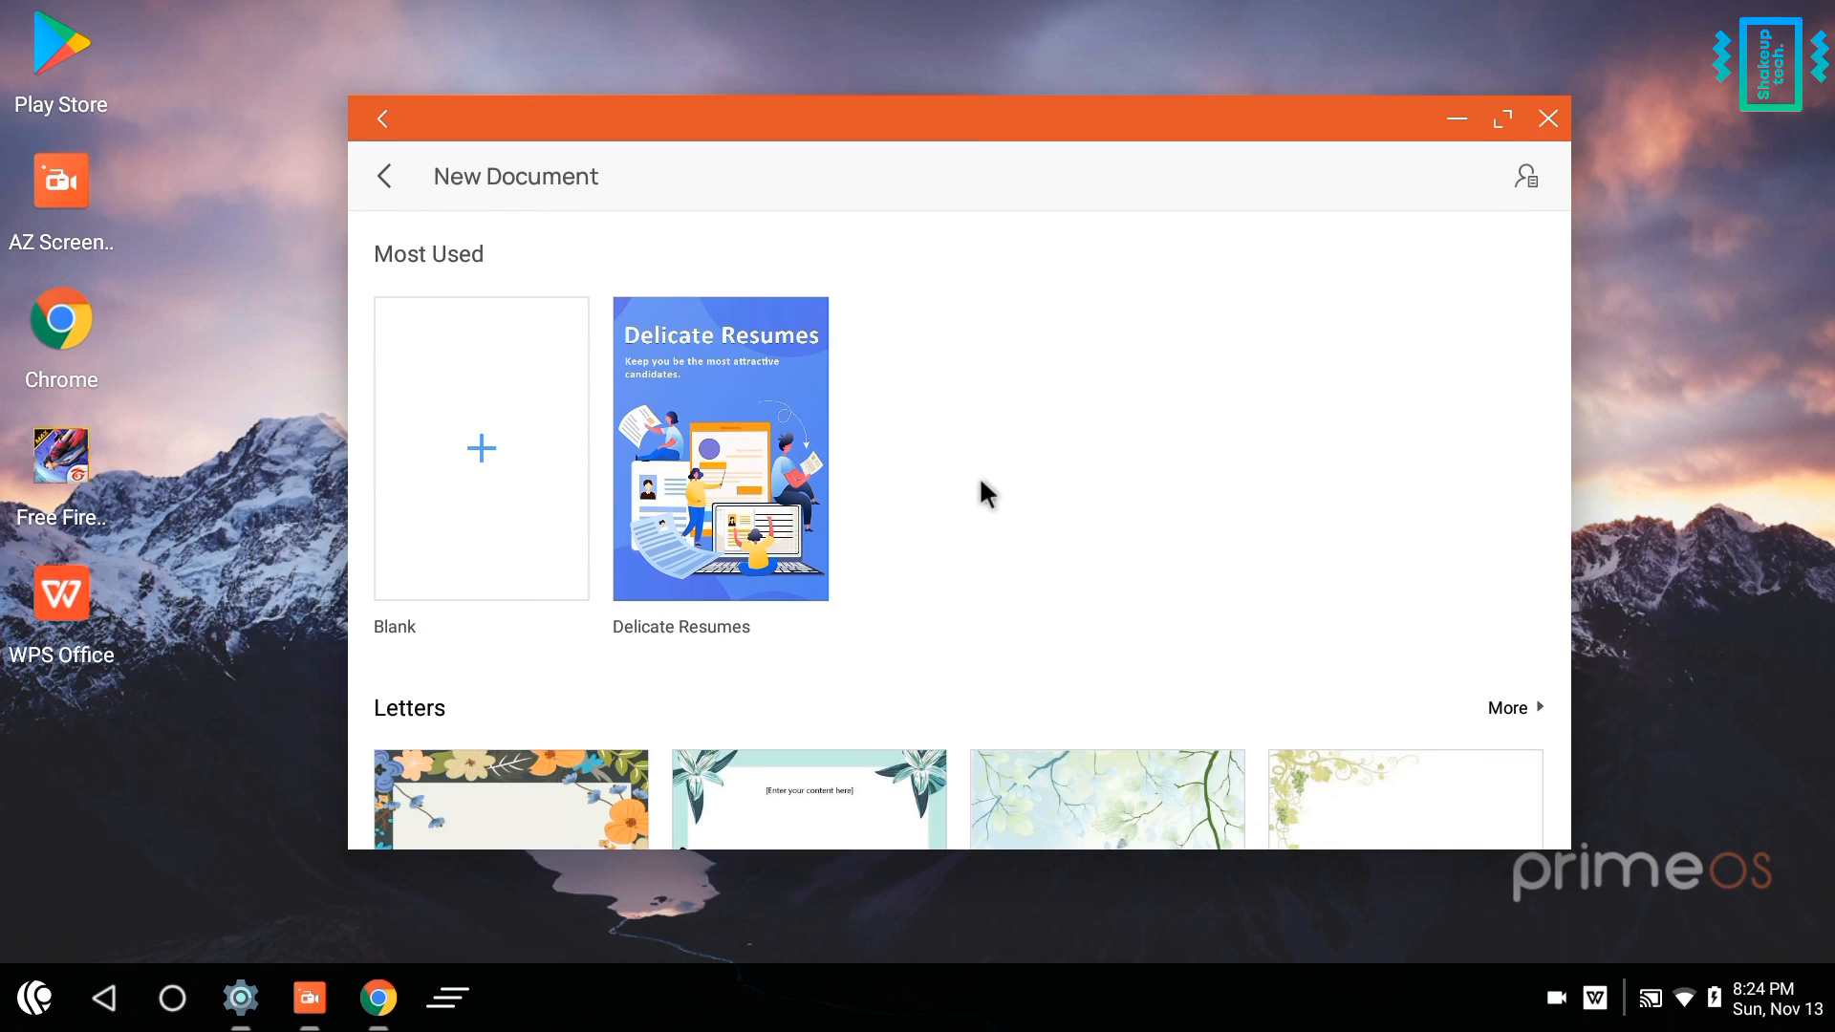
scroll("down", 3)
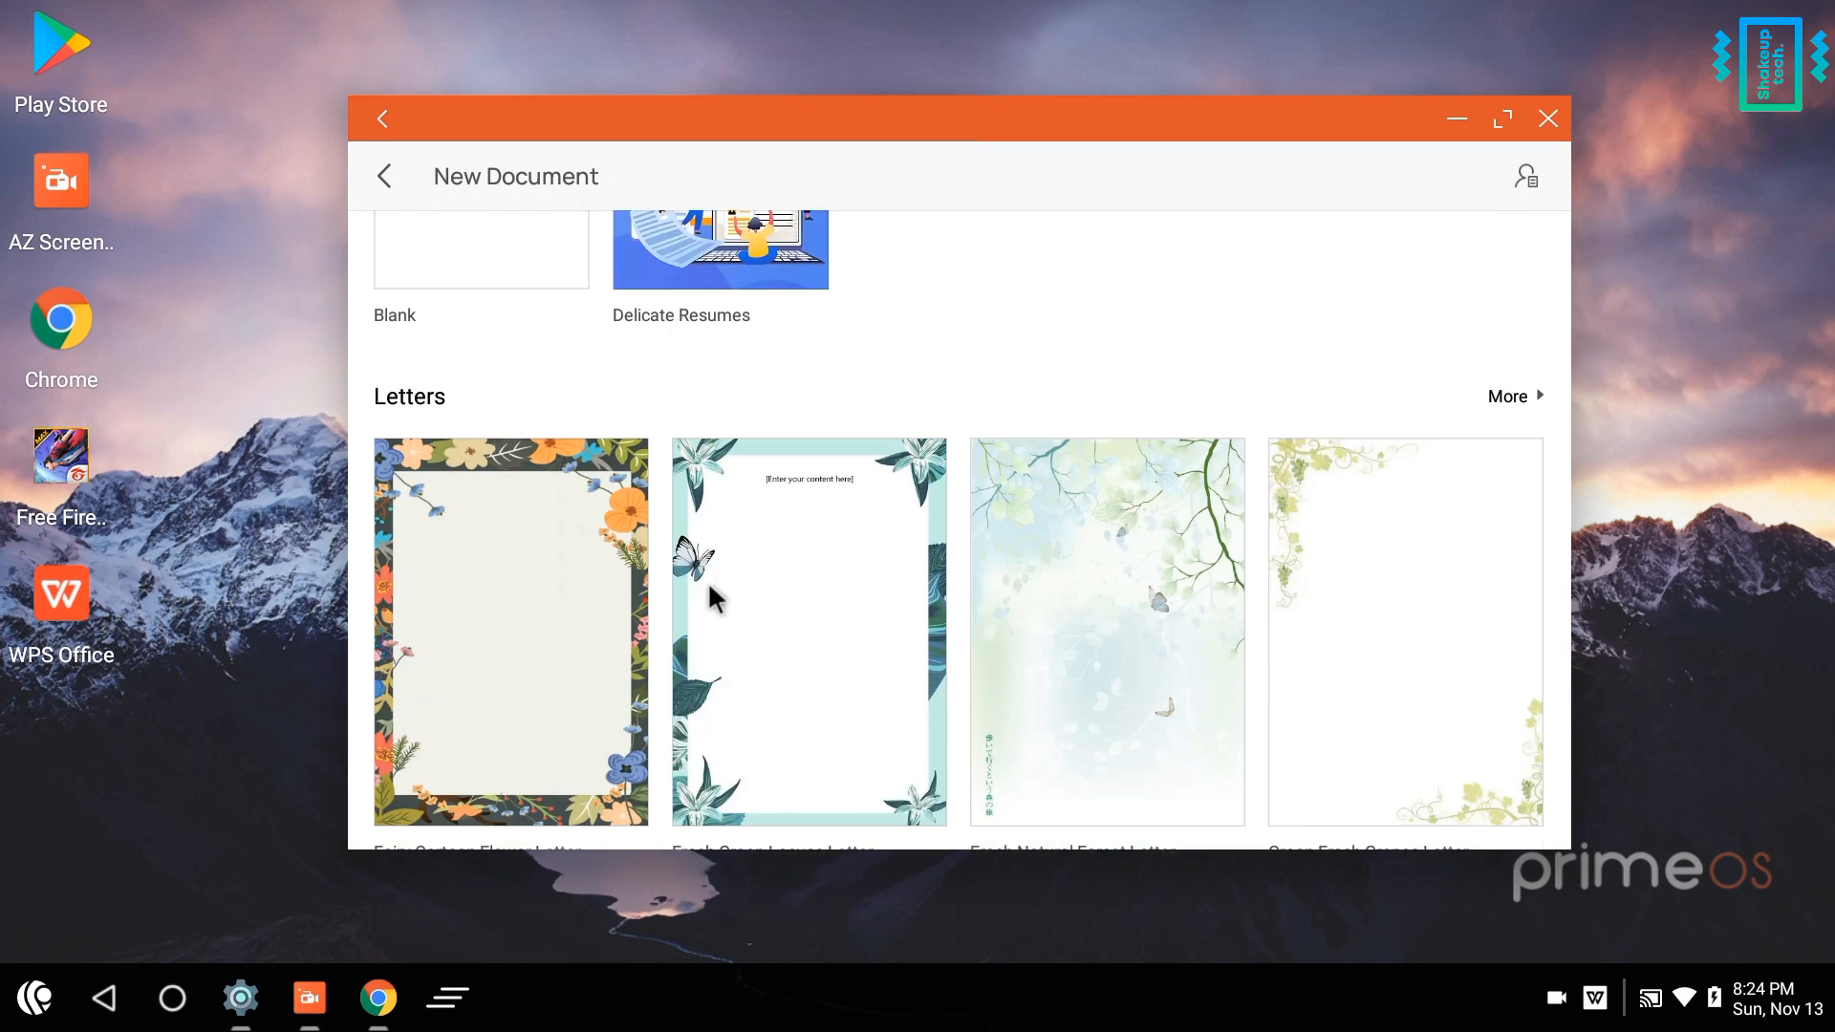
scroll("down", 3)
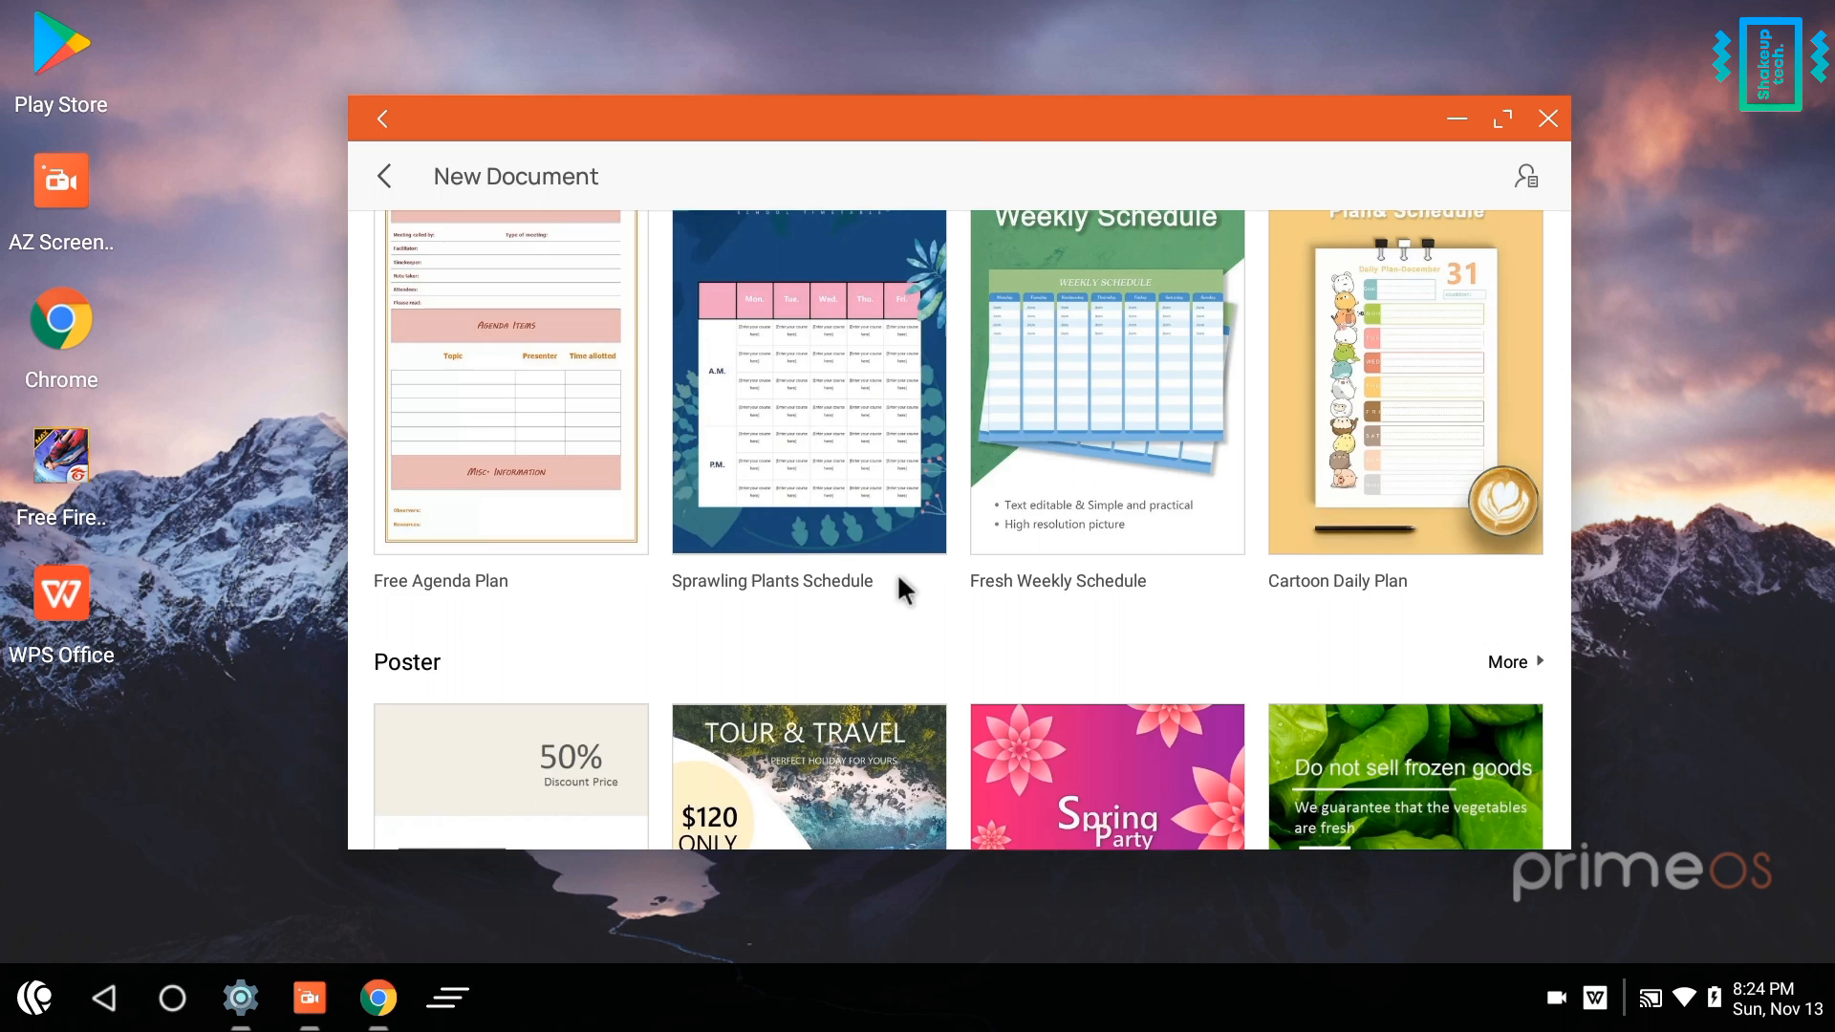
scroll("up", 3)
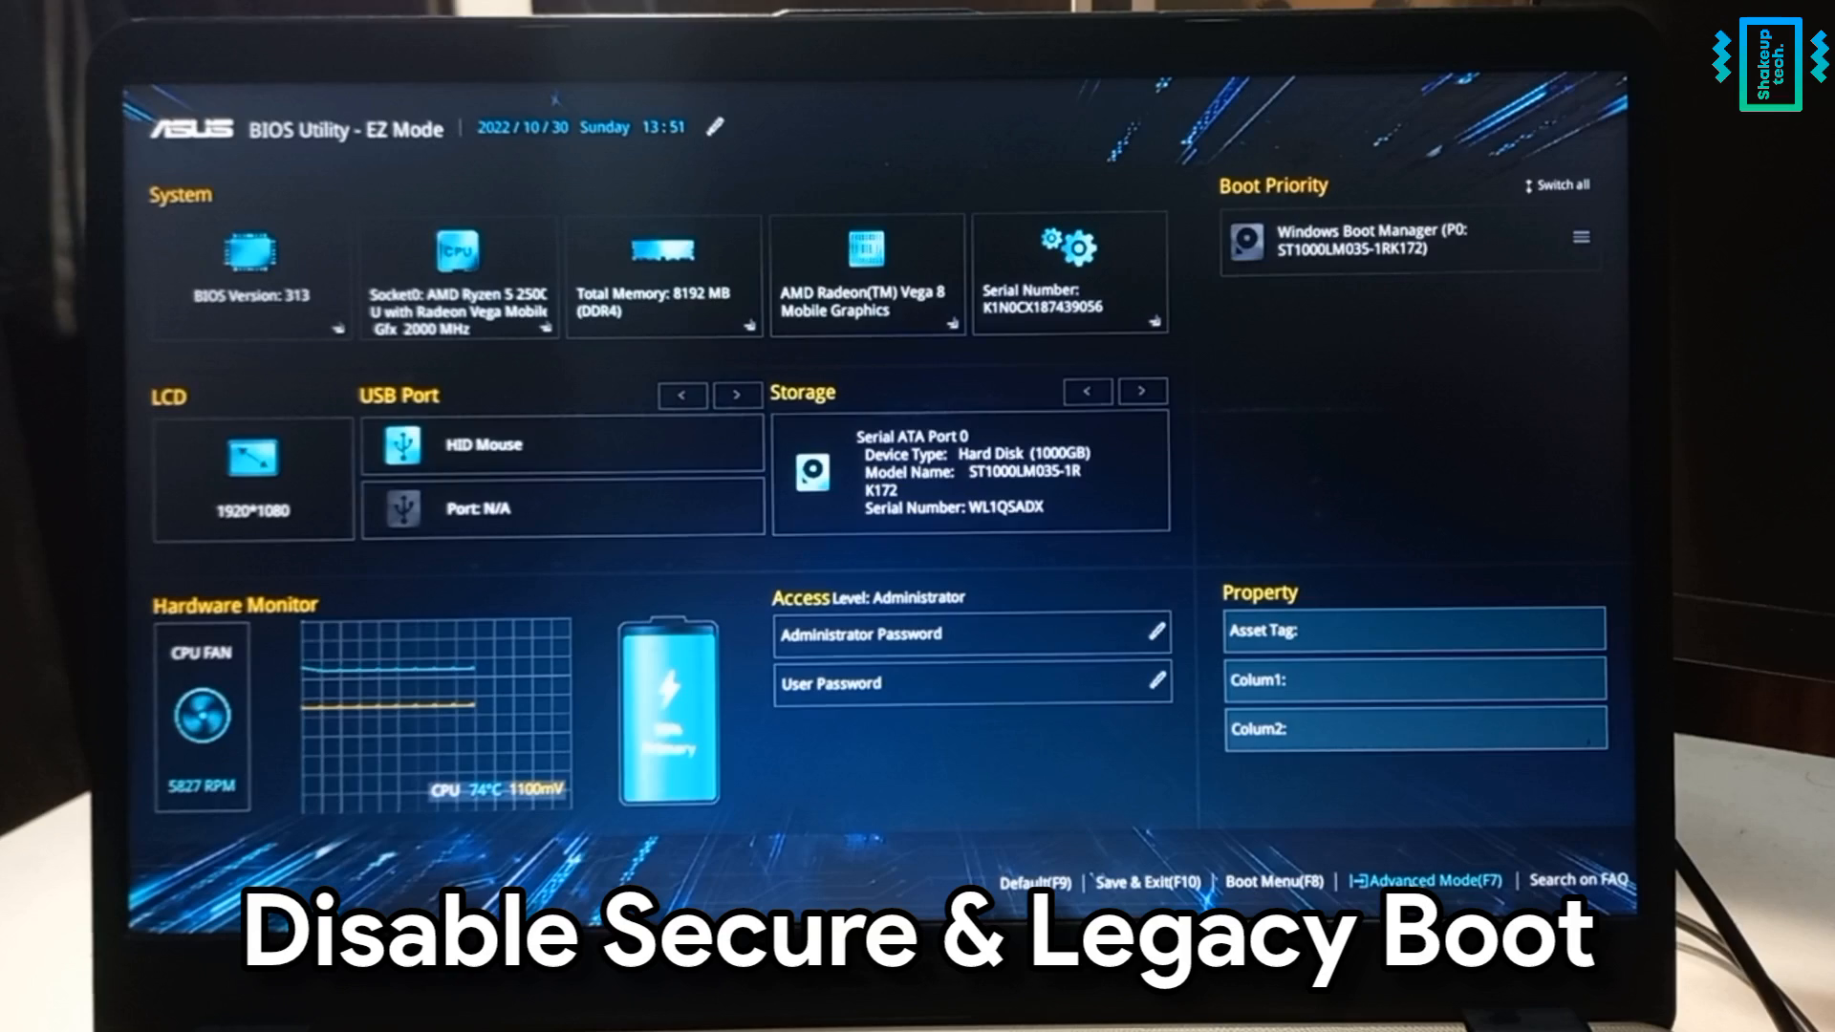
In Advanced Mode, review Boot settings and set Secure Boot Control to Disabled.
key("f7")
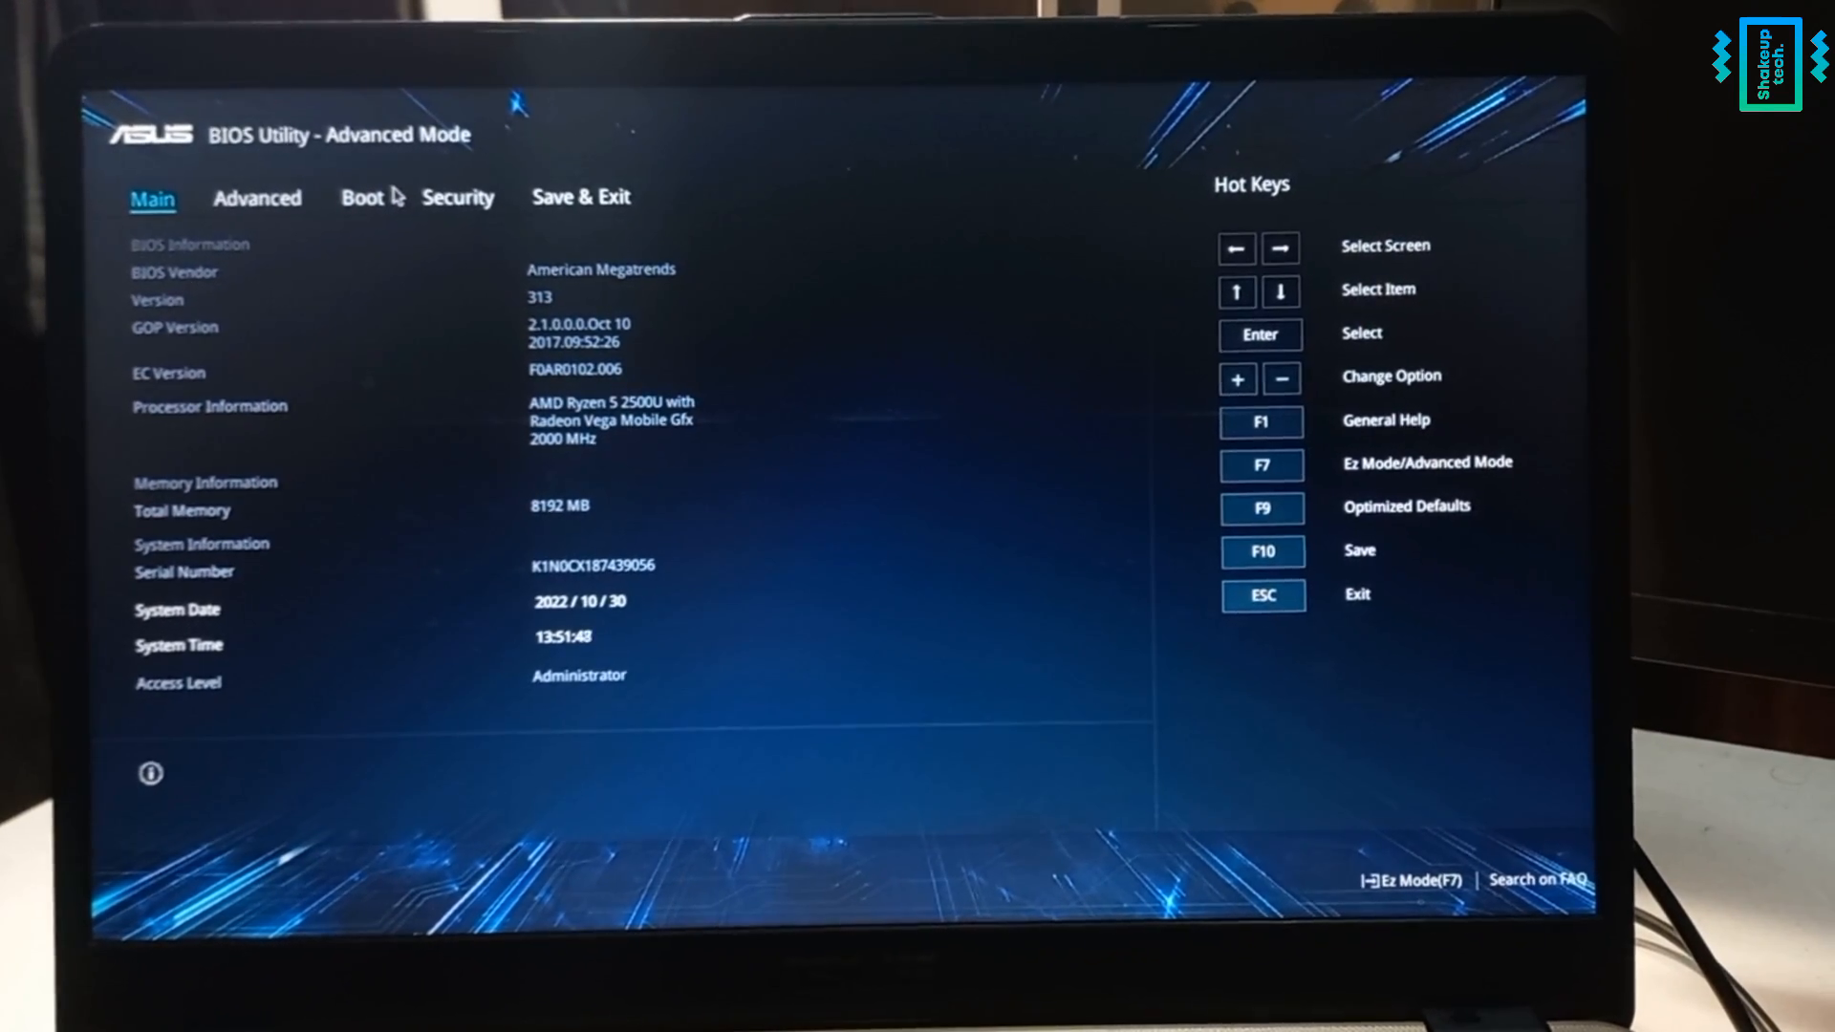
left_click(363, 197)
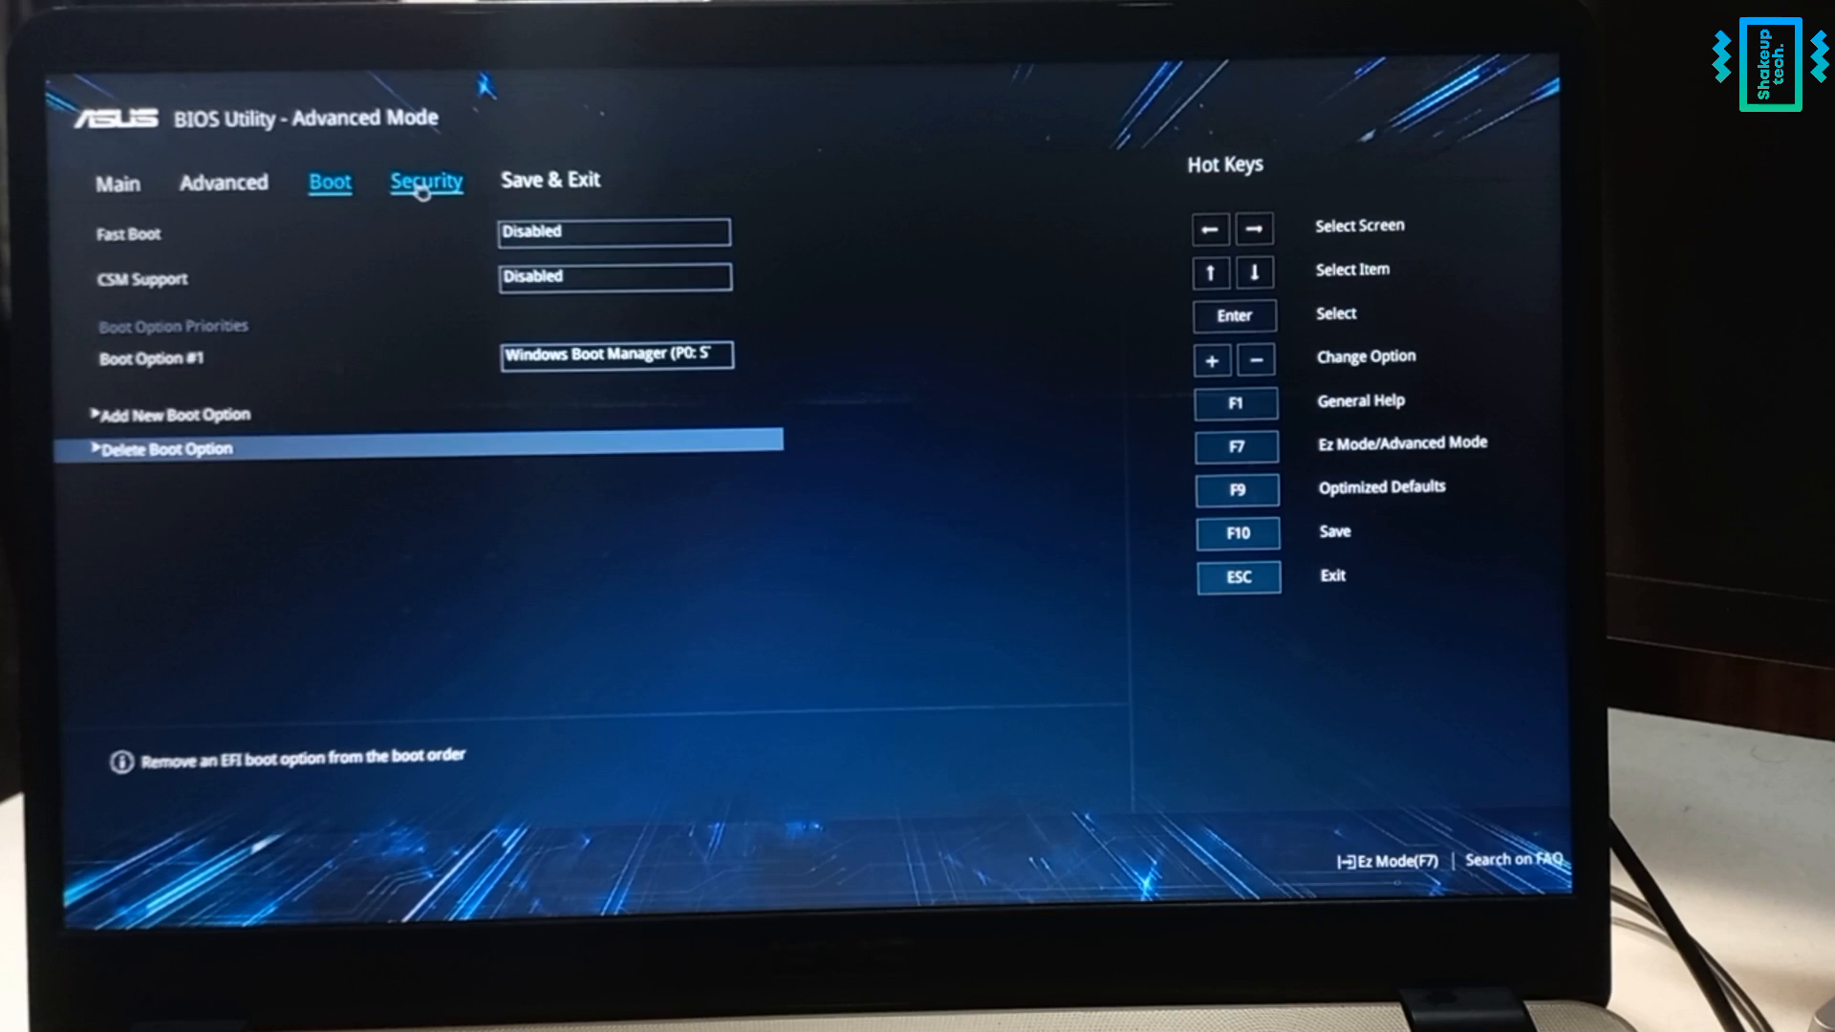
left_click(425, 178)
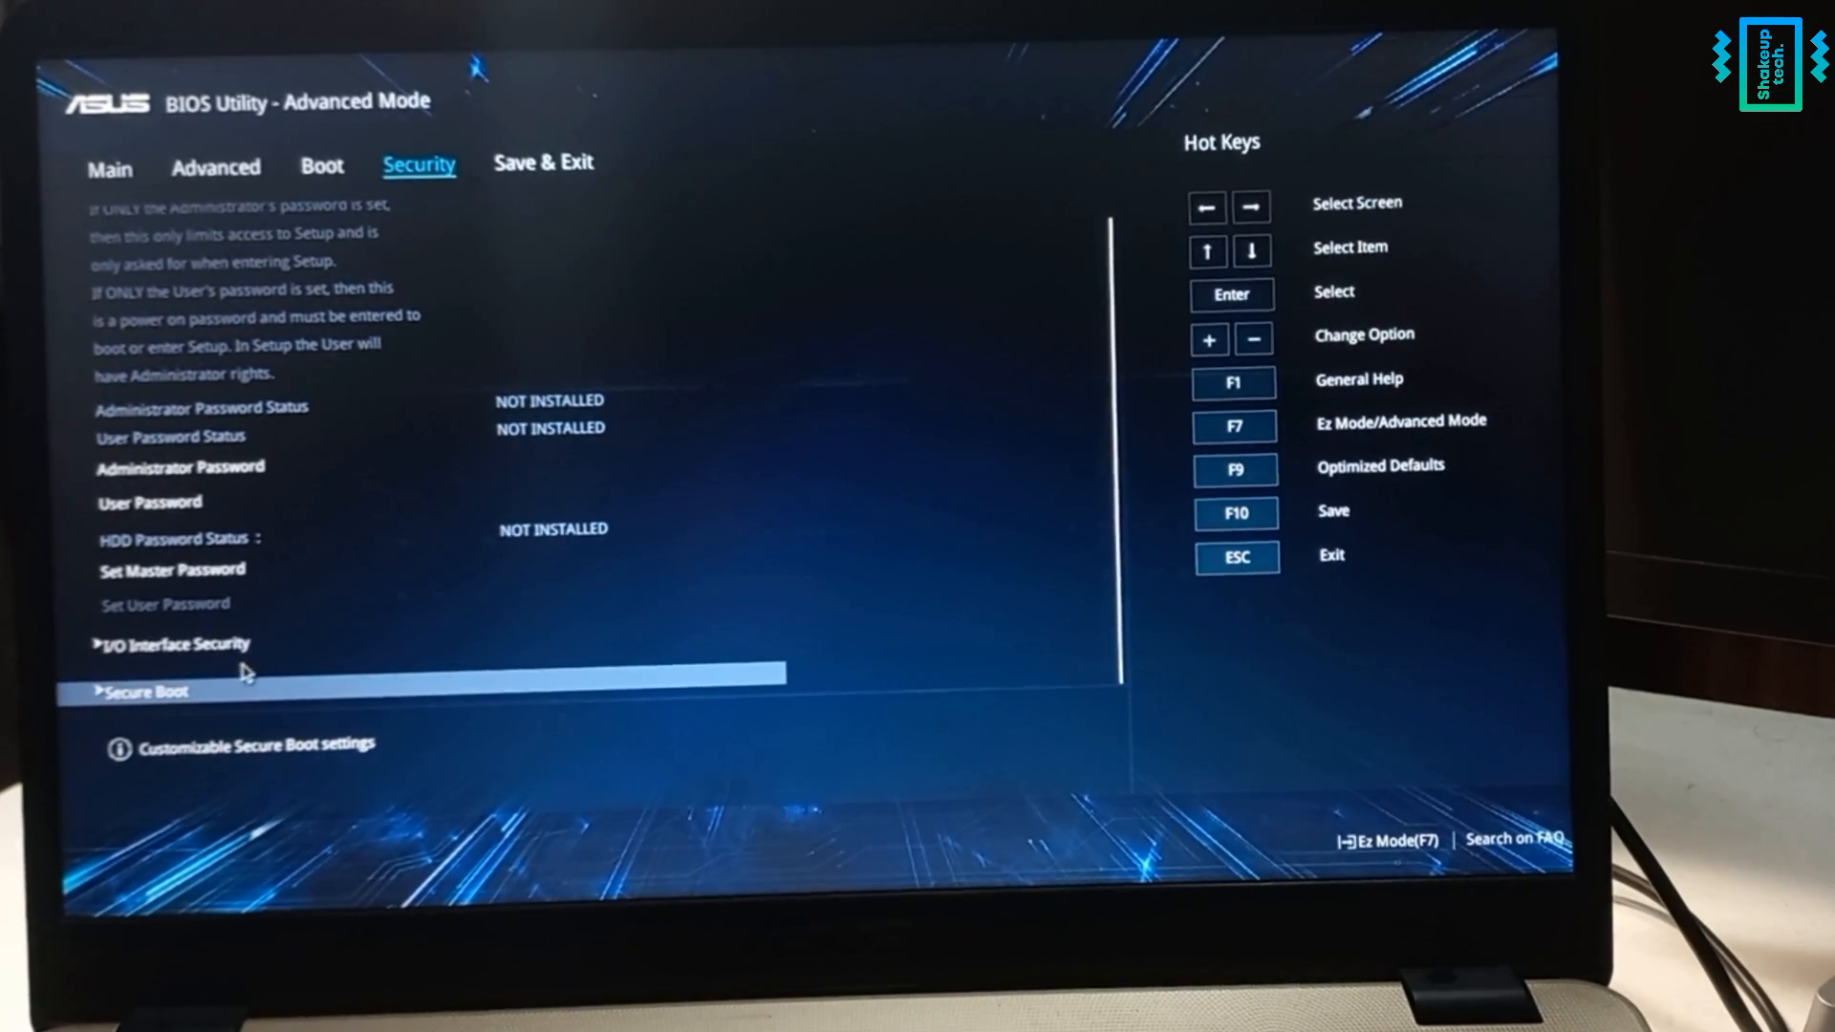
left_click(145, 690)
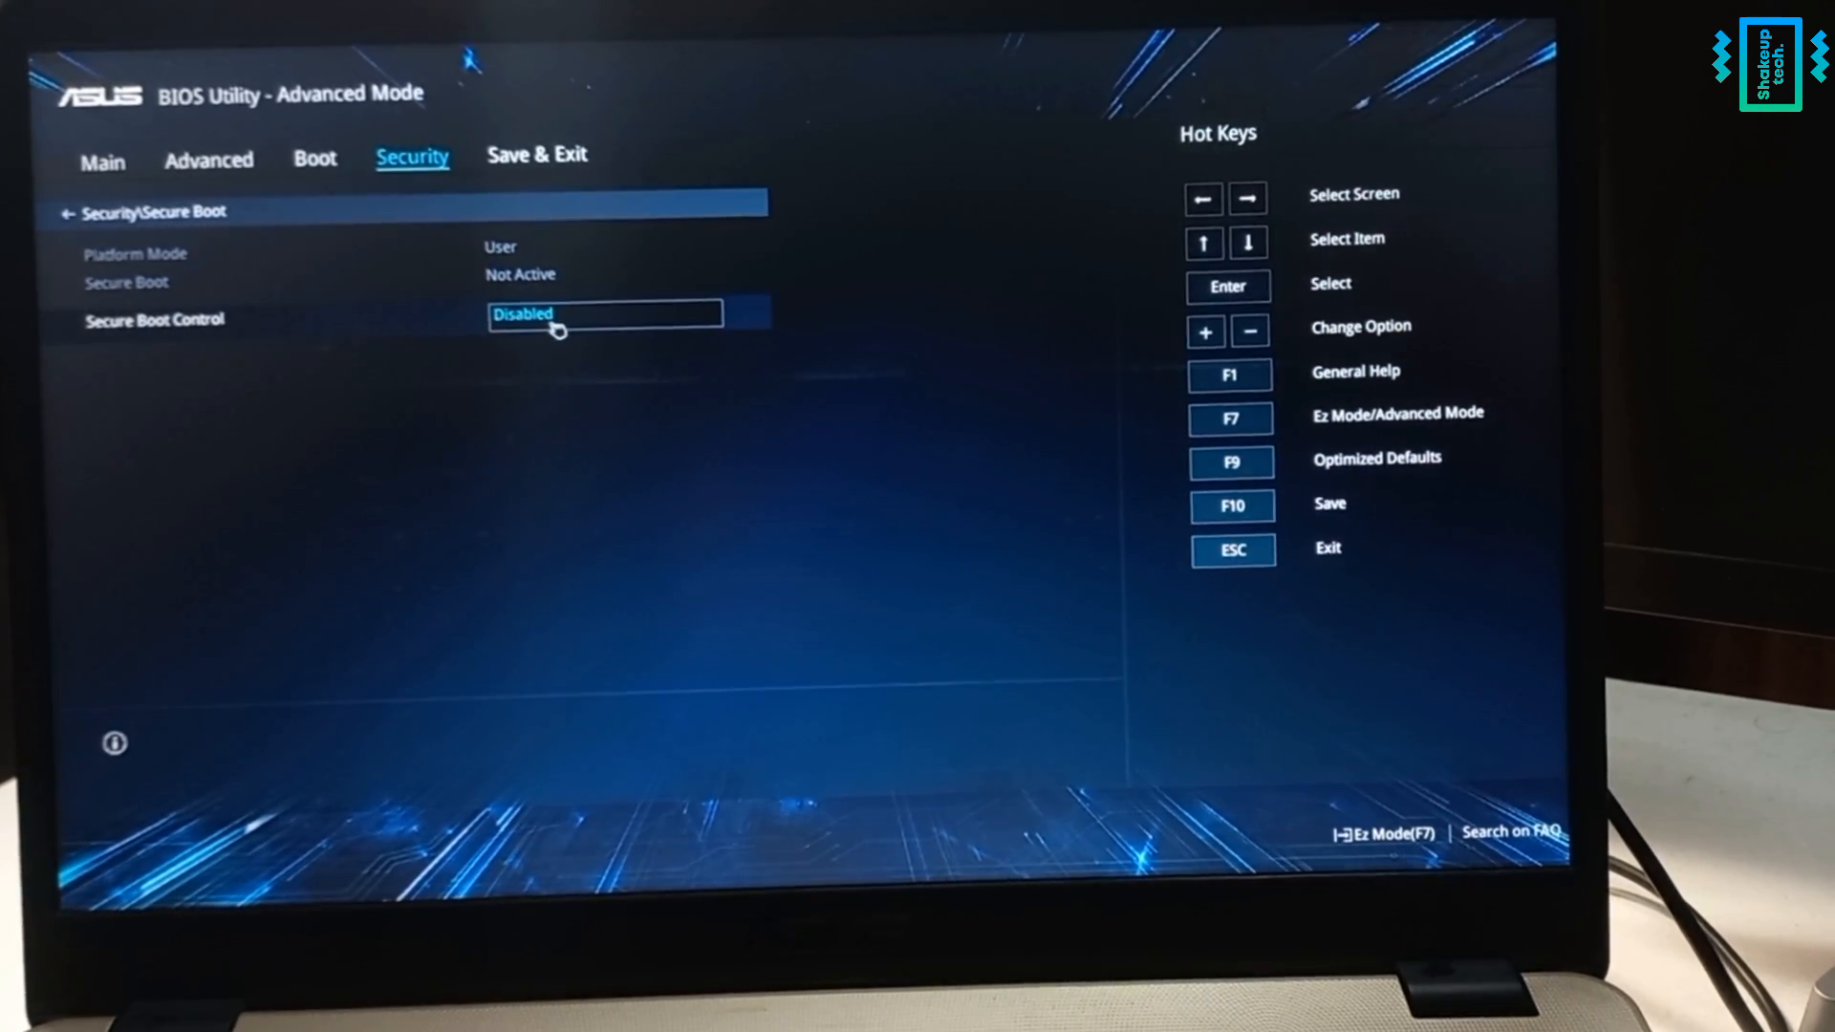
left_click(605, 314)
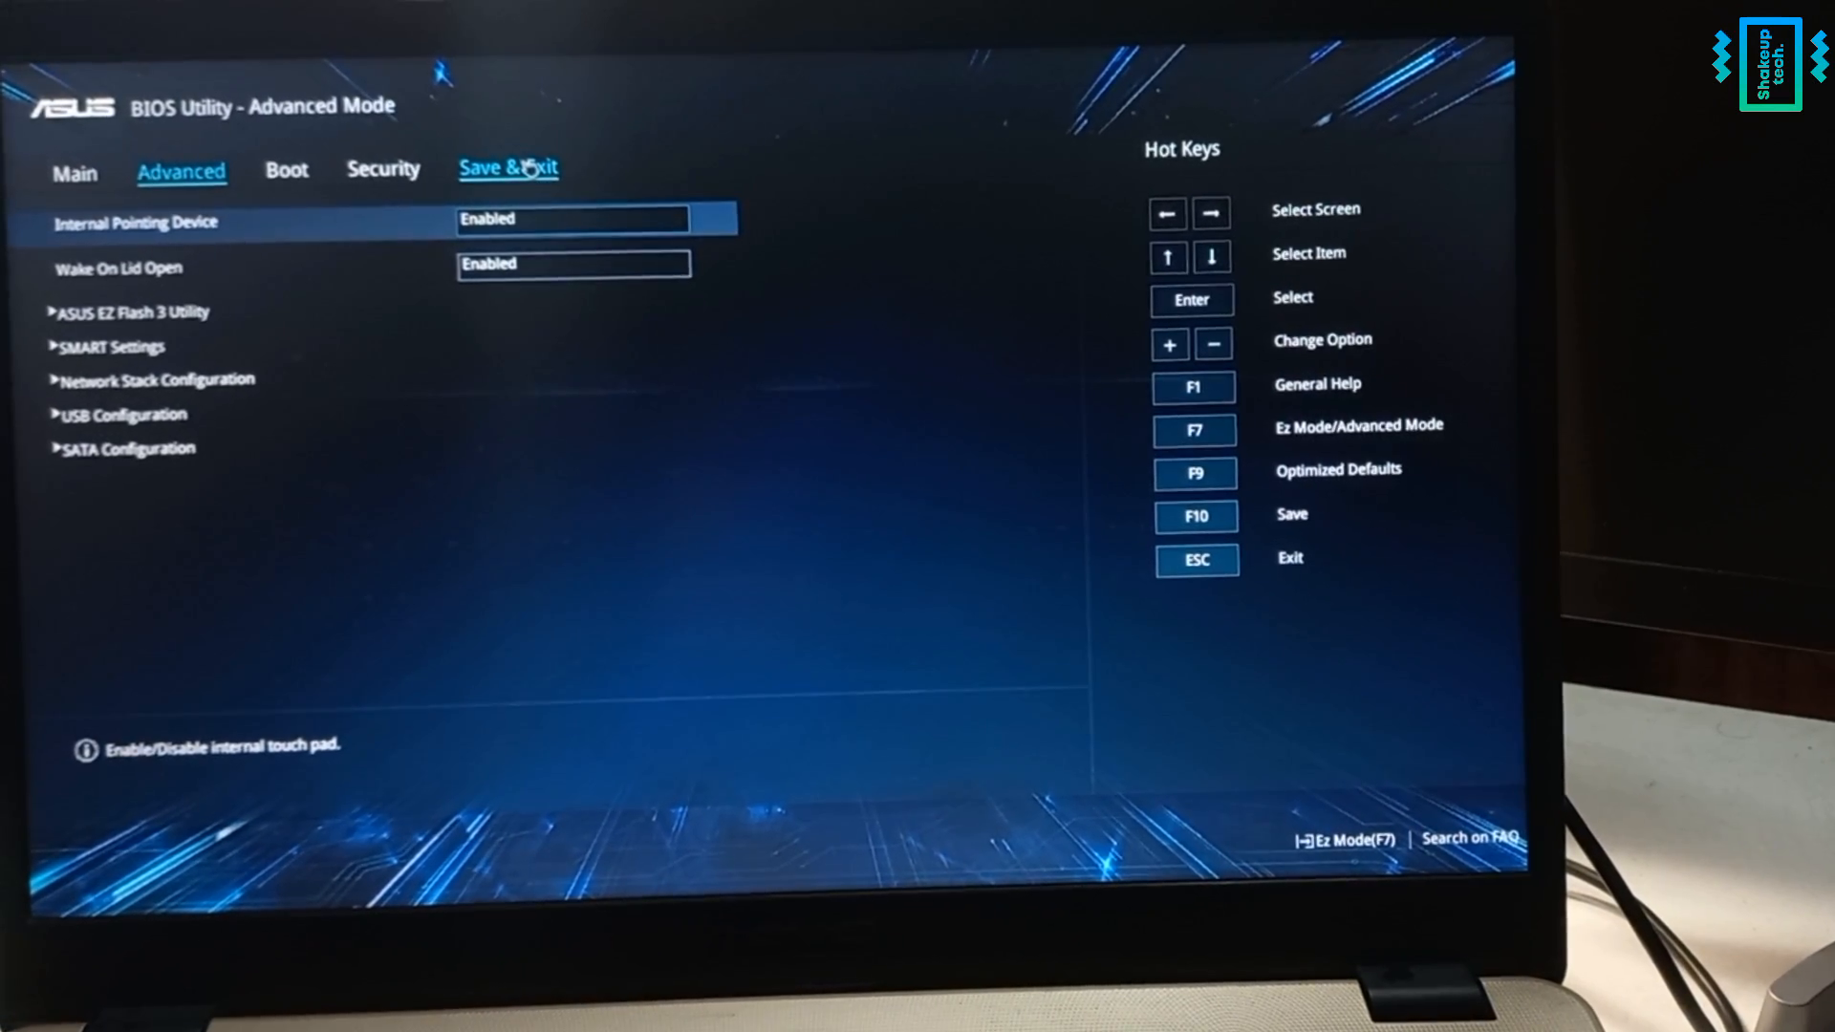
Save the BIOS changes and exit setup.
left_click(508, 167)
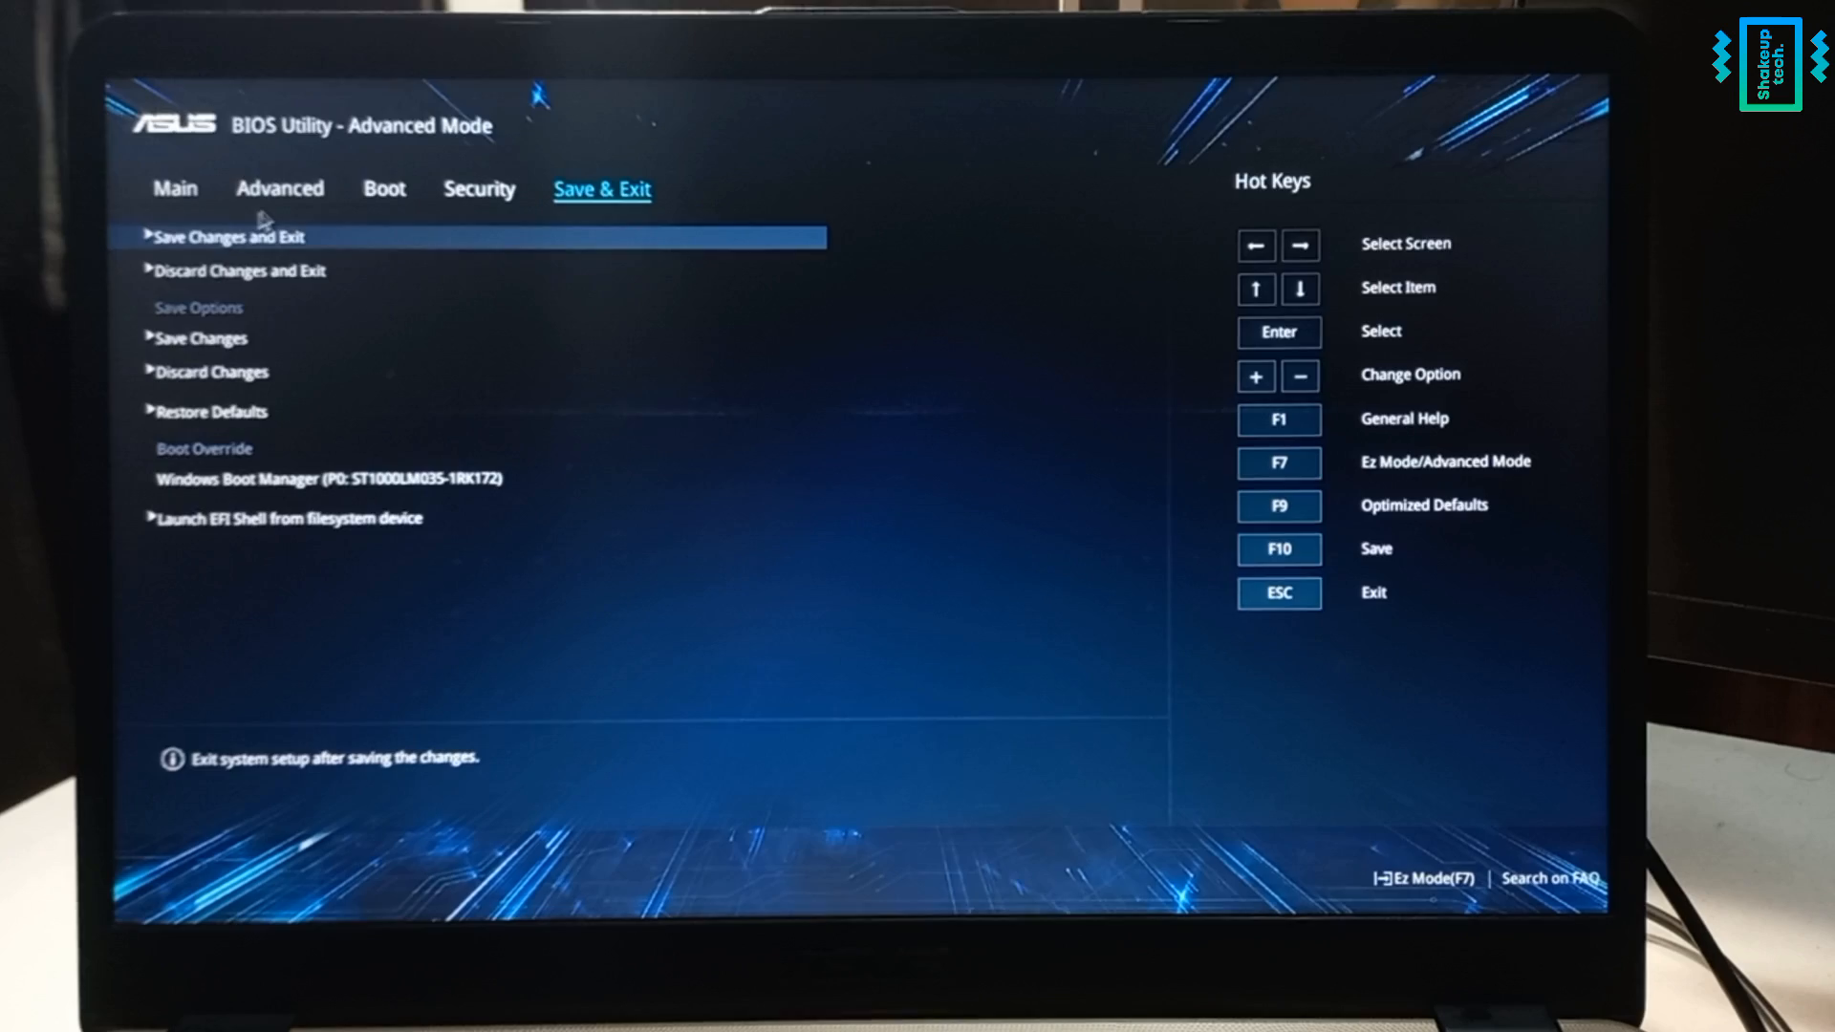
left_click(229, 236)
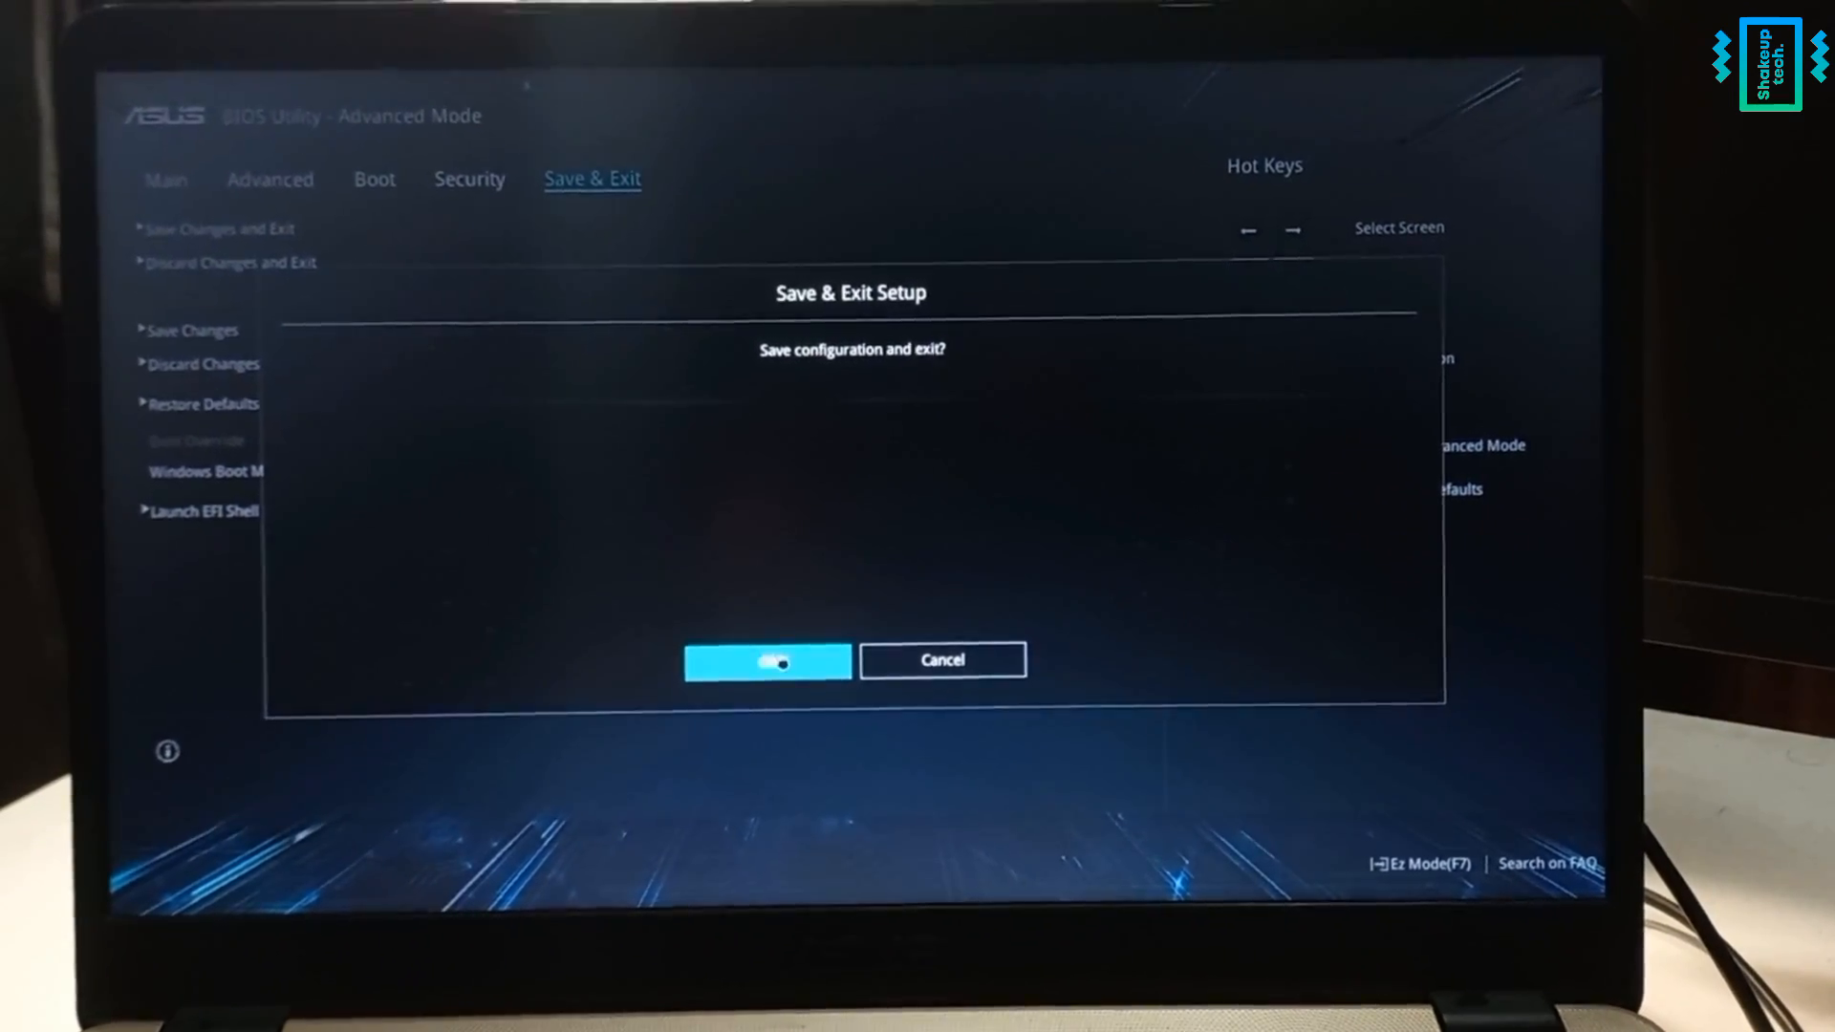
left_click(767, 661)
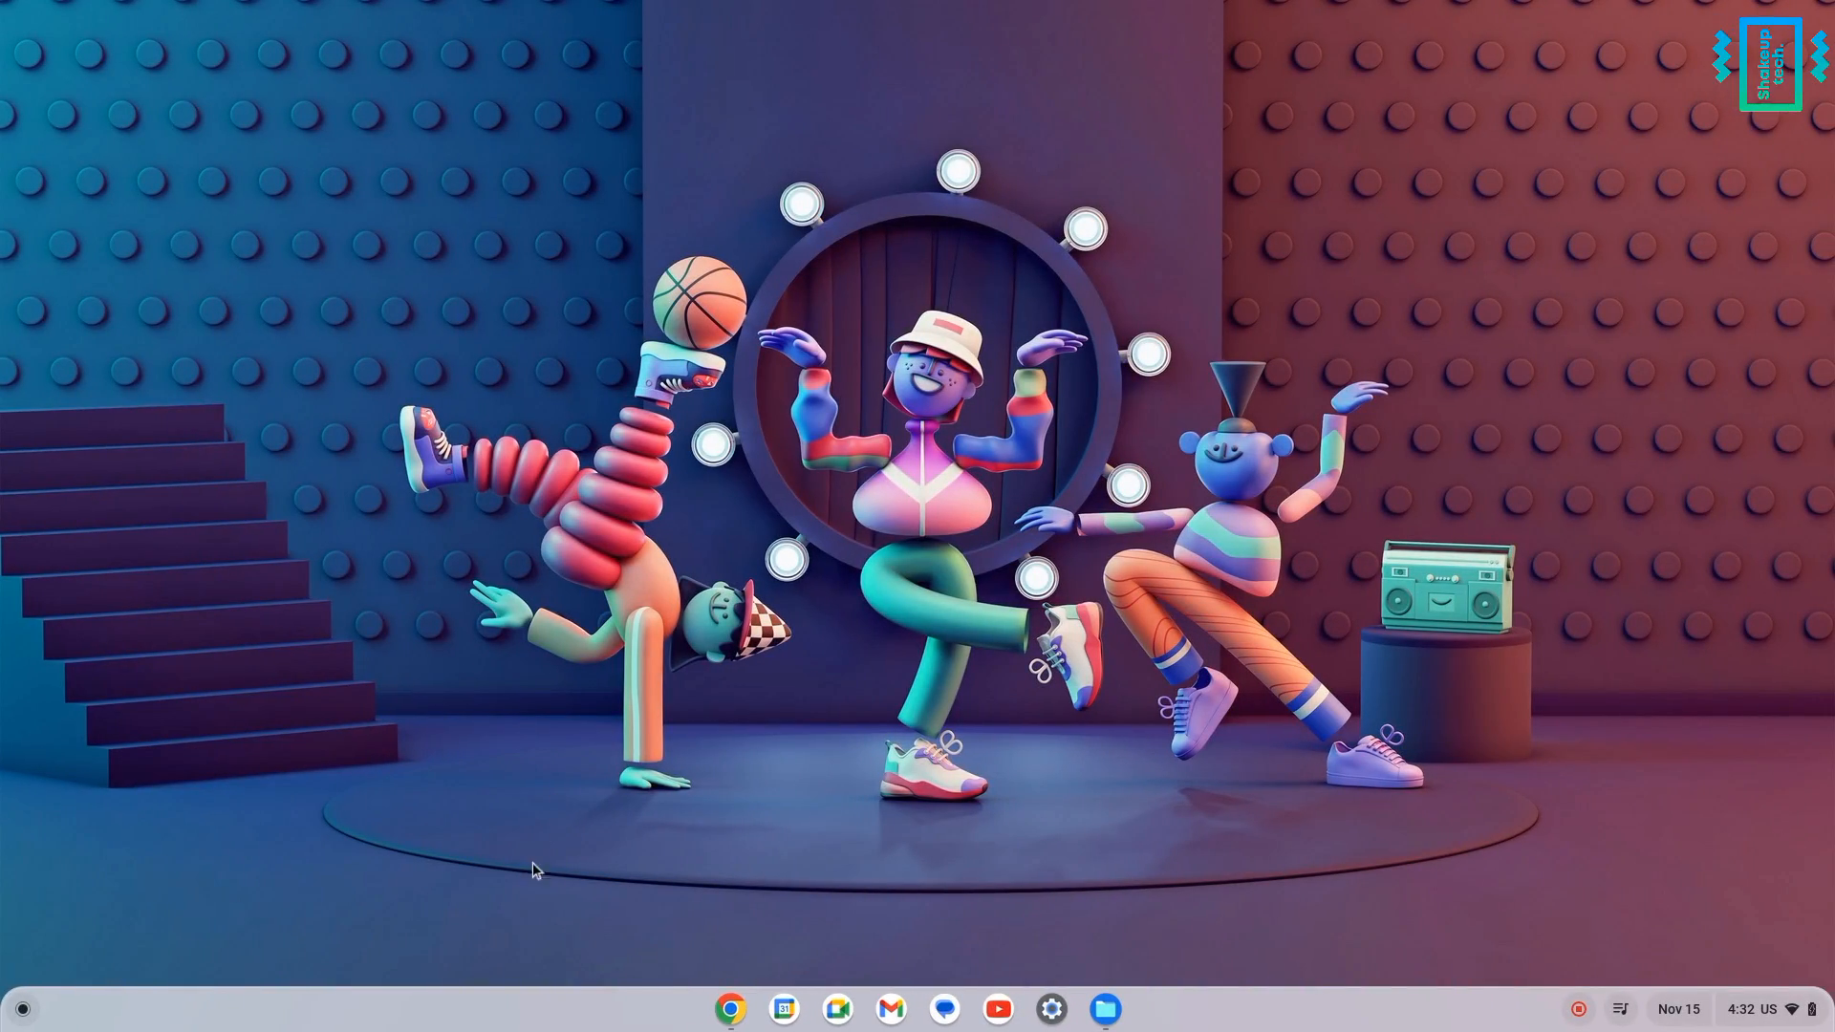
Request the x86 PrimeOS 0.6.1 Android 7 image download as an .ISO file.
left_click(730, 1007)
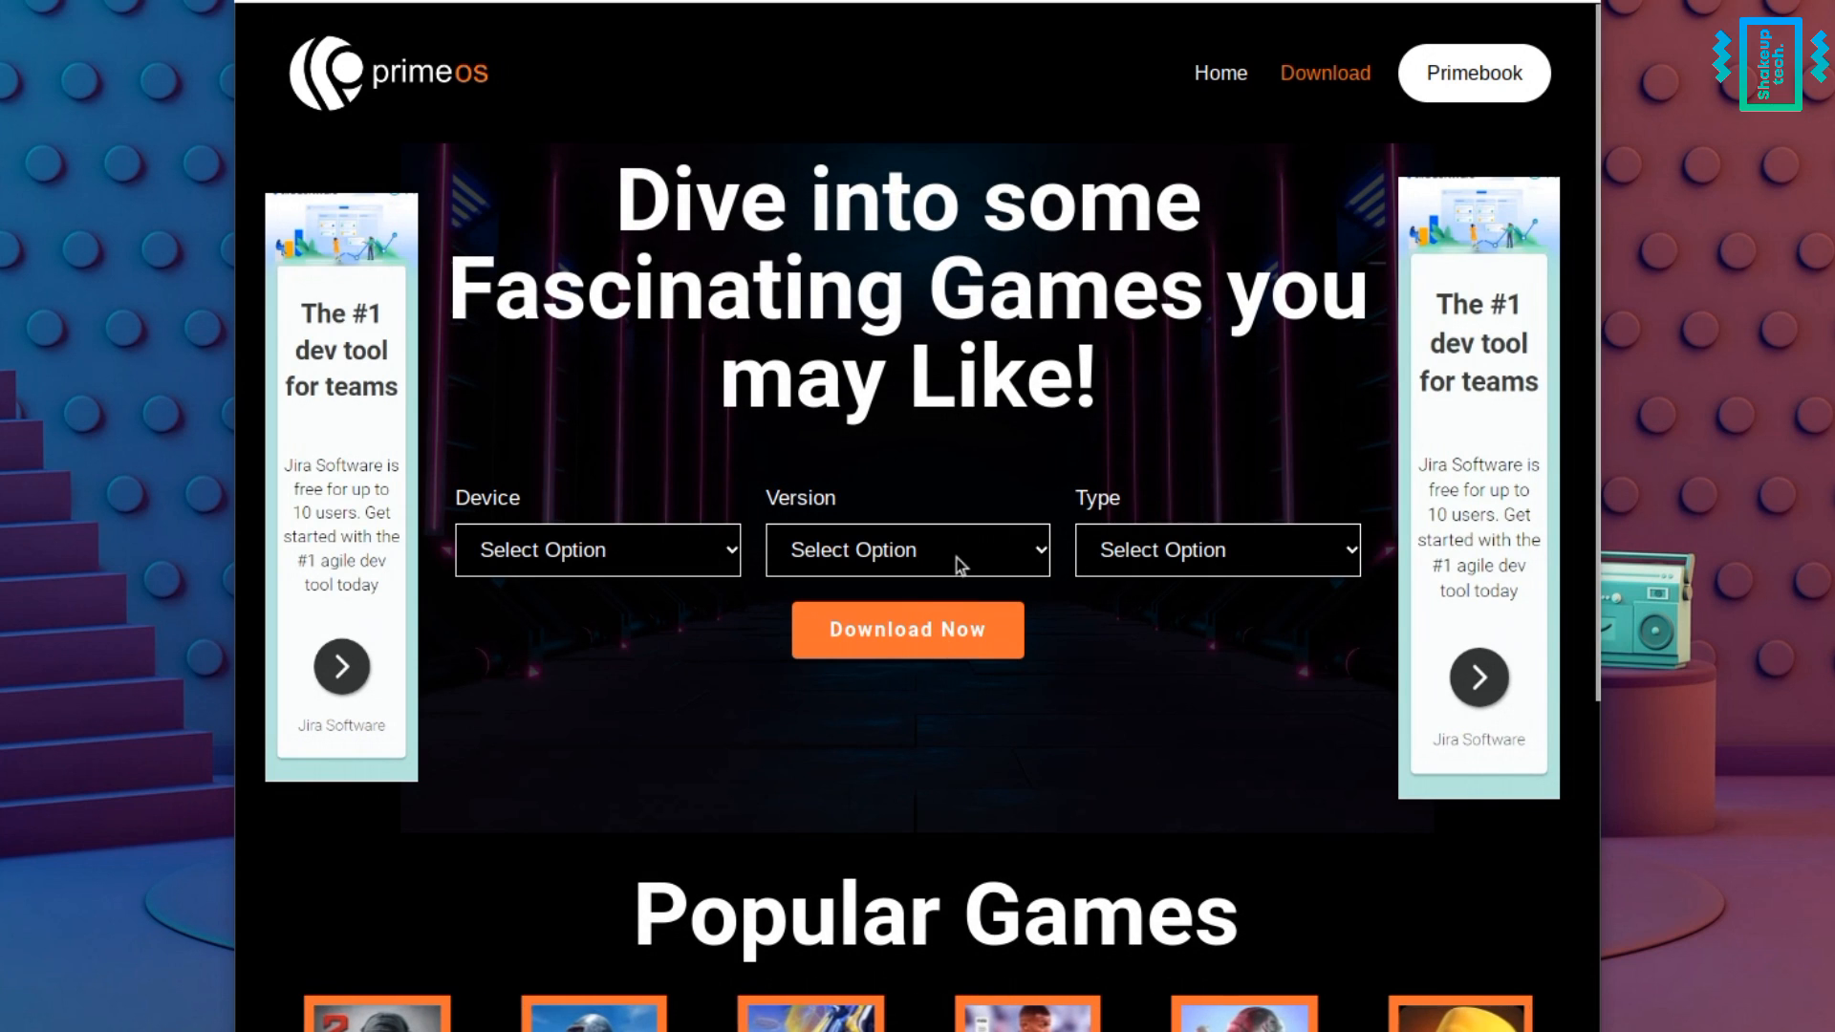
left_click(597, 551)
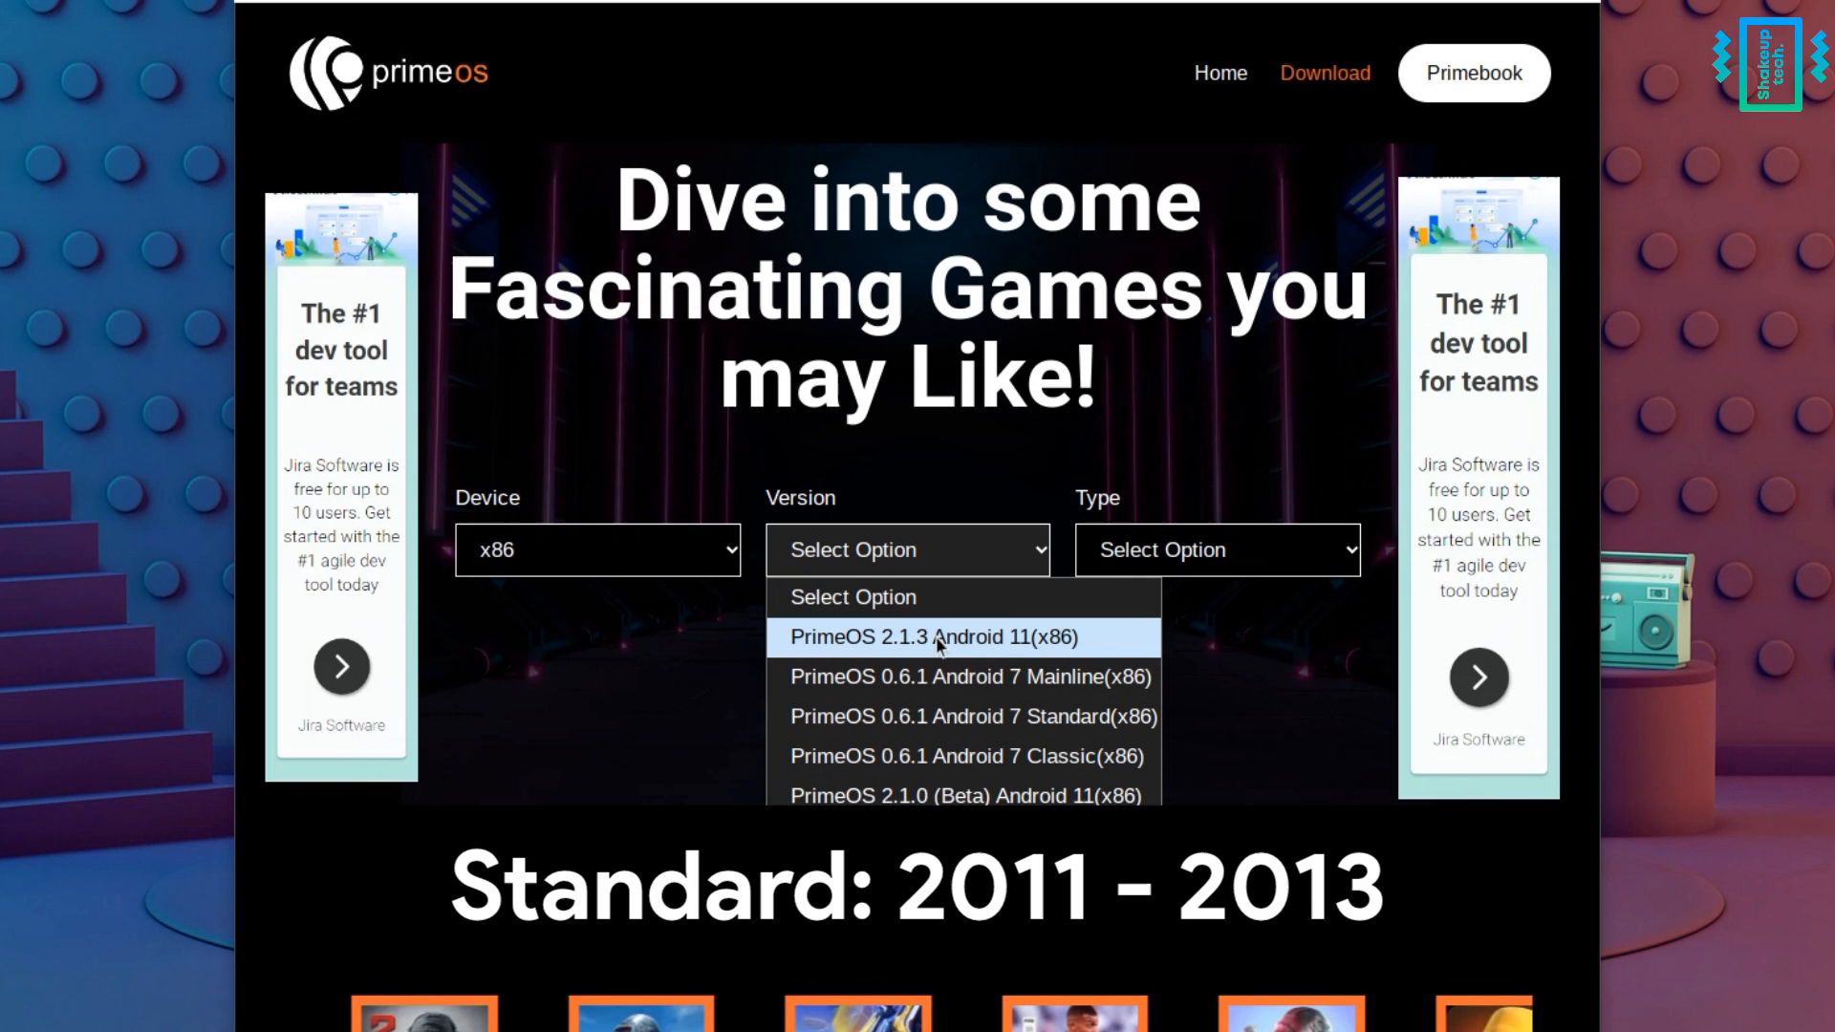
mouse_move(962, 716)
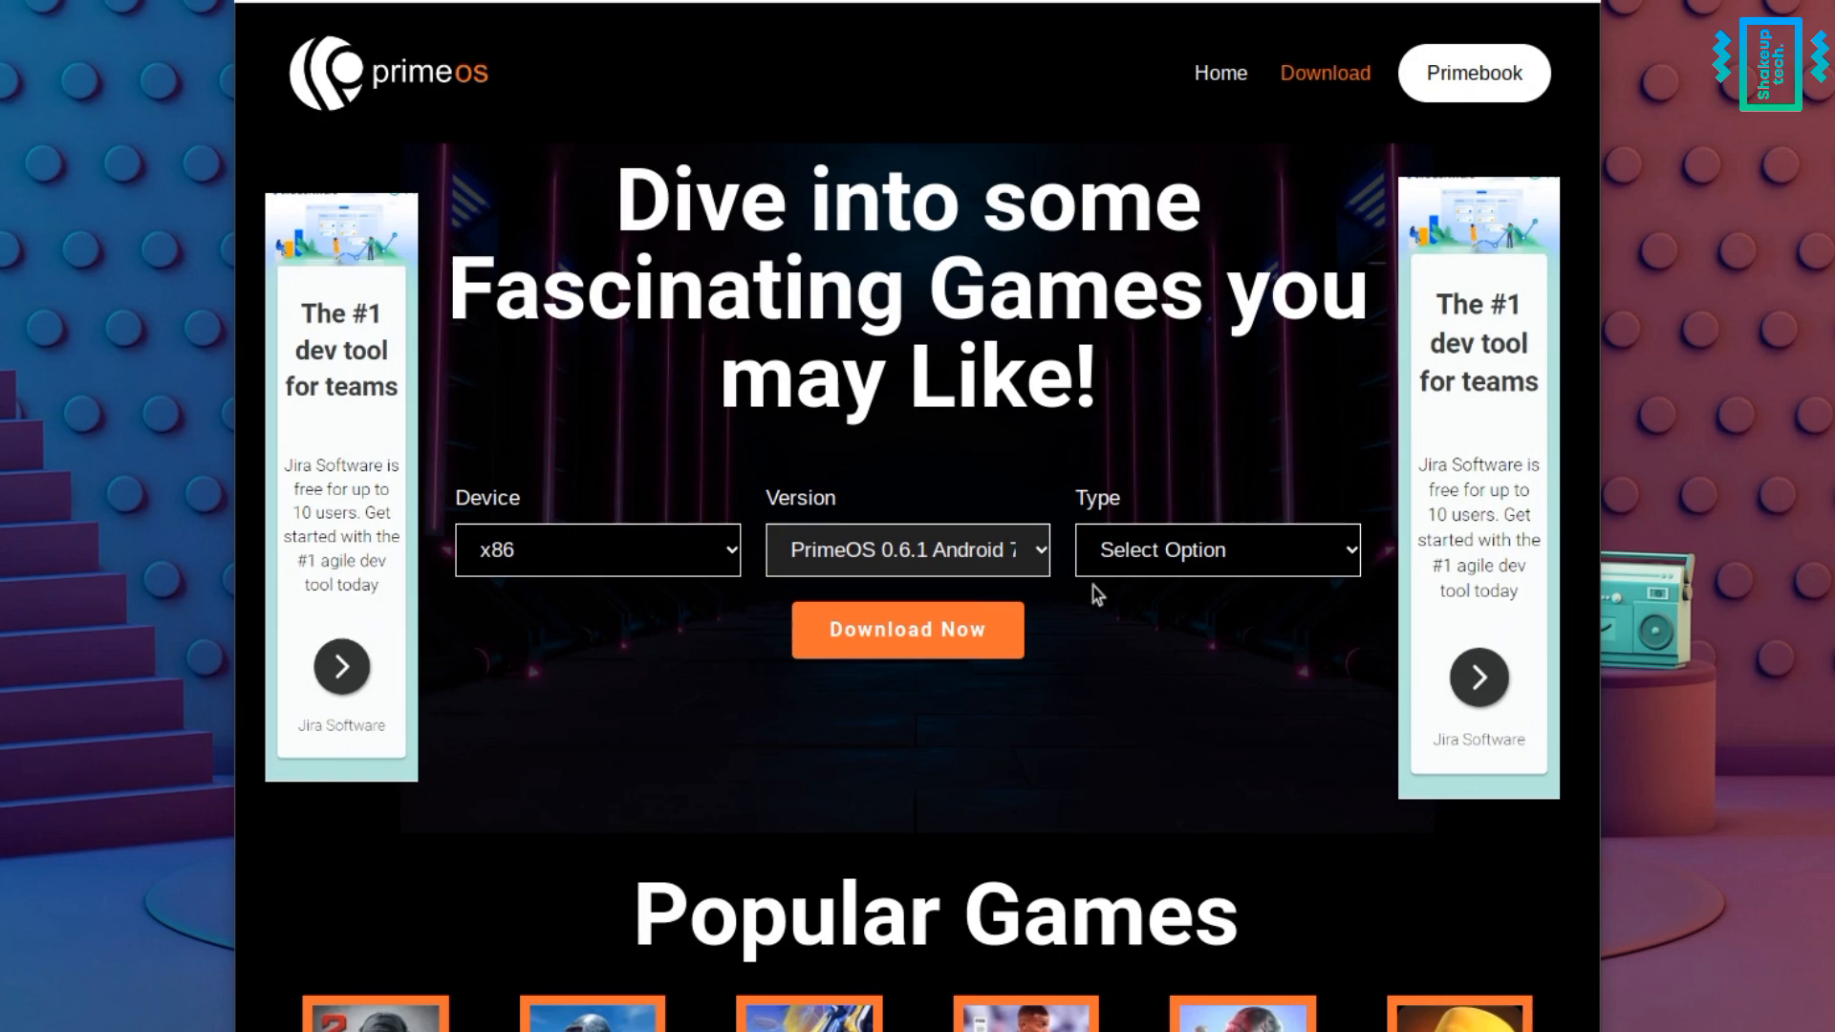
left_click(1215, 550)
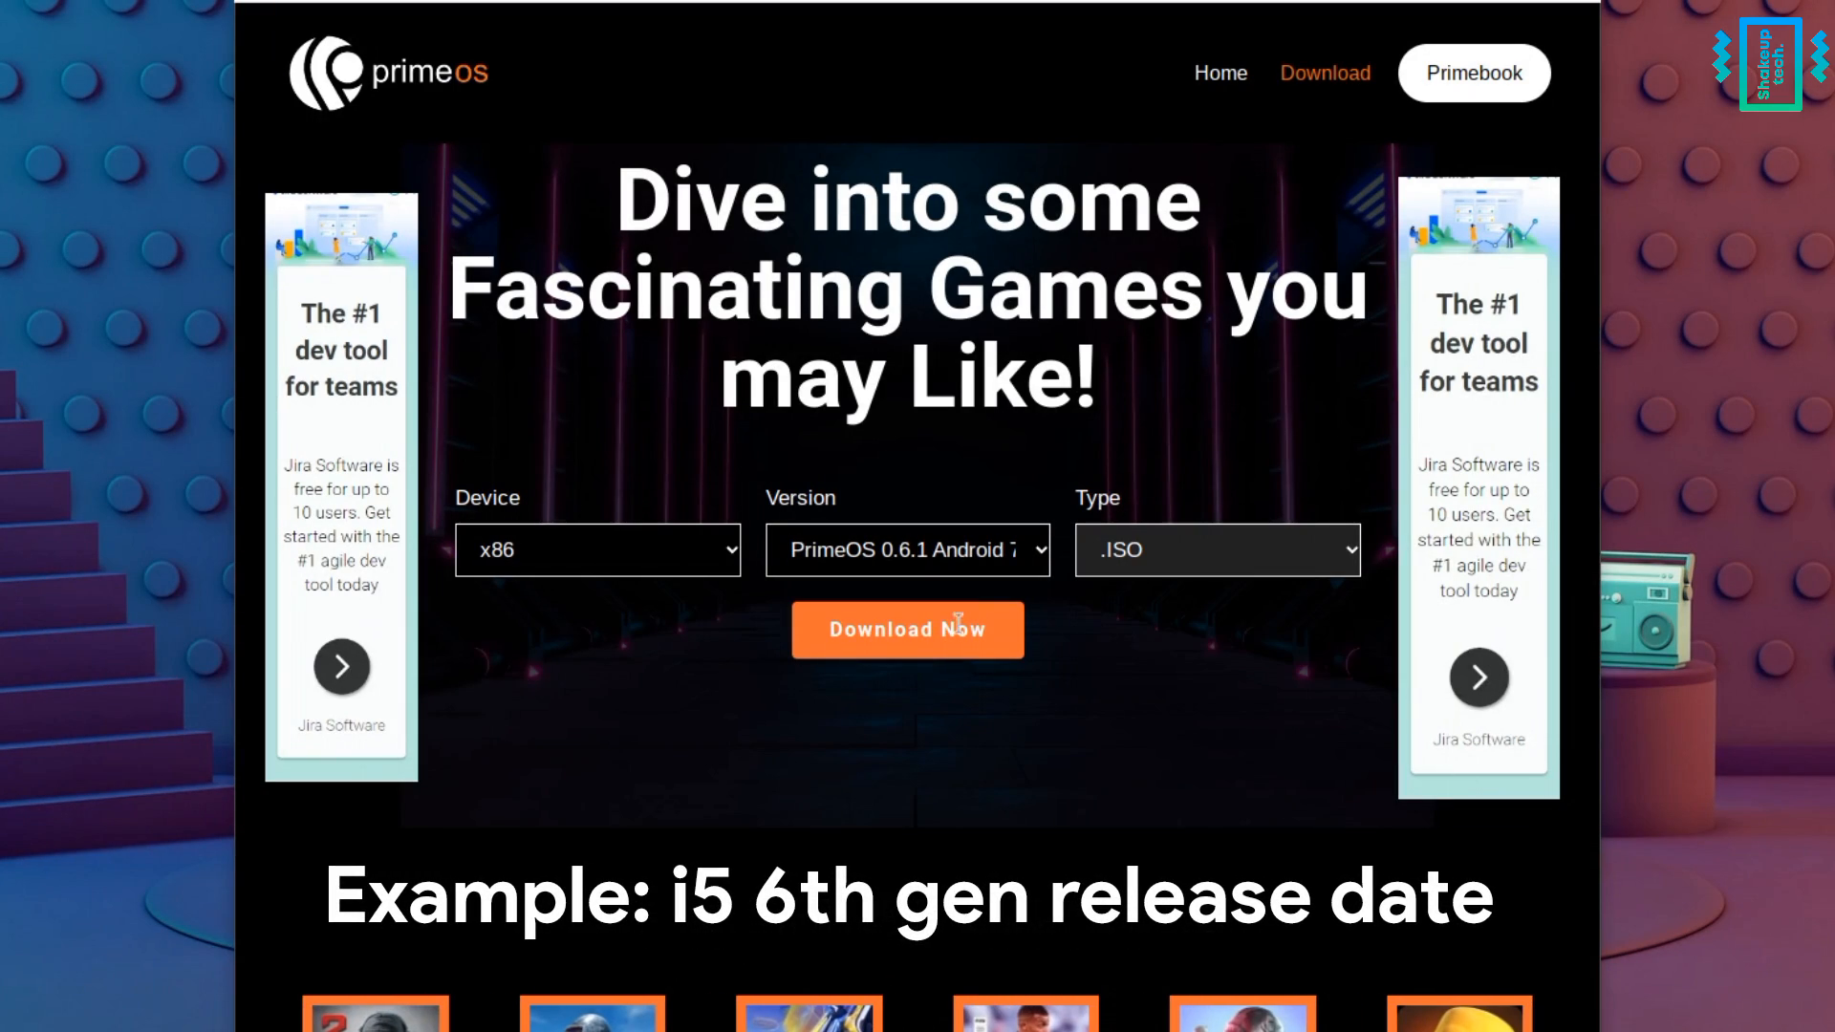
scroll("down", 3)
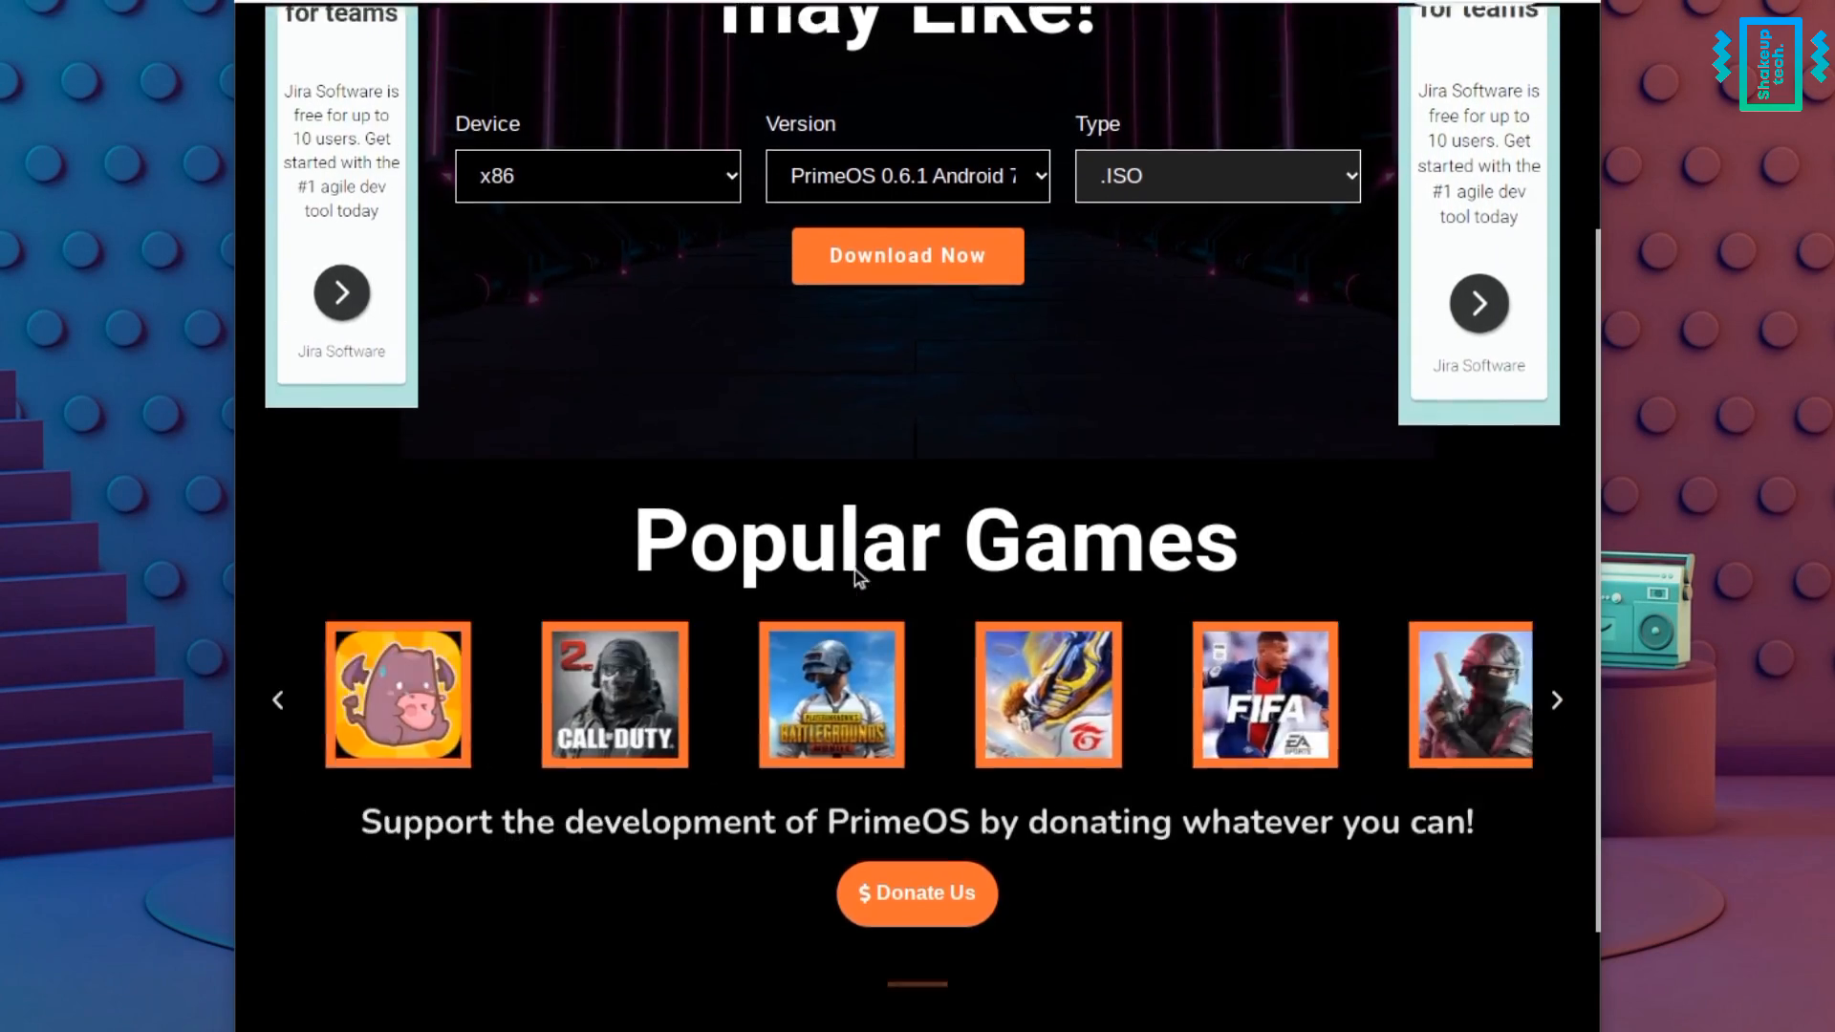
left_click(907, 256)
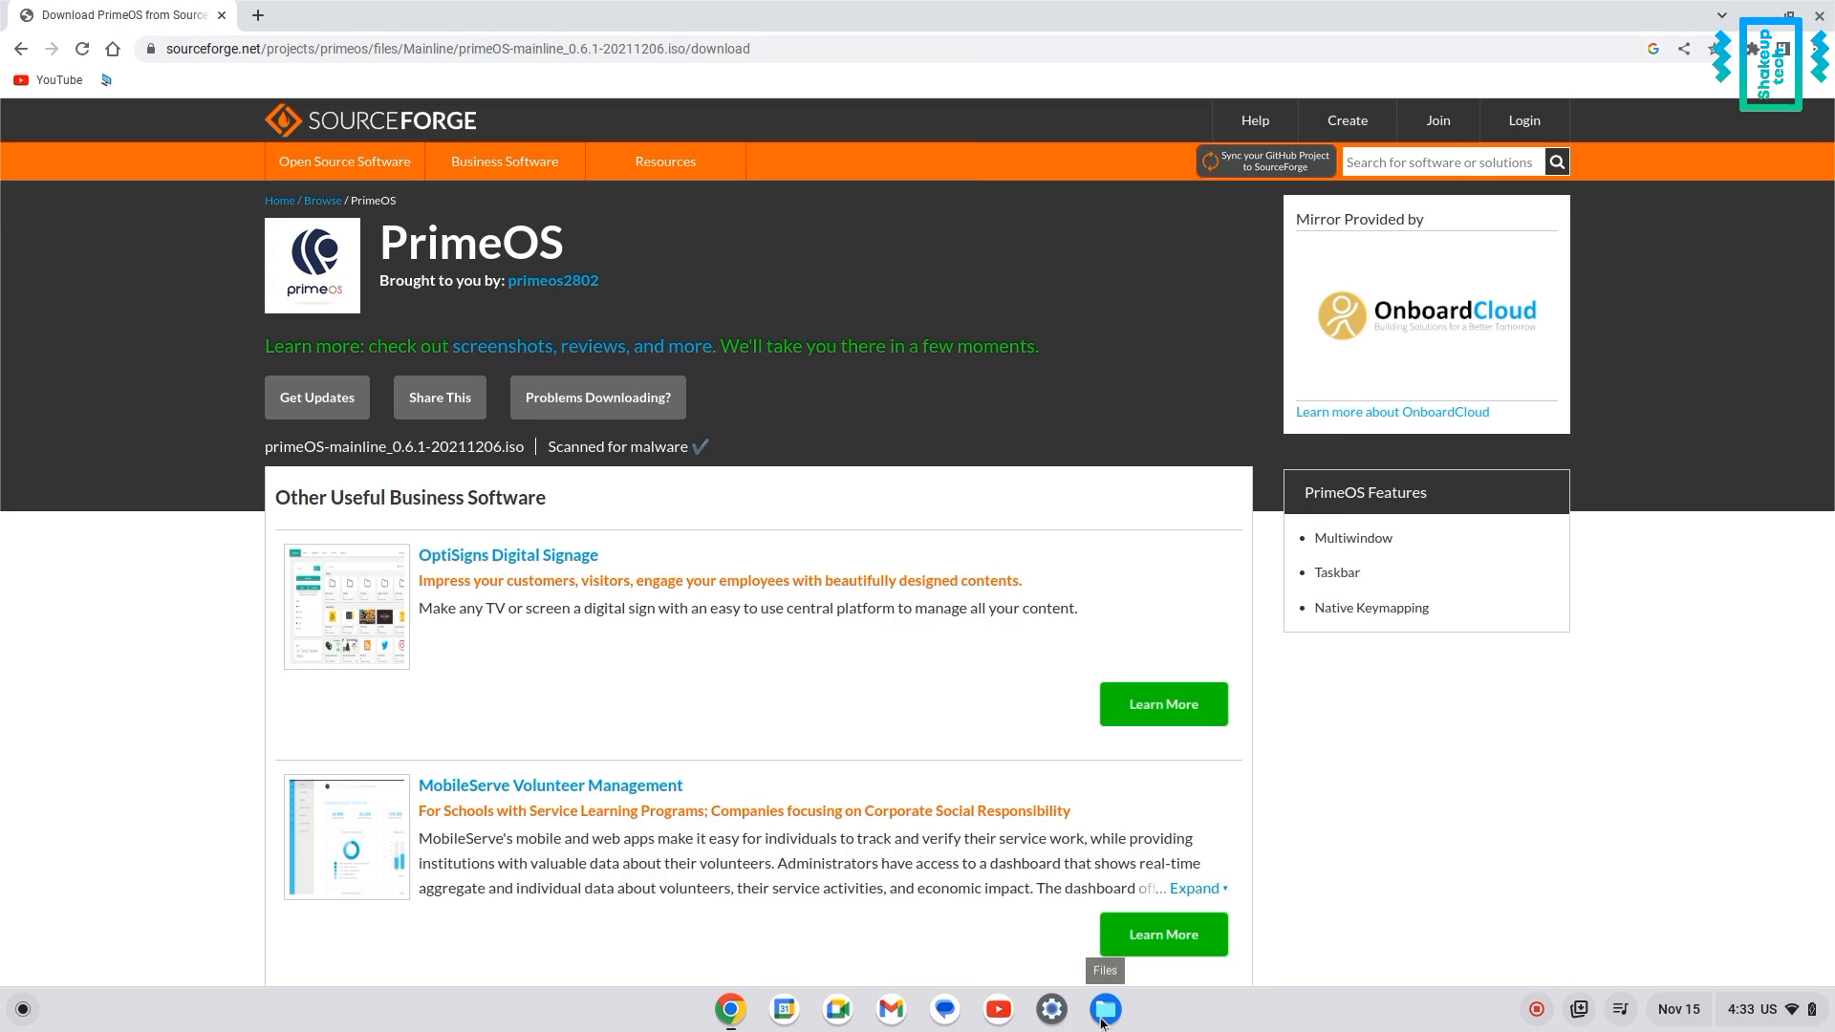
Locate the 1.2 GB PrimeOS mainline 0.6.1 ISO in Downloads and bring up Rename.
left_click(1101, 1009)
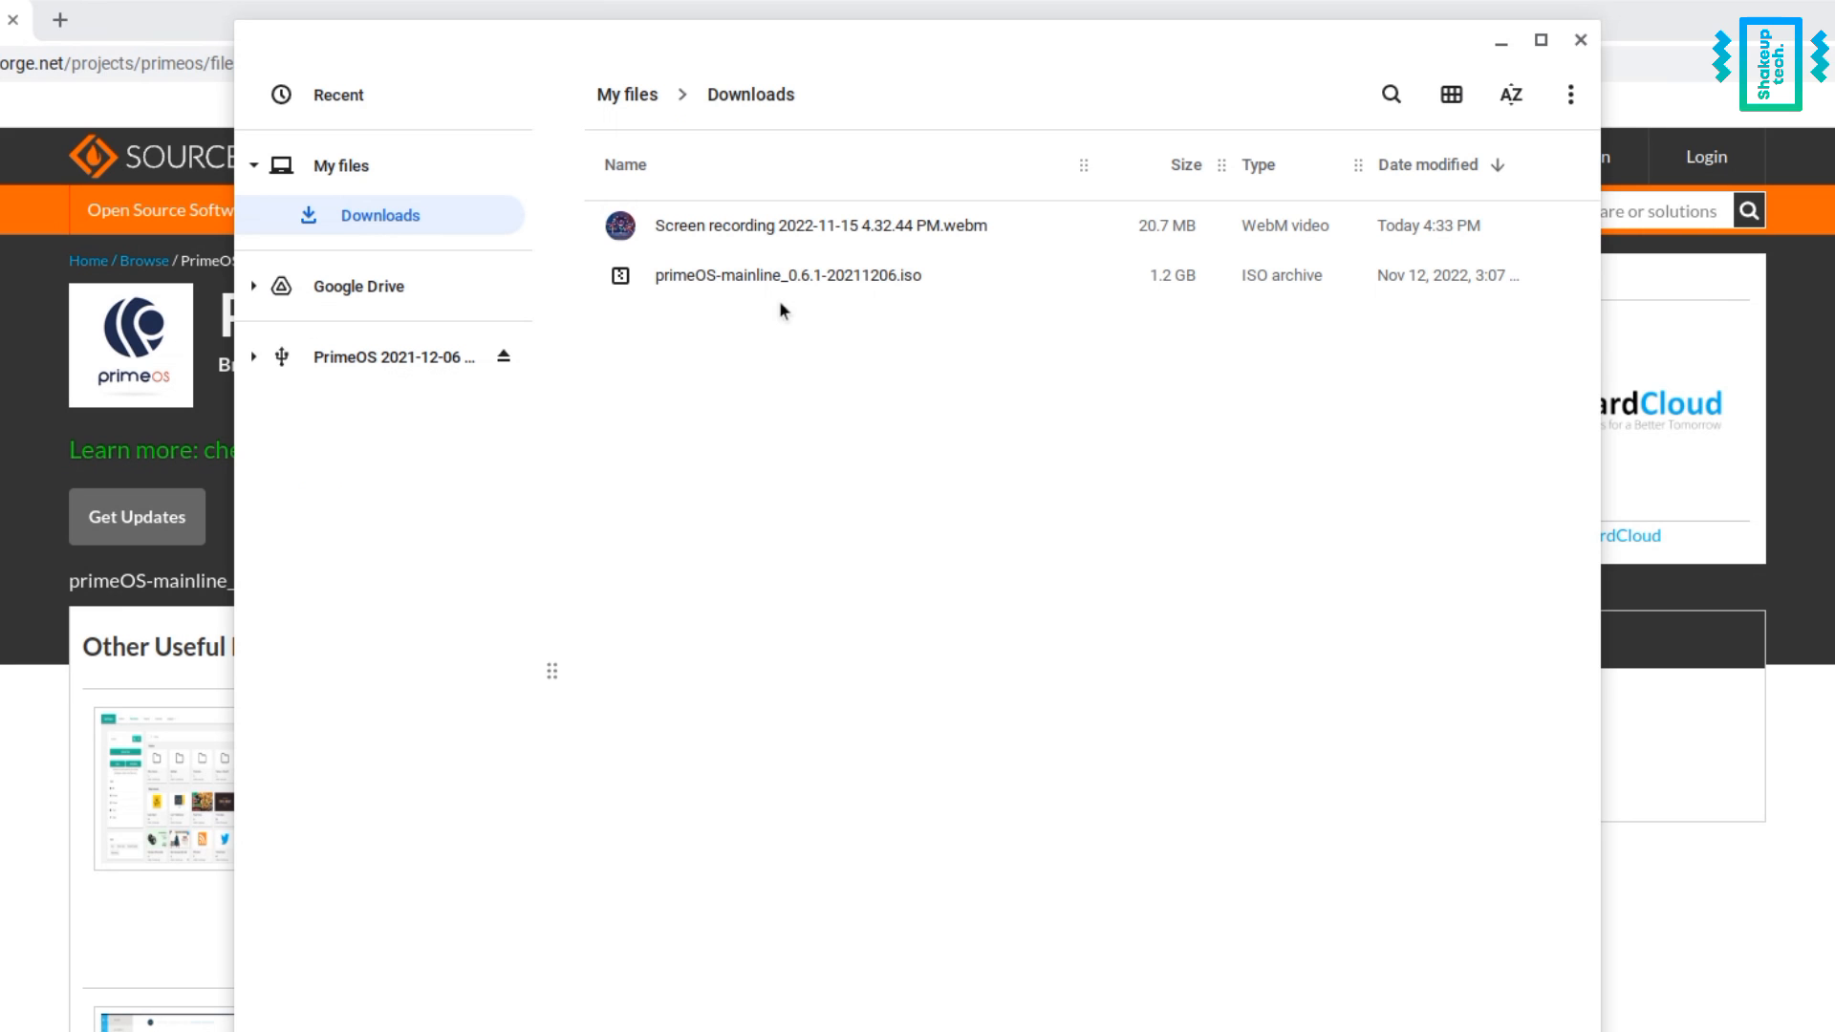
right_click(788, 275)
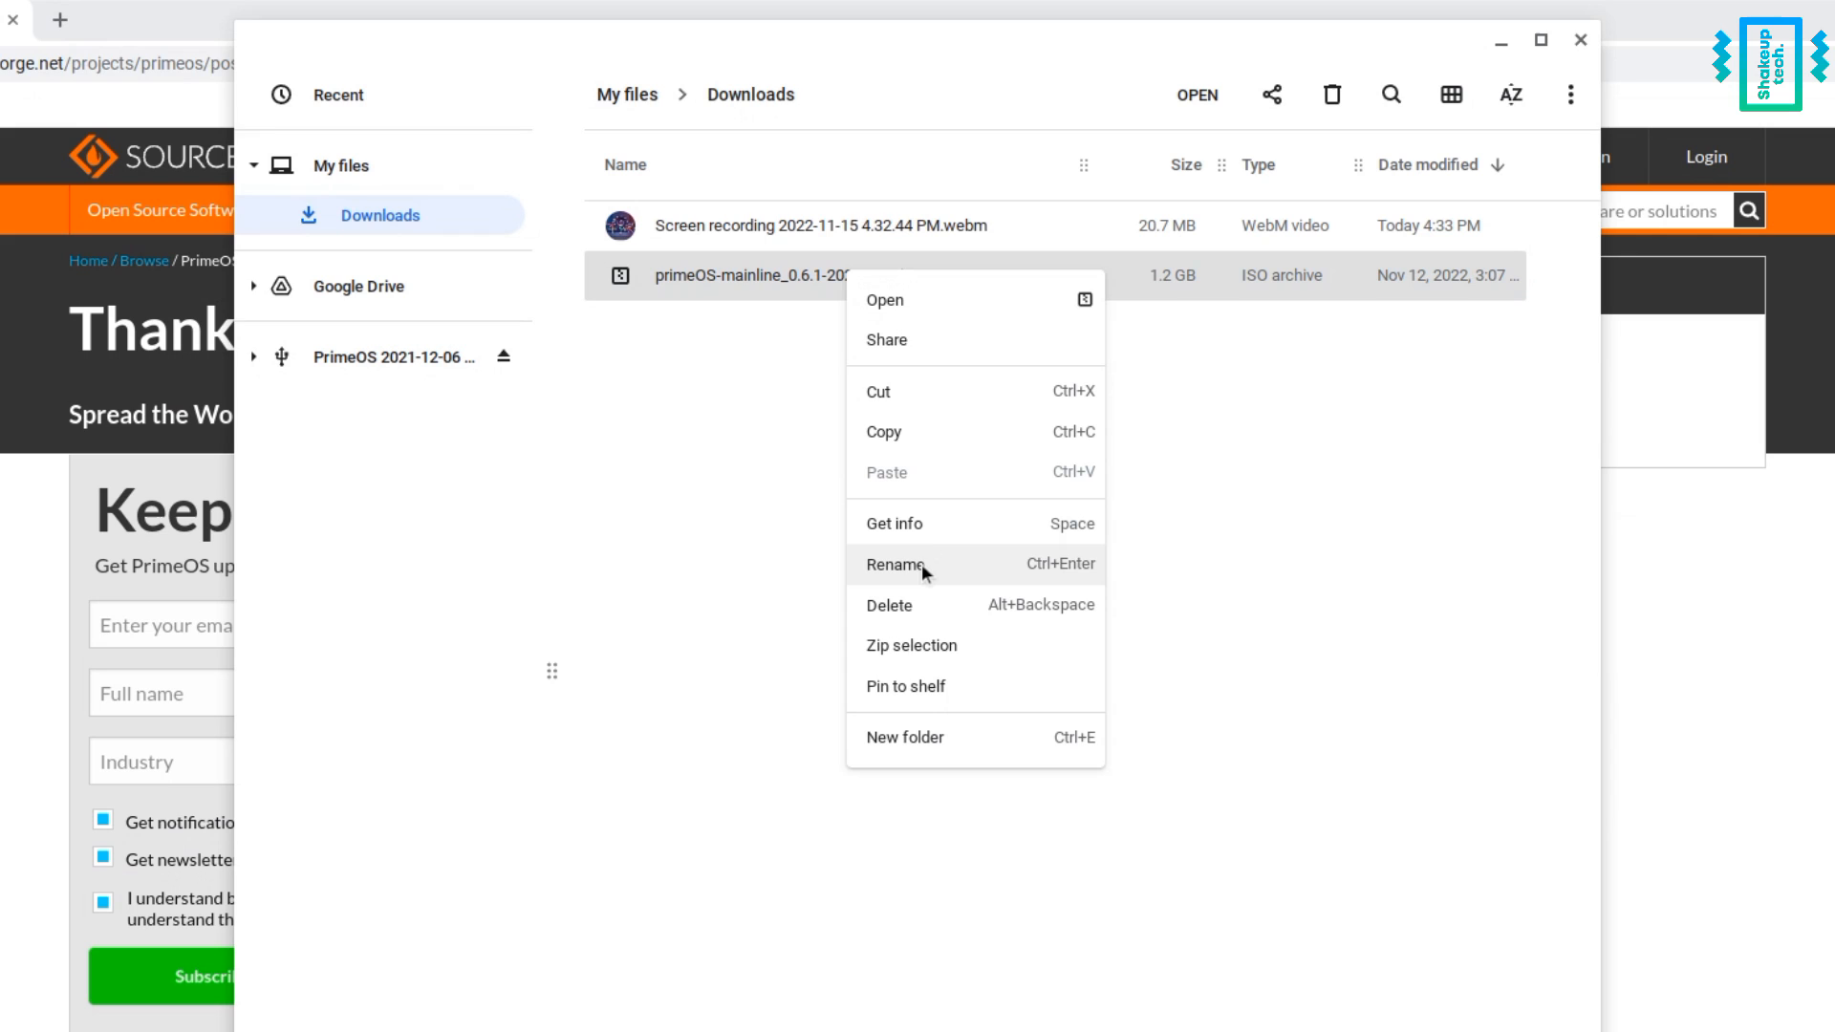
left_click(897, 564)
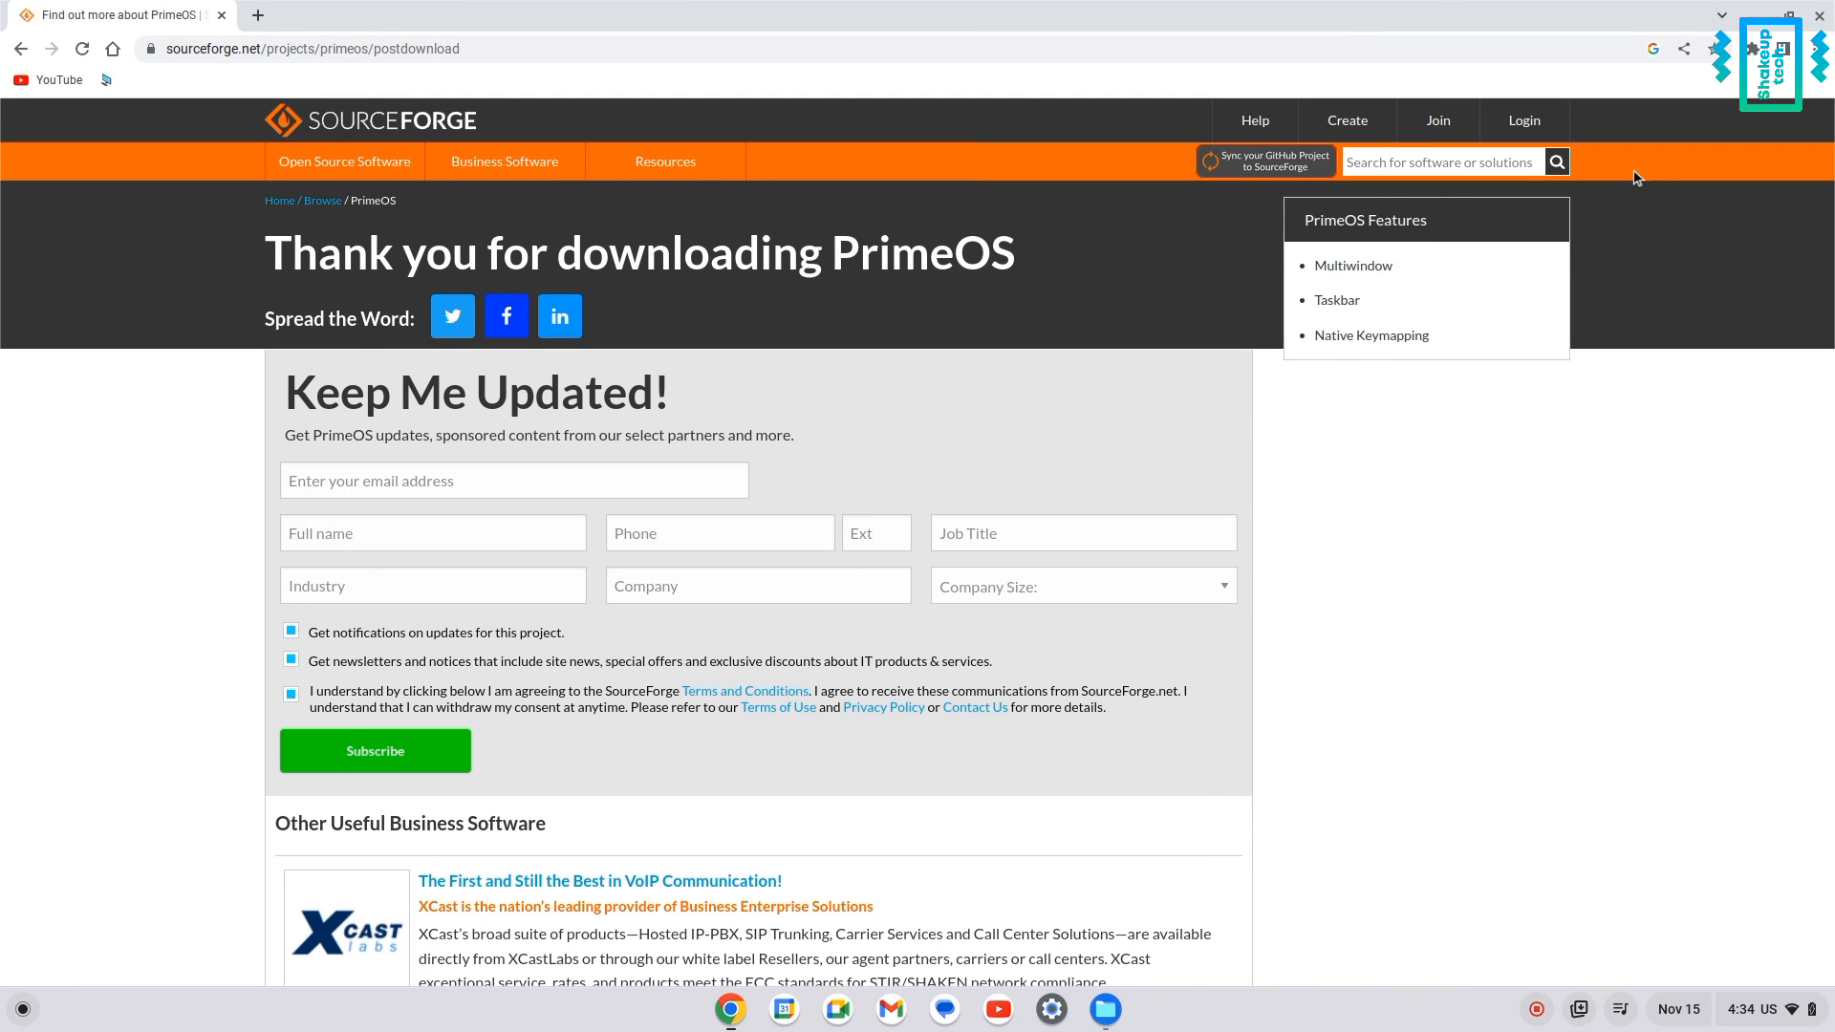
Reach the Chrome Web Store from Manage extensions and search for 'chromebook recovery'.
left_click(1720, 63)
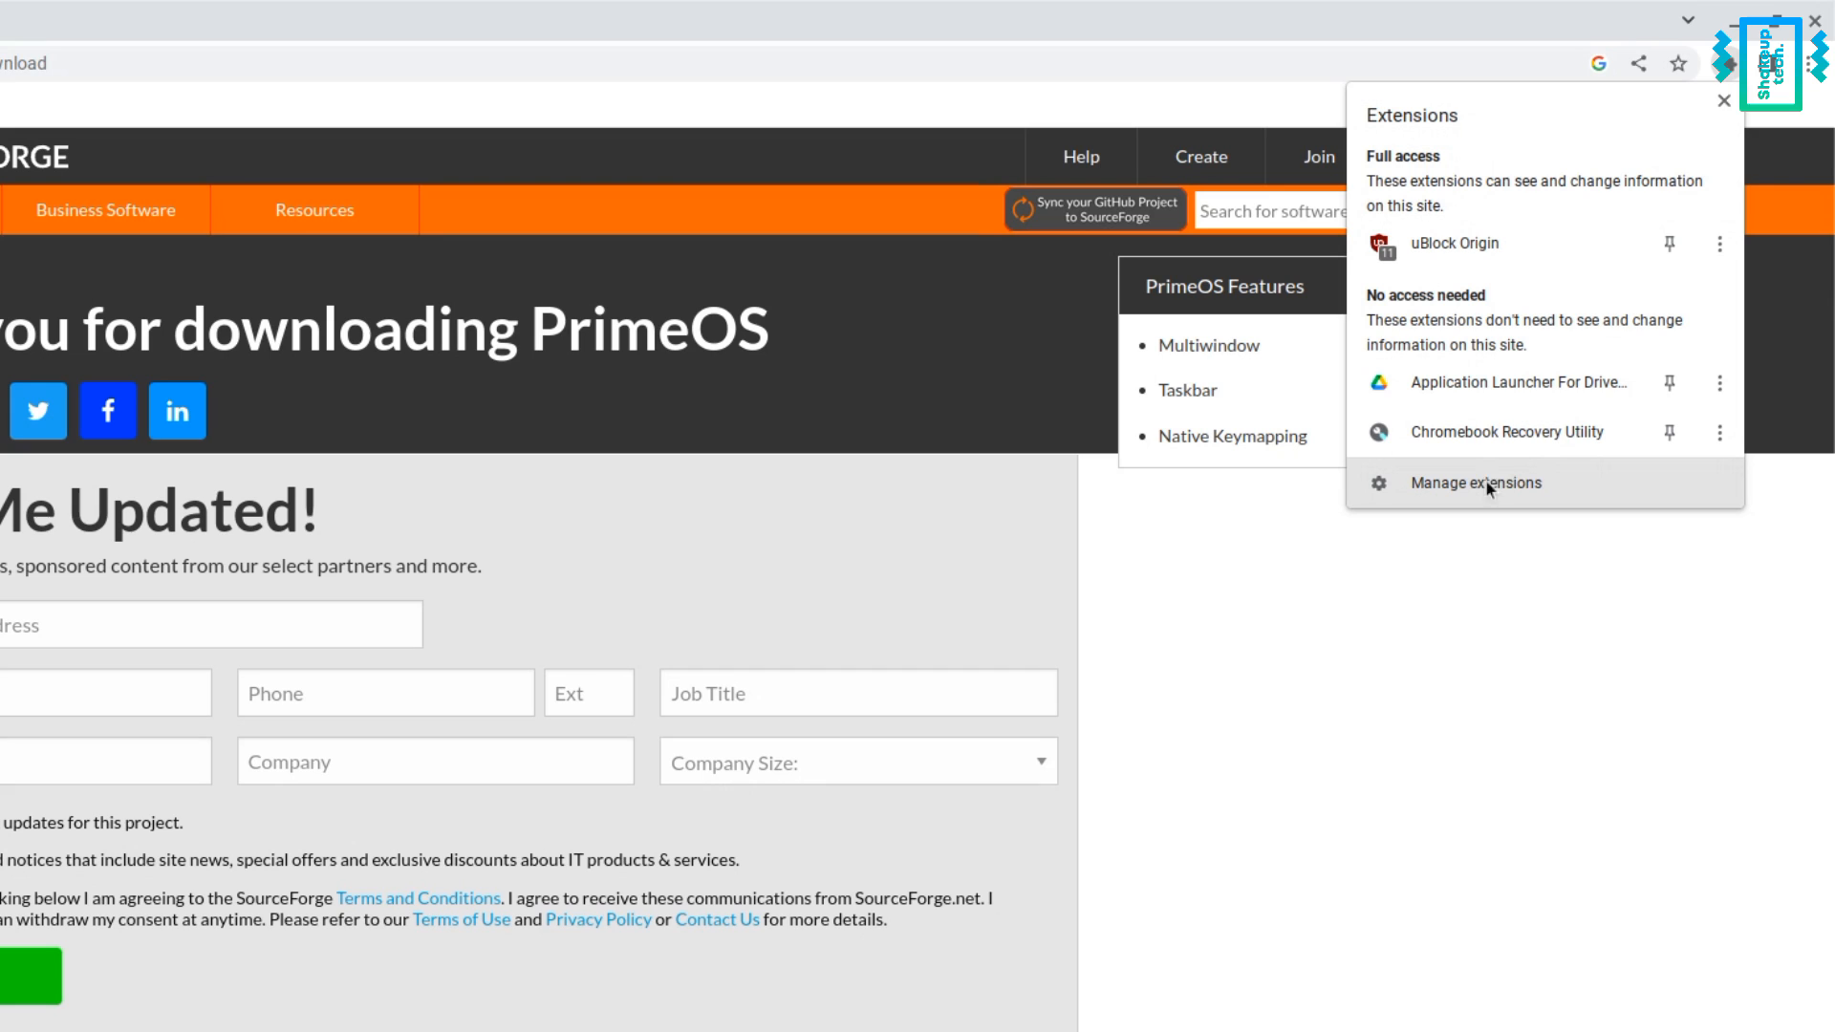
left_click(1474, 482)
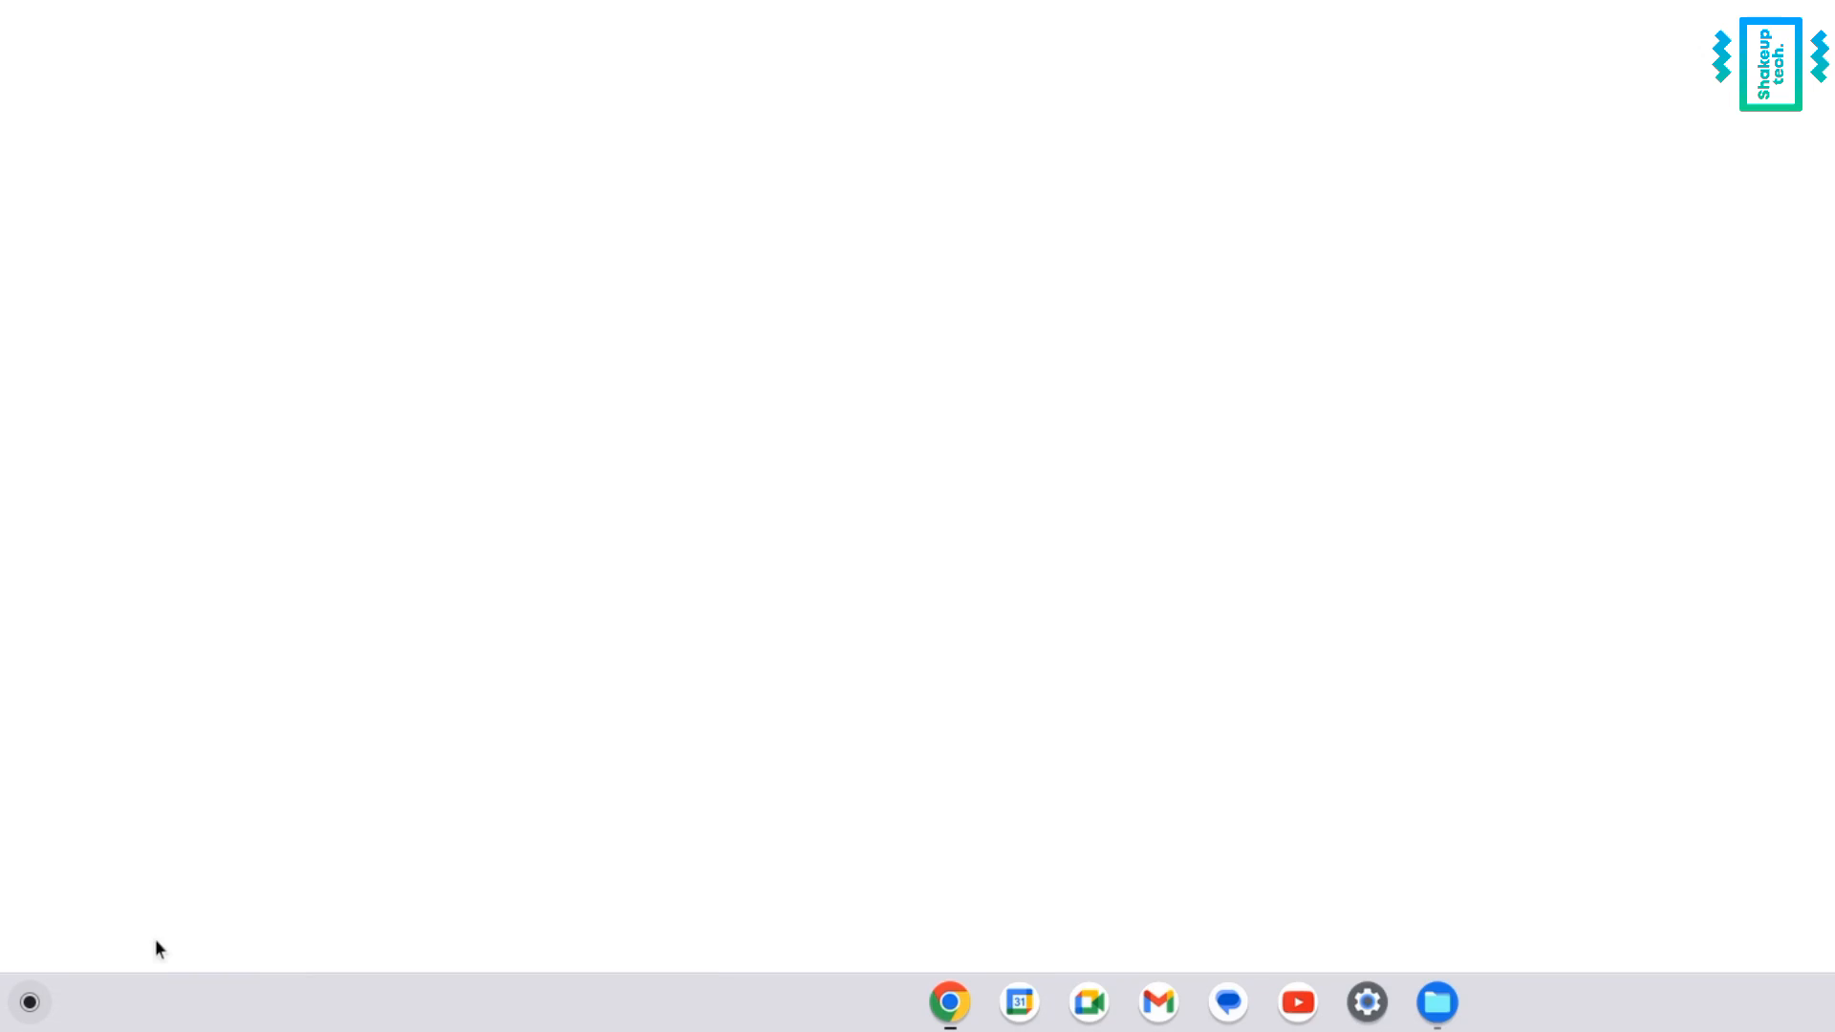
left_click(948, 1001)
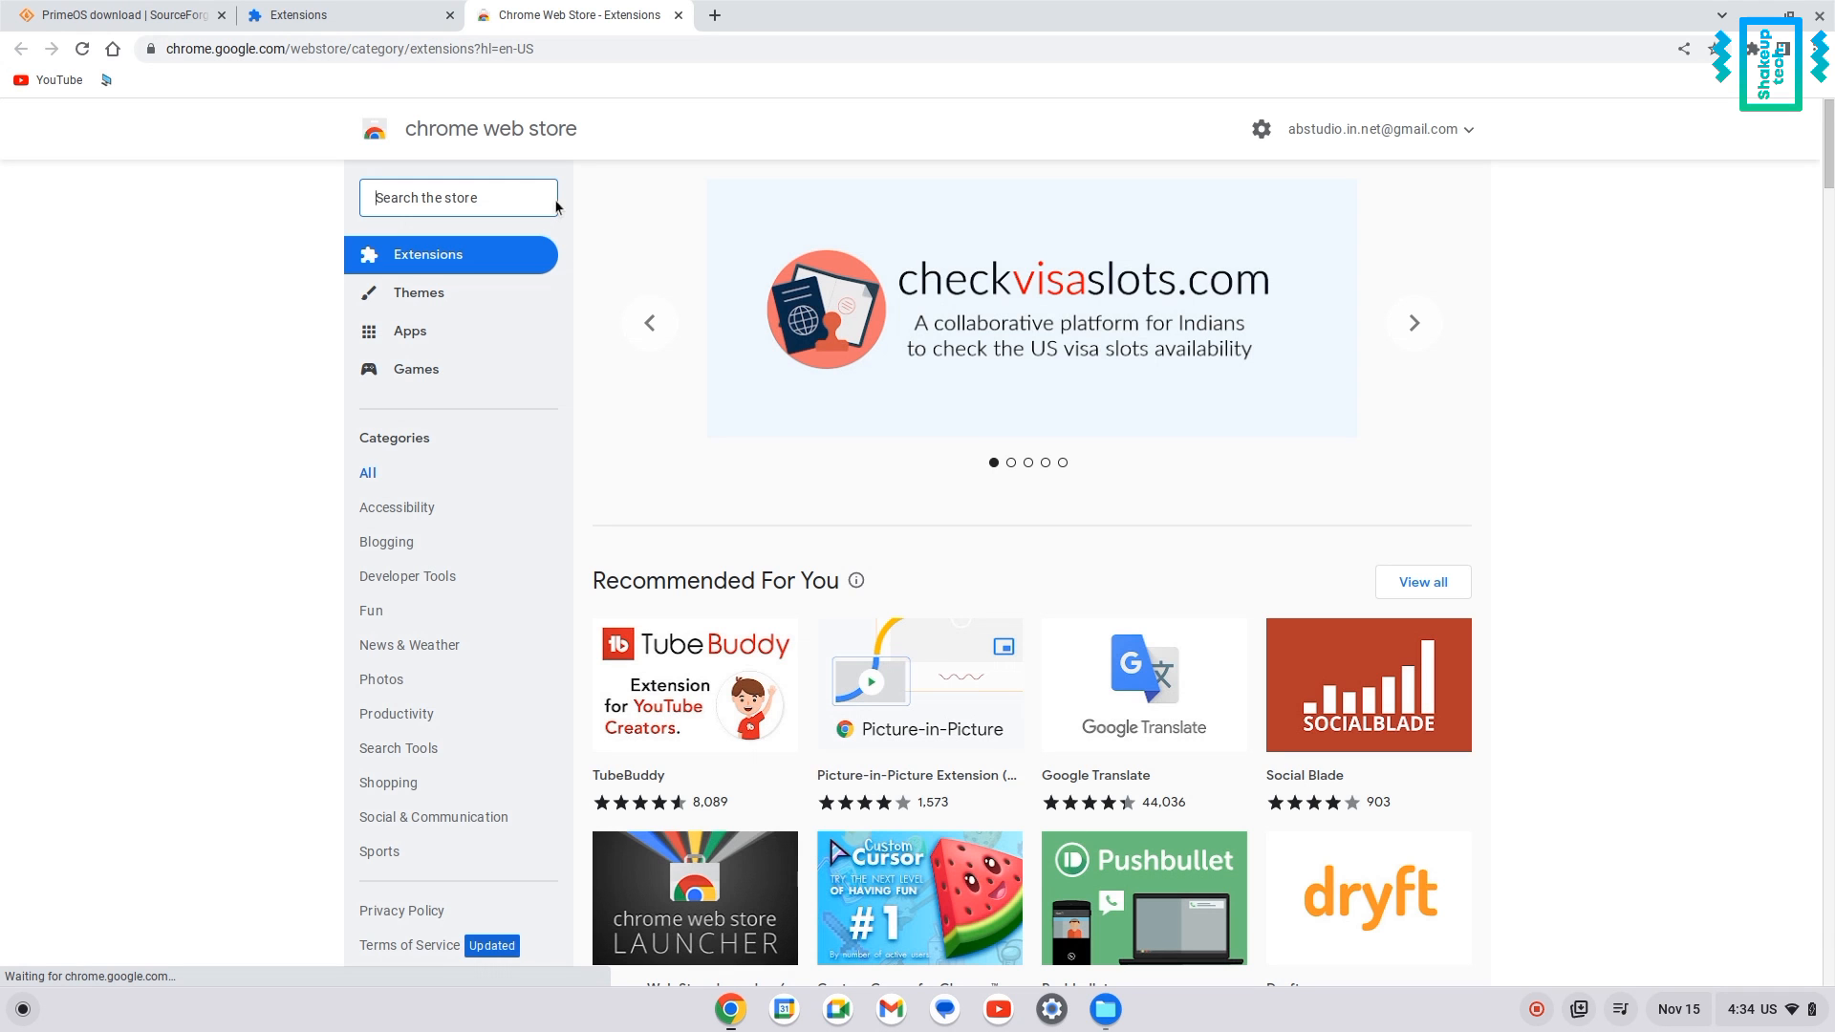
type("chromebook recovery")
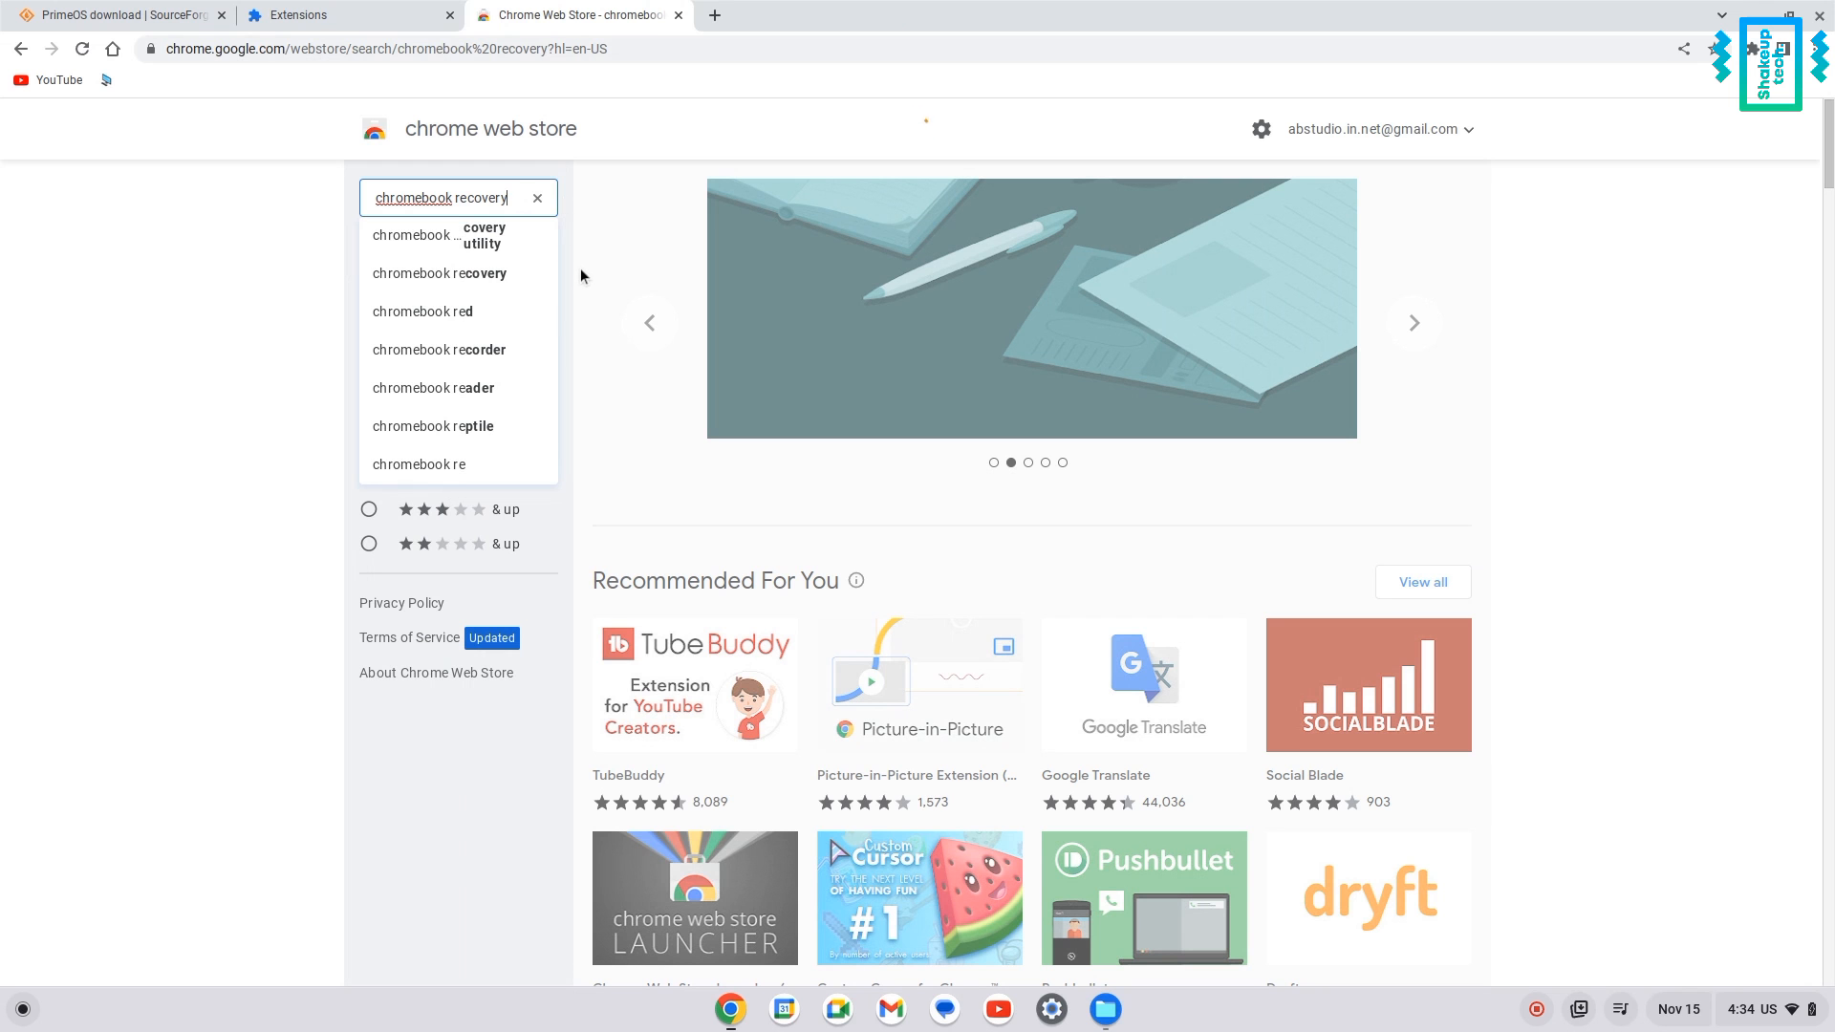
Open the Chromebook Recovery Utility result and launch the extension.
left_click(484, 234)
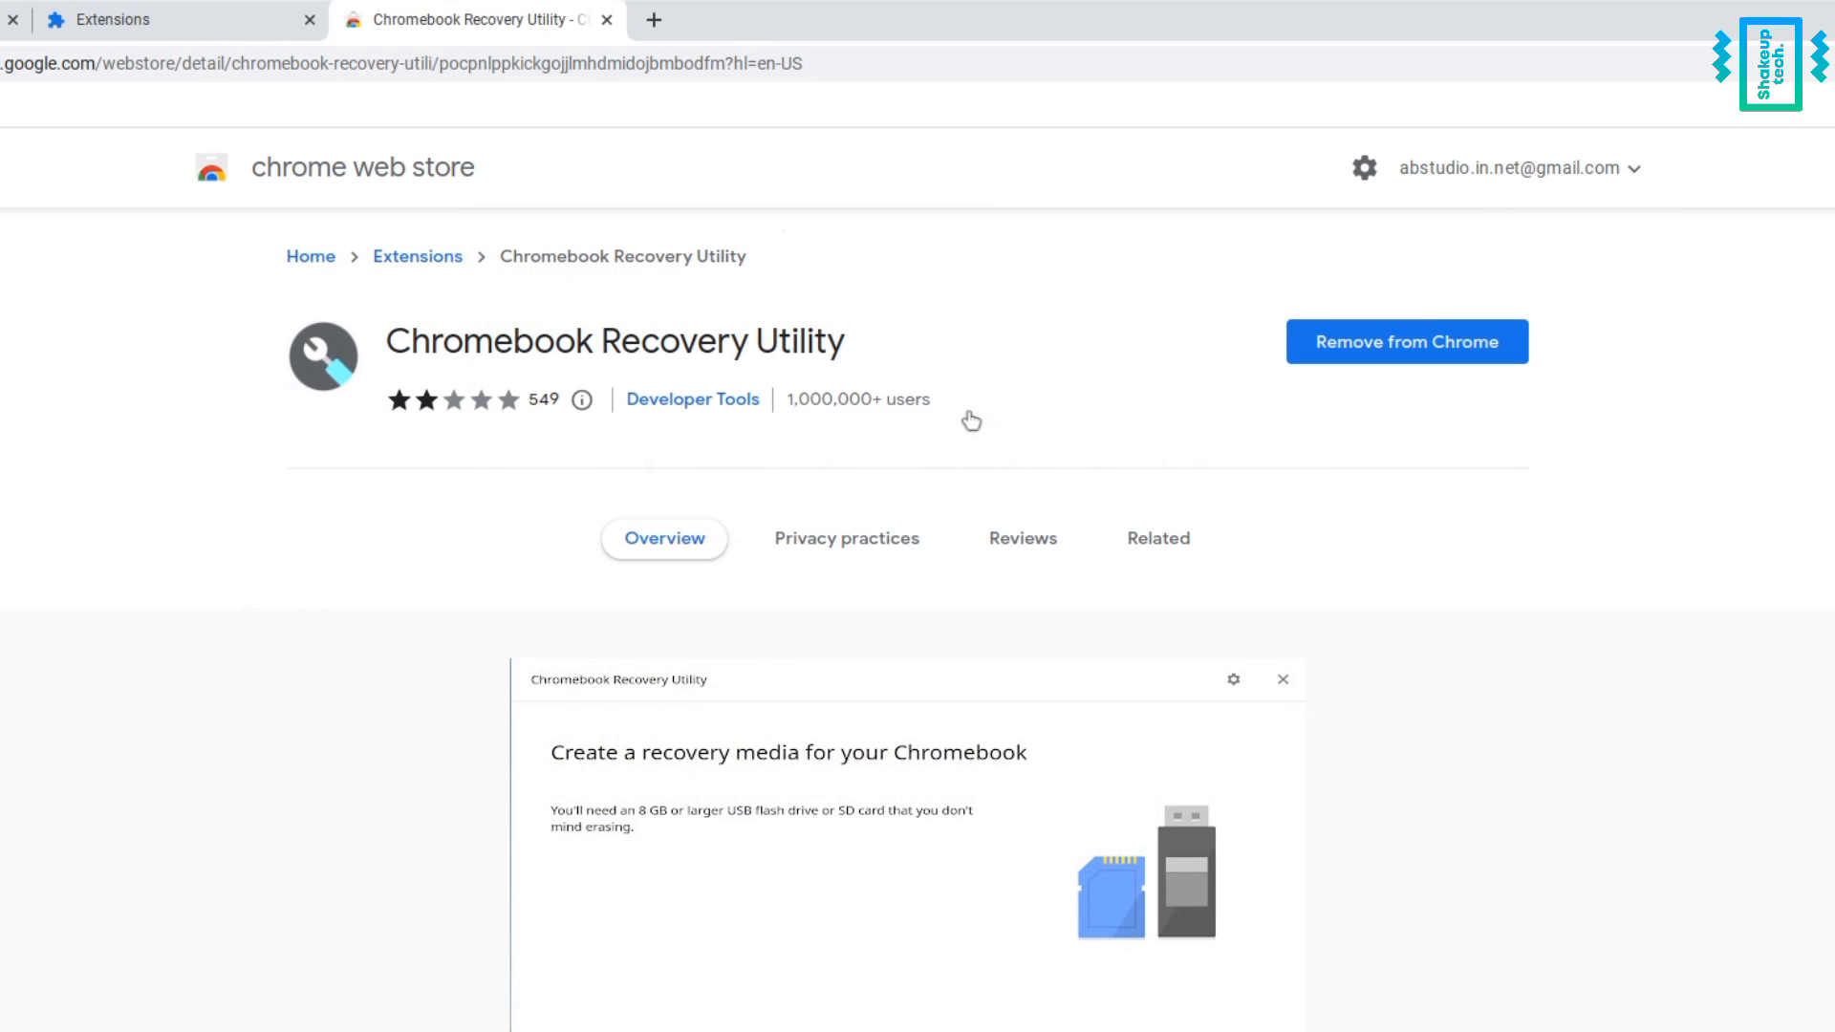
mouse_move(1418, 354)
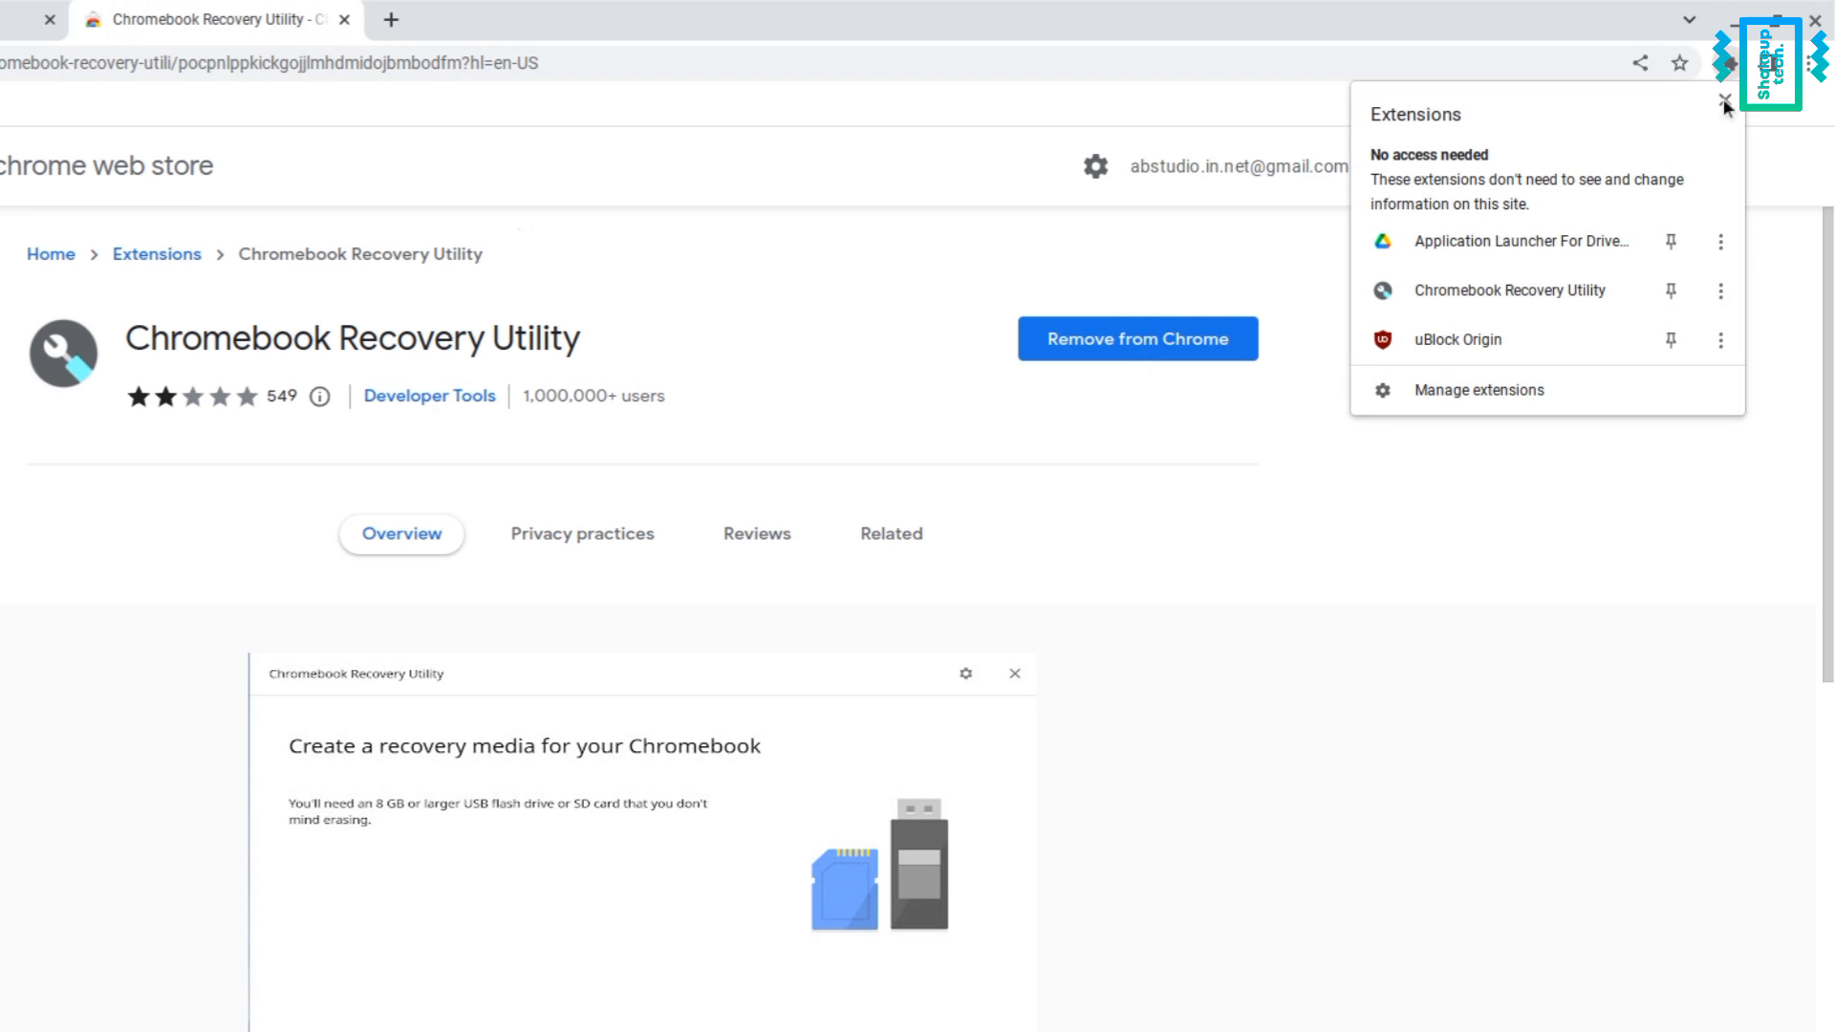
left_click(1511, 291)
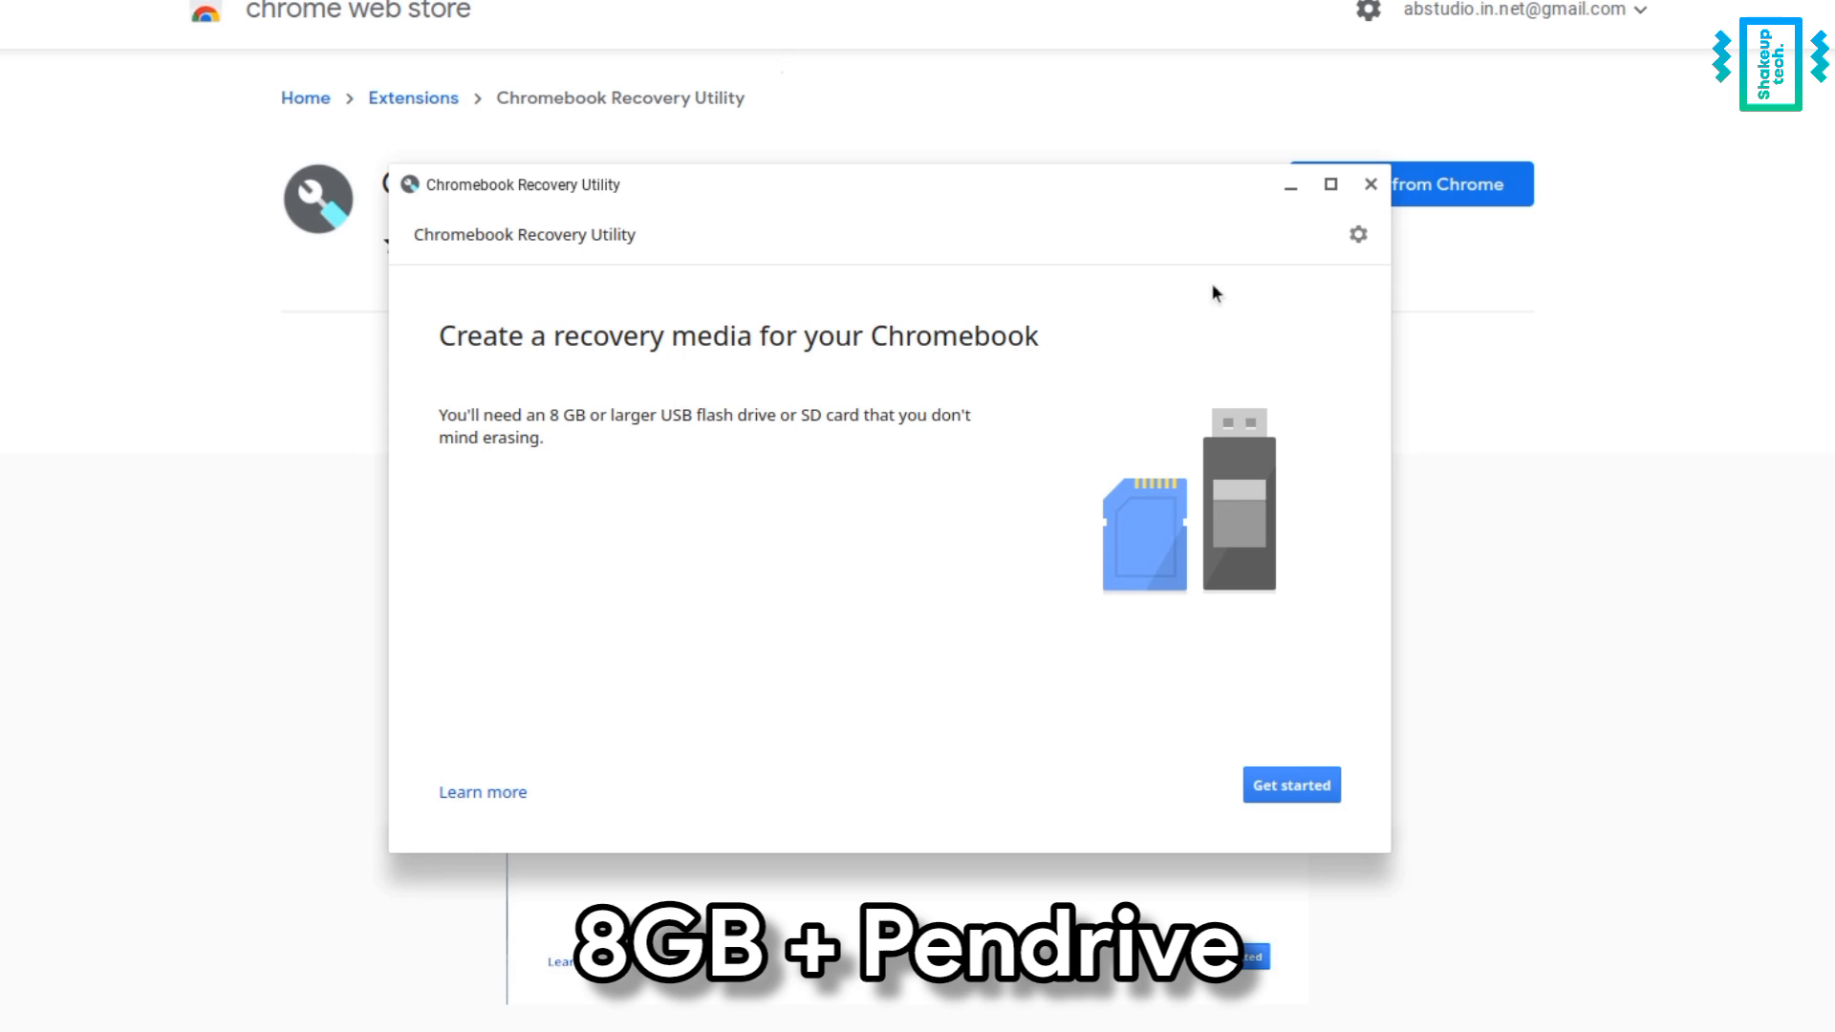
Erase the 15.1 GB USB drive using Erase recovery media.
left_click(1356, 234)
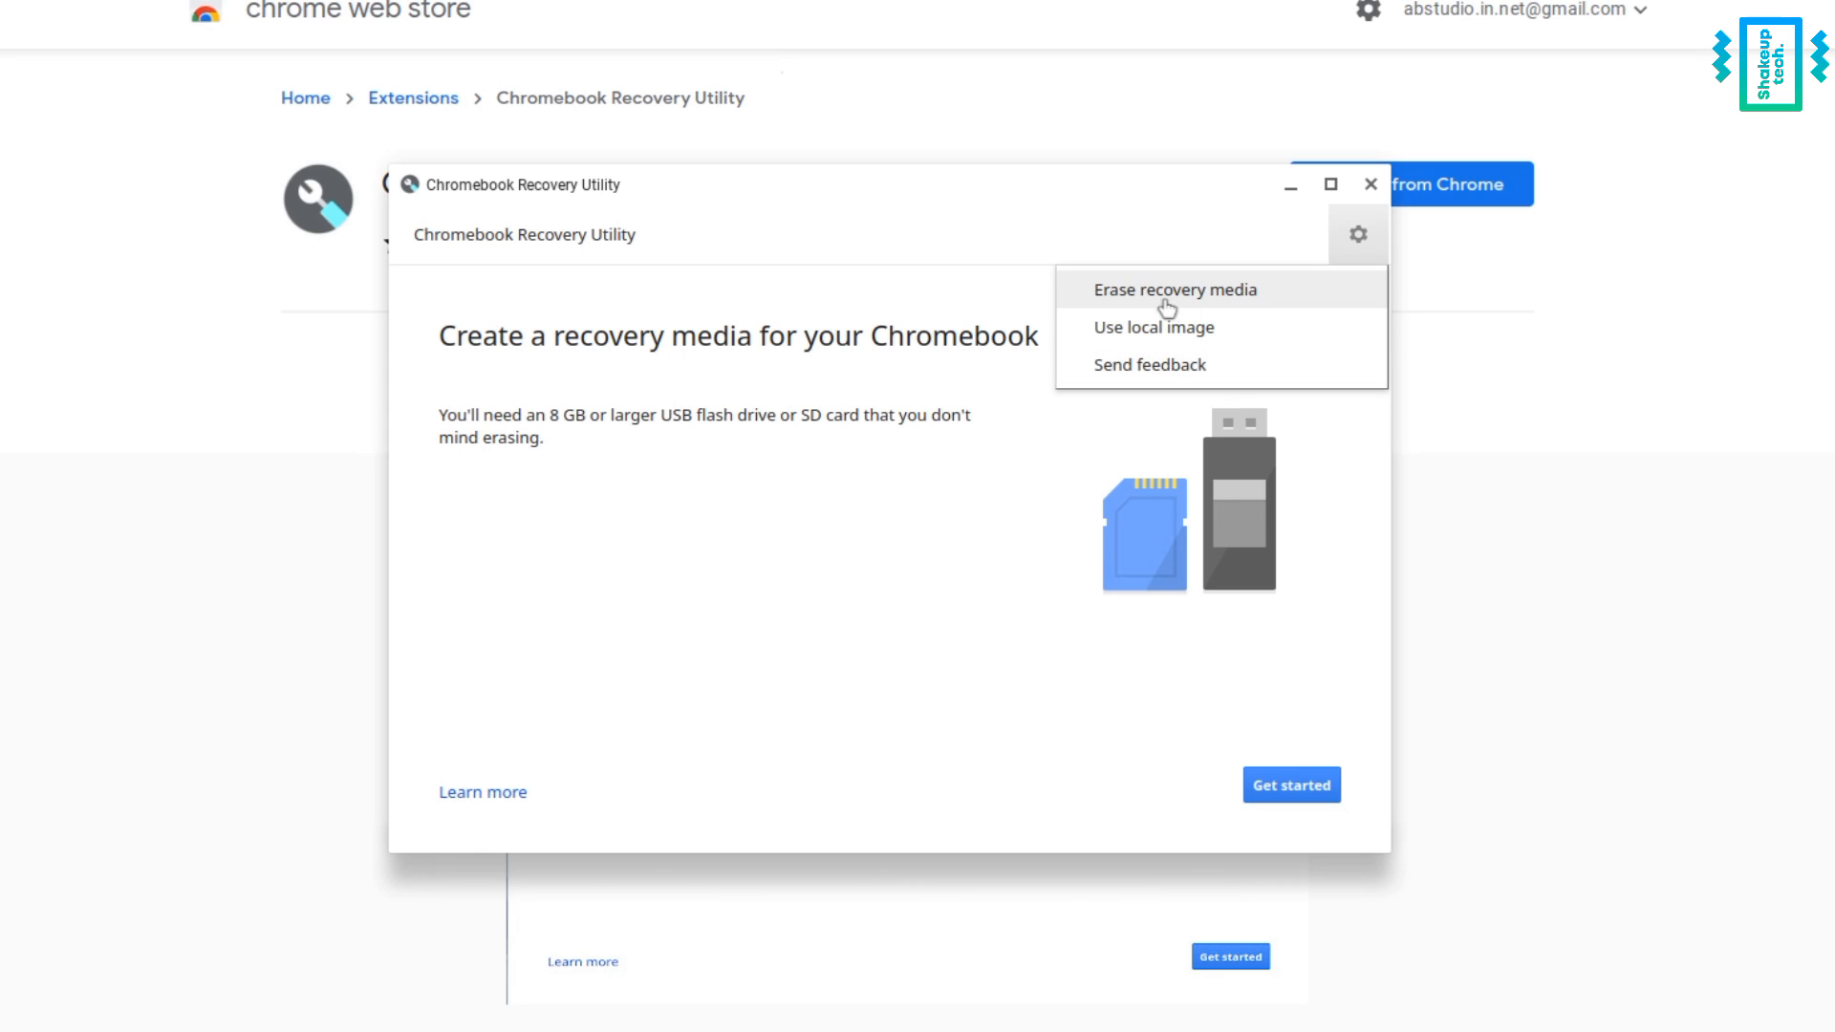
left_click(1173, 288)
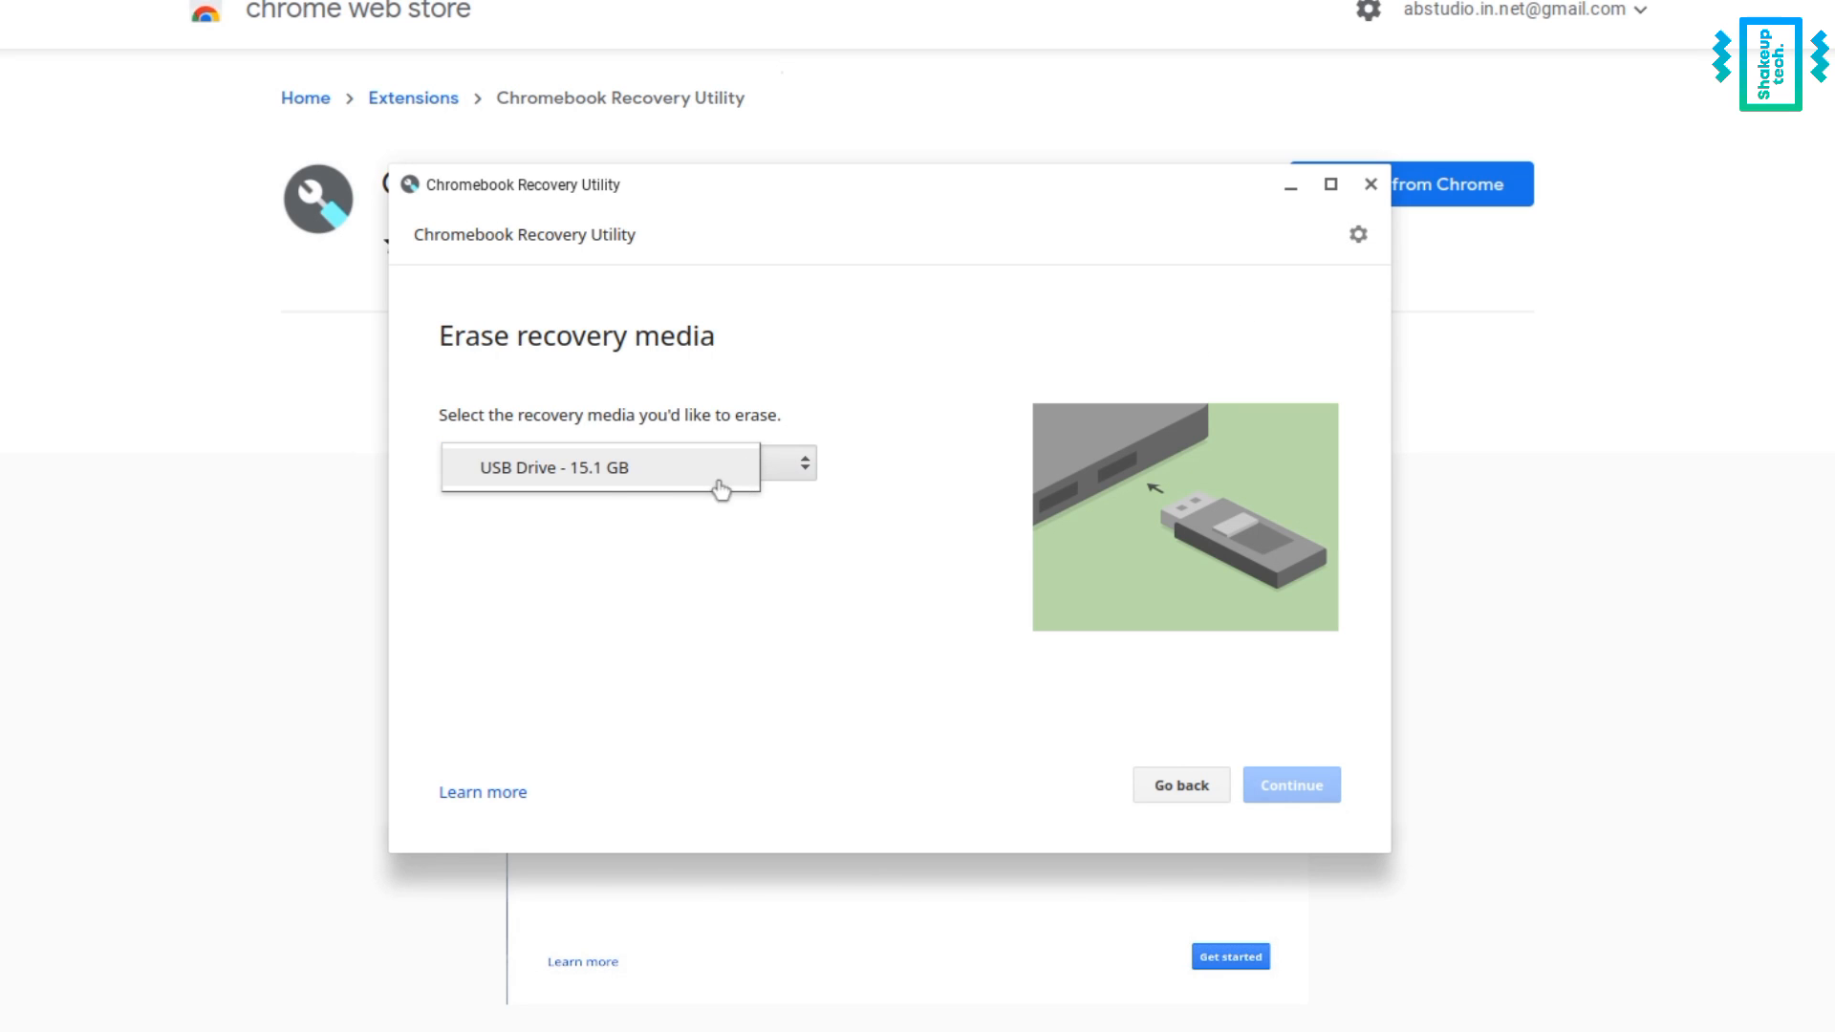
left_click(629, 464)
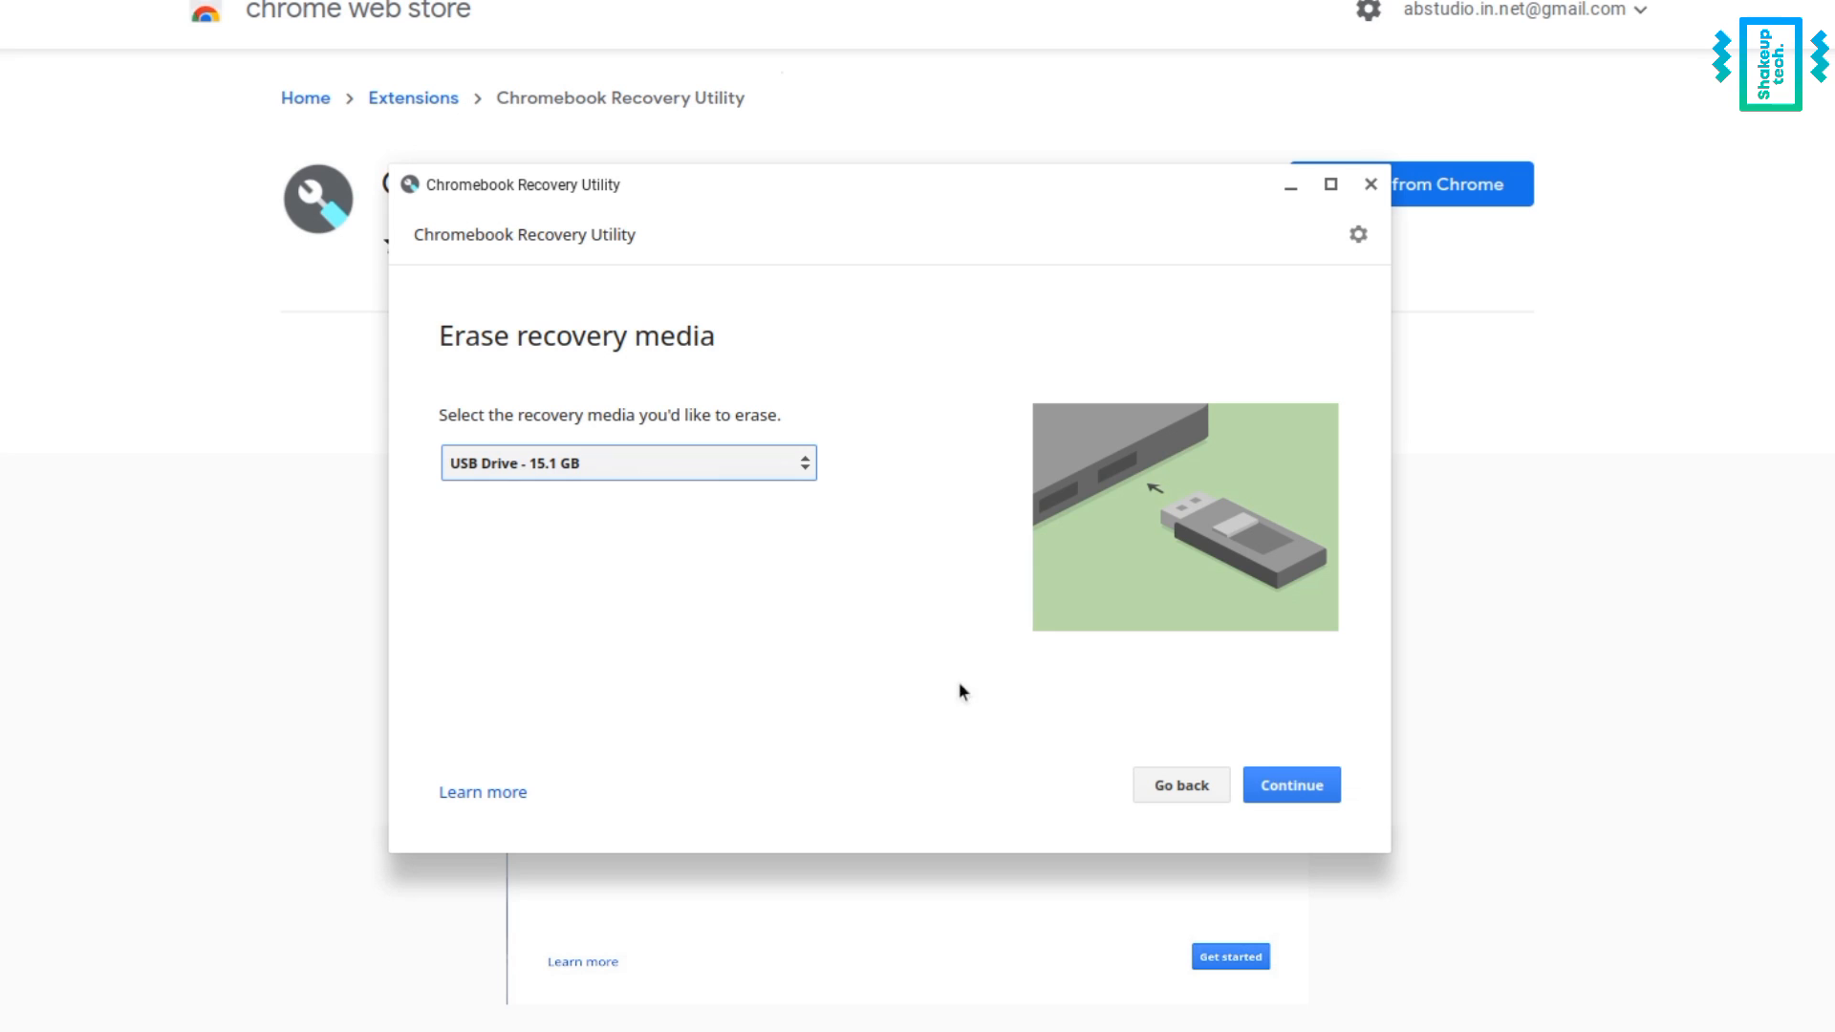
left_click(1291, 784)
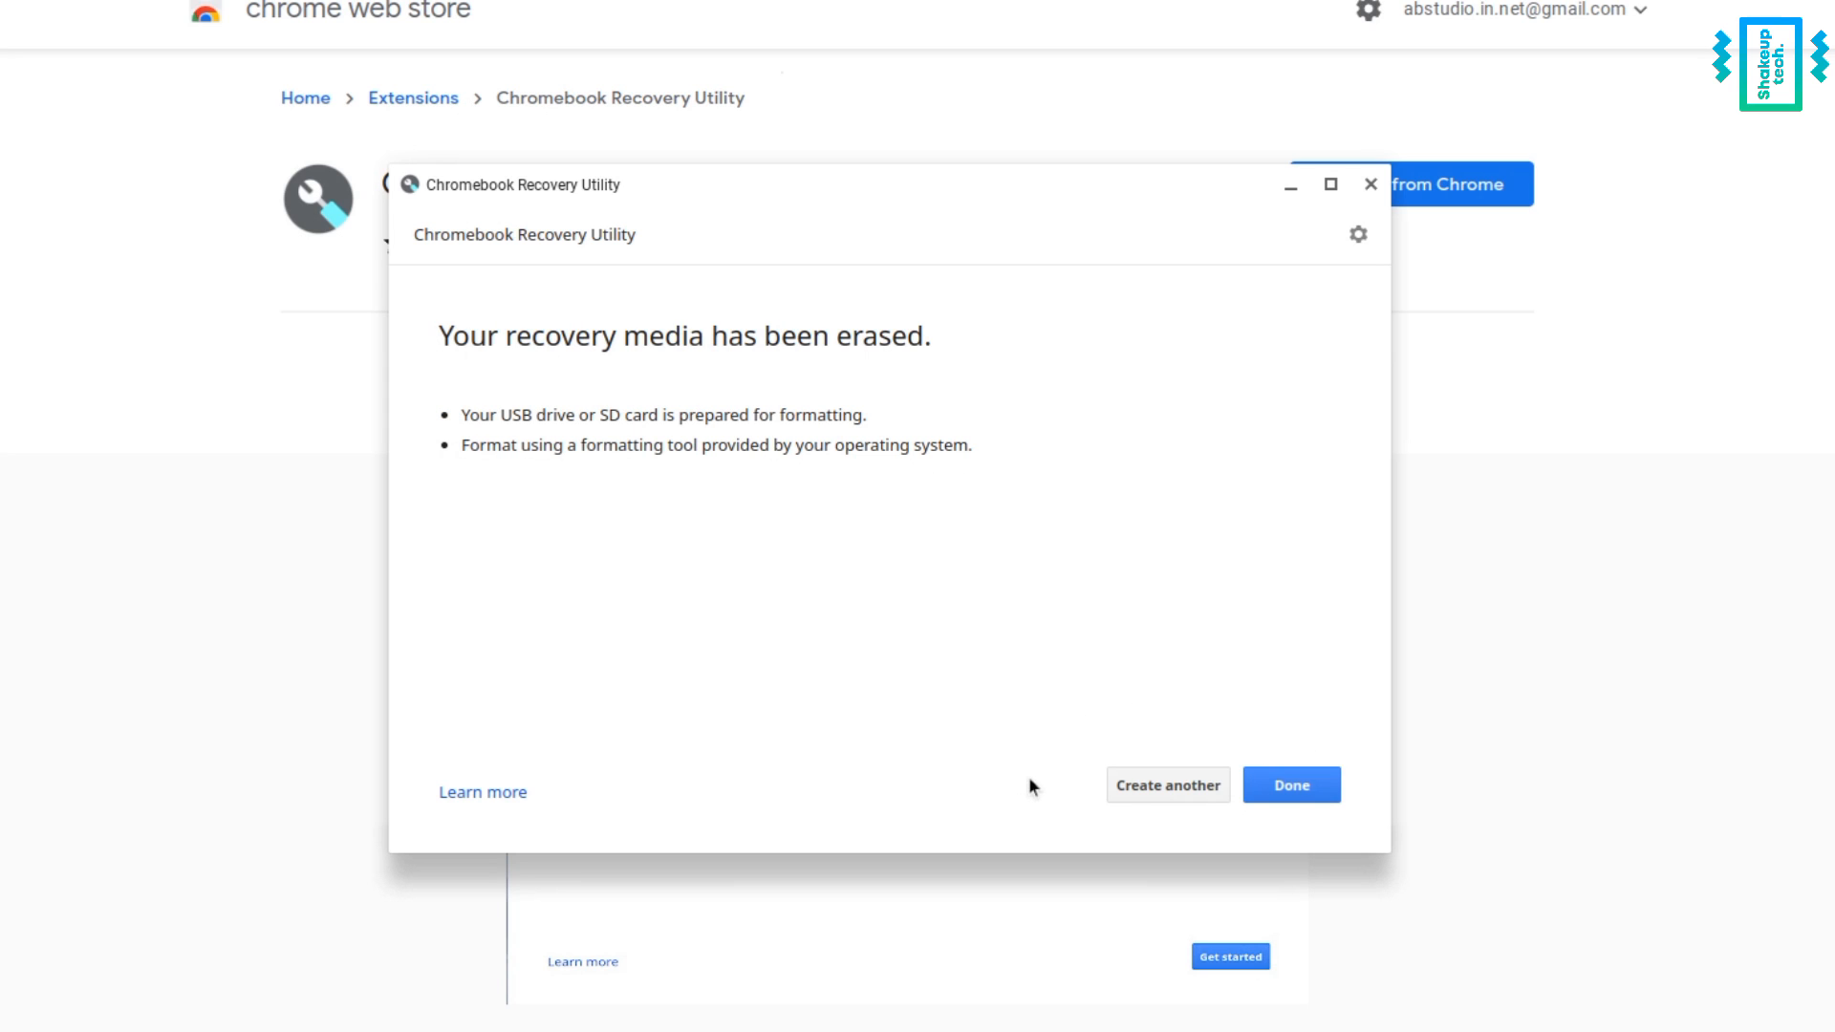
left_click(1167, 786)
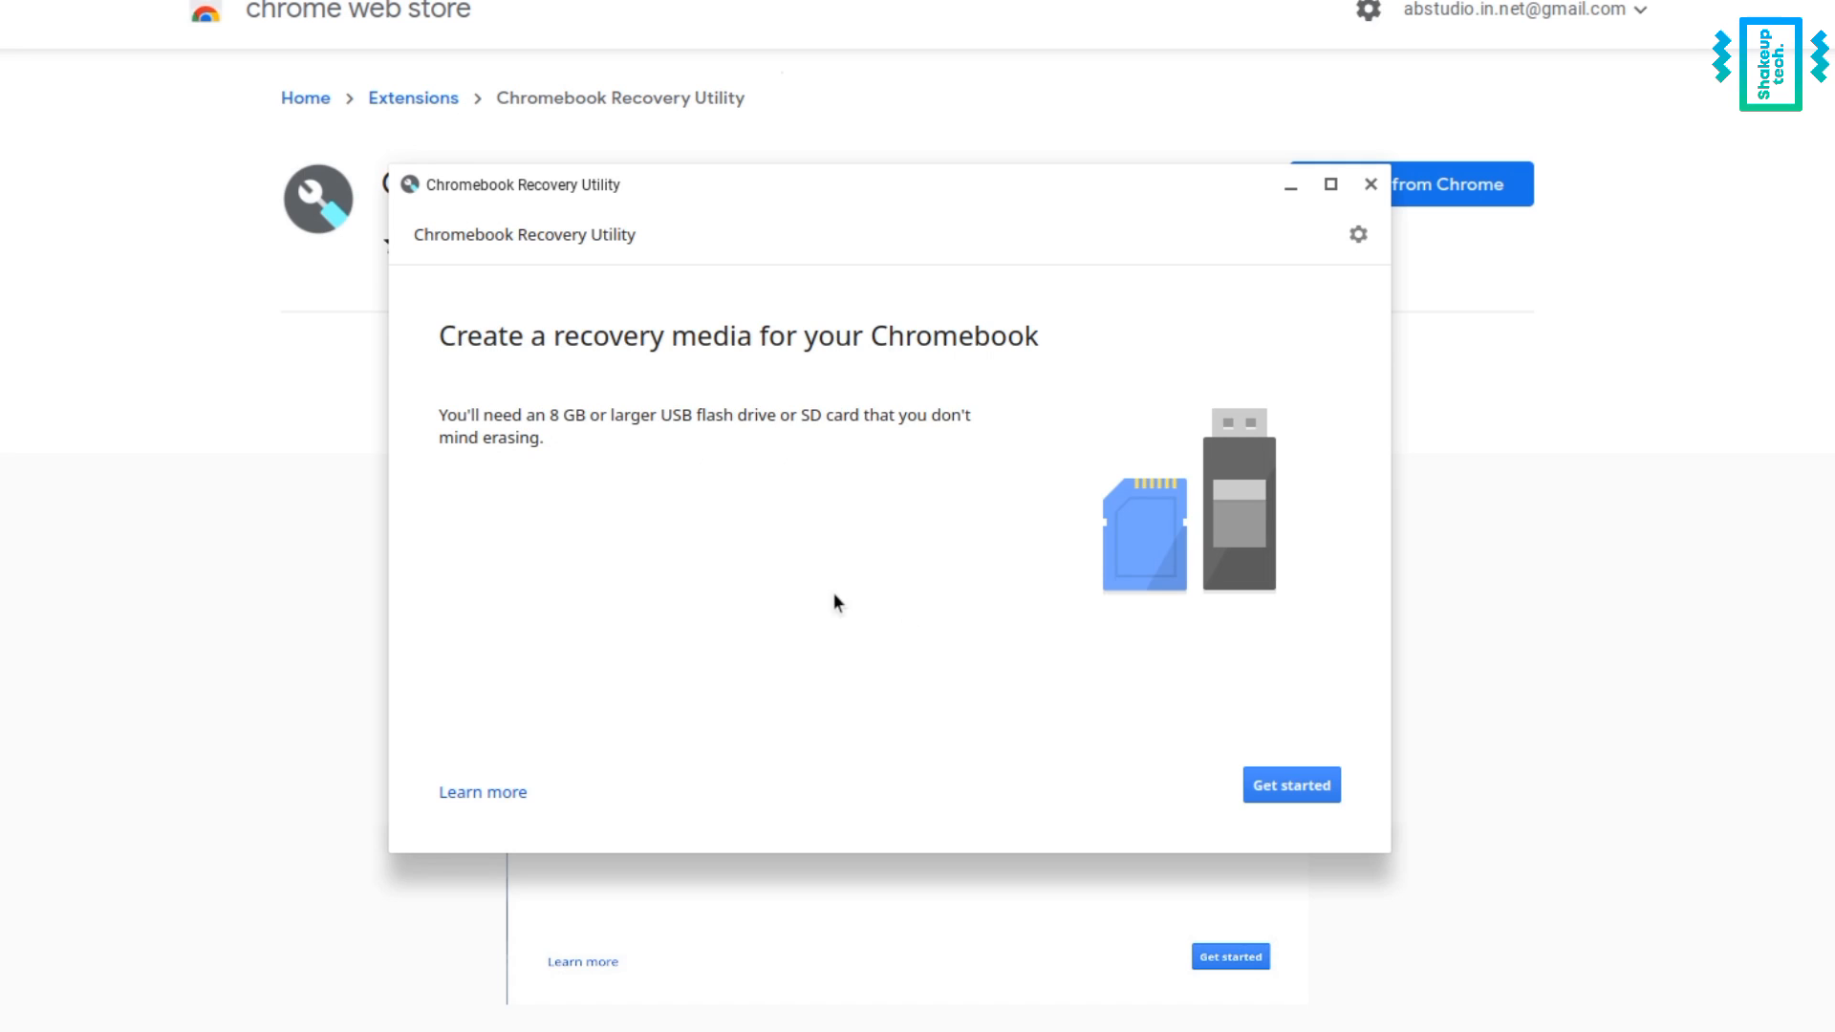
Write the local primeOS-mainline_0.6.1-20211206.iso.bin image to the 15.1 GB USB drive.
left_click(1357, 234)
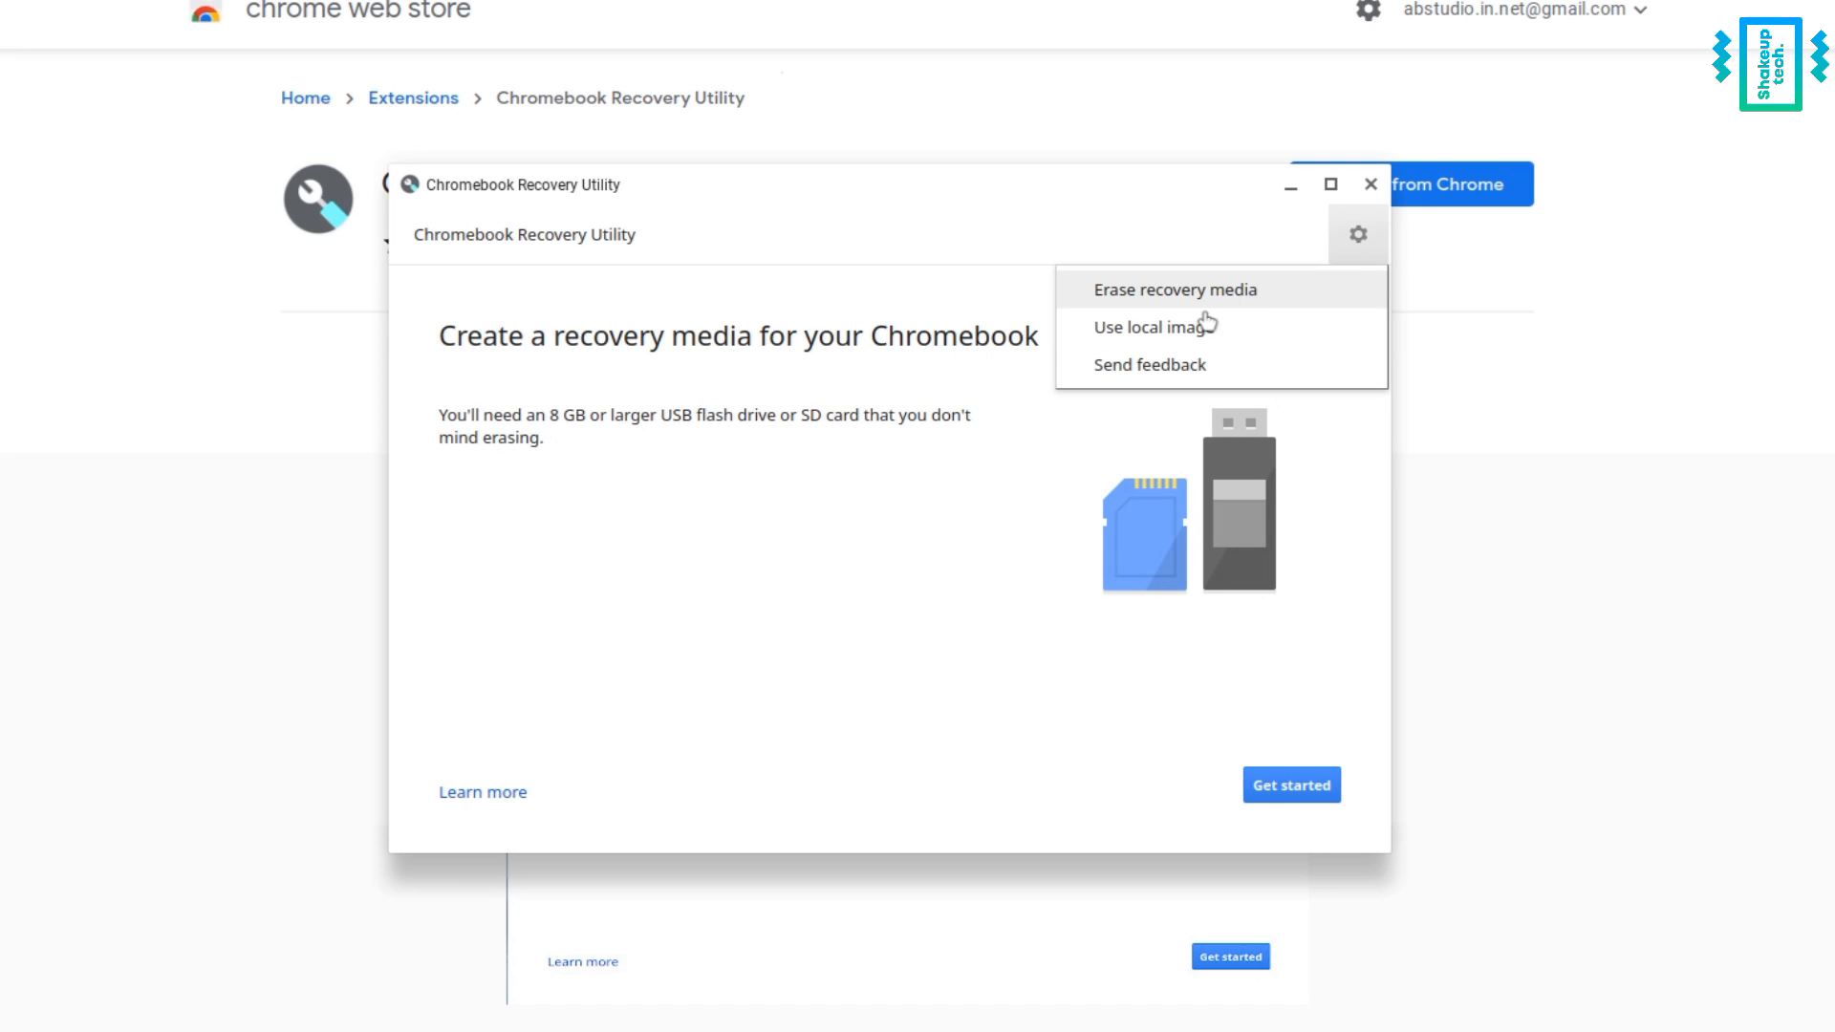
left_click(1156, 325)
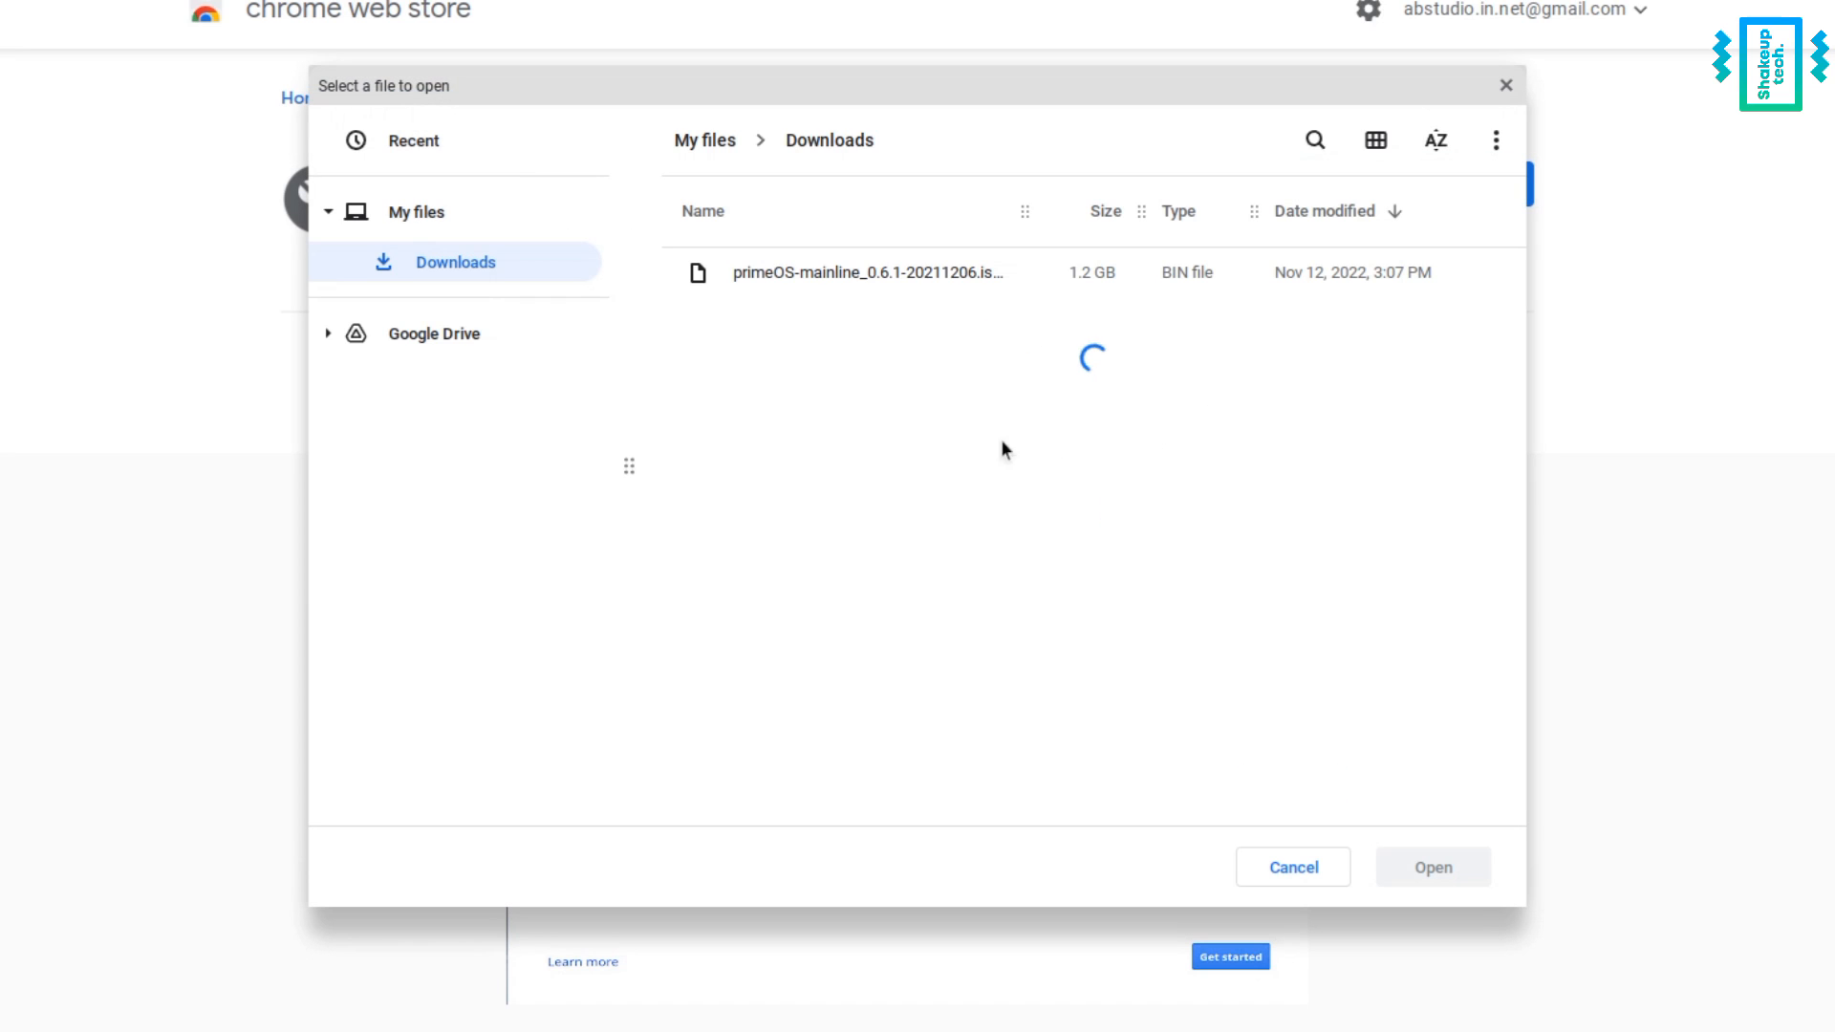
left_click(868, 272)
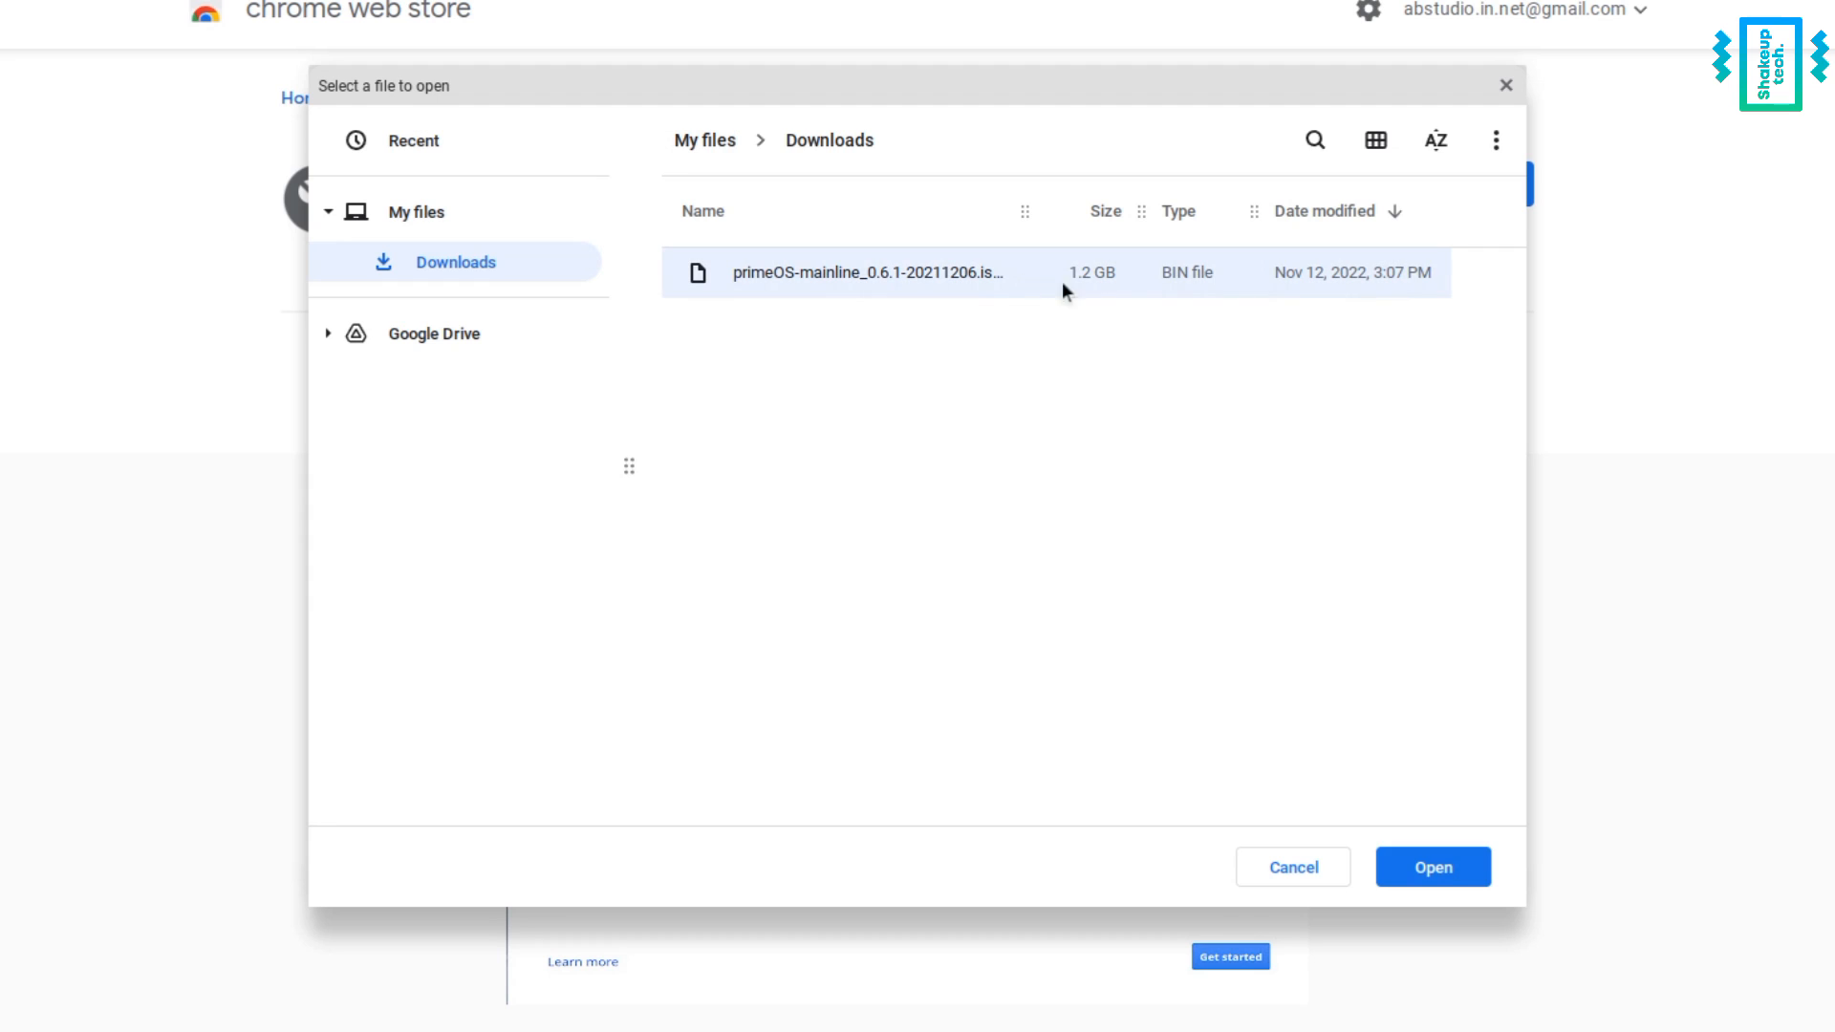
left_click(1430, 867)
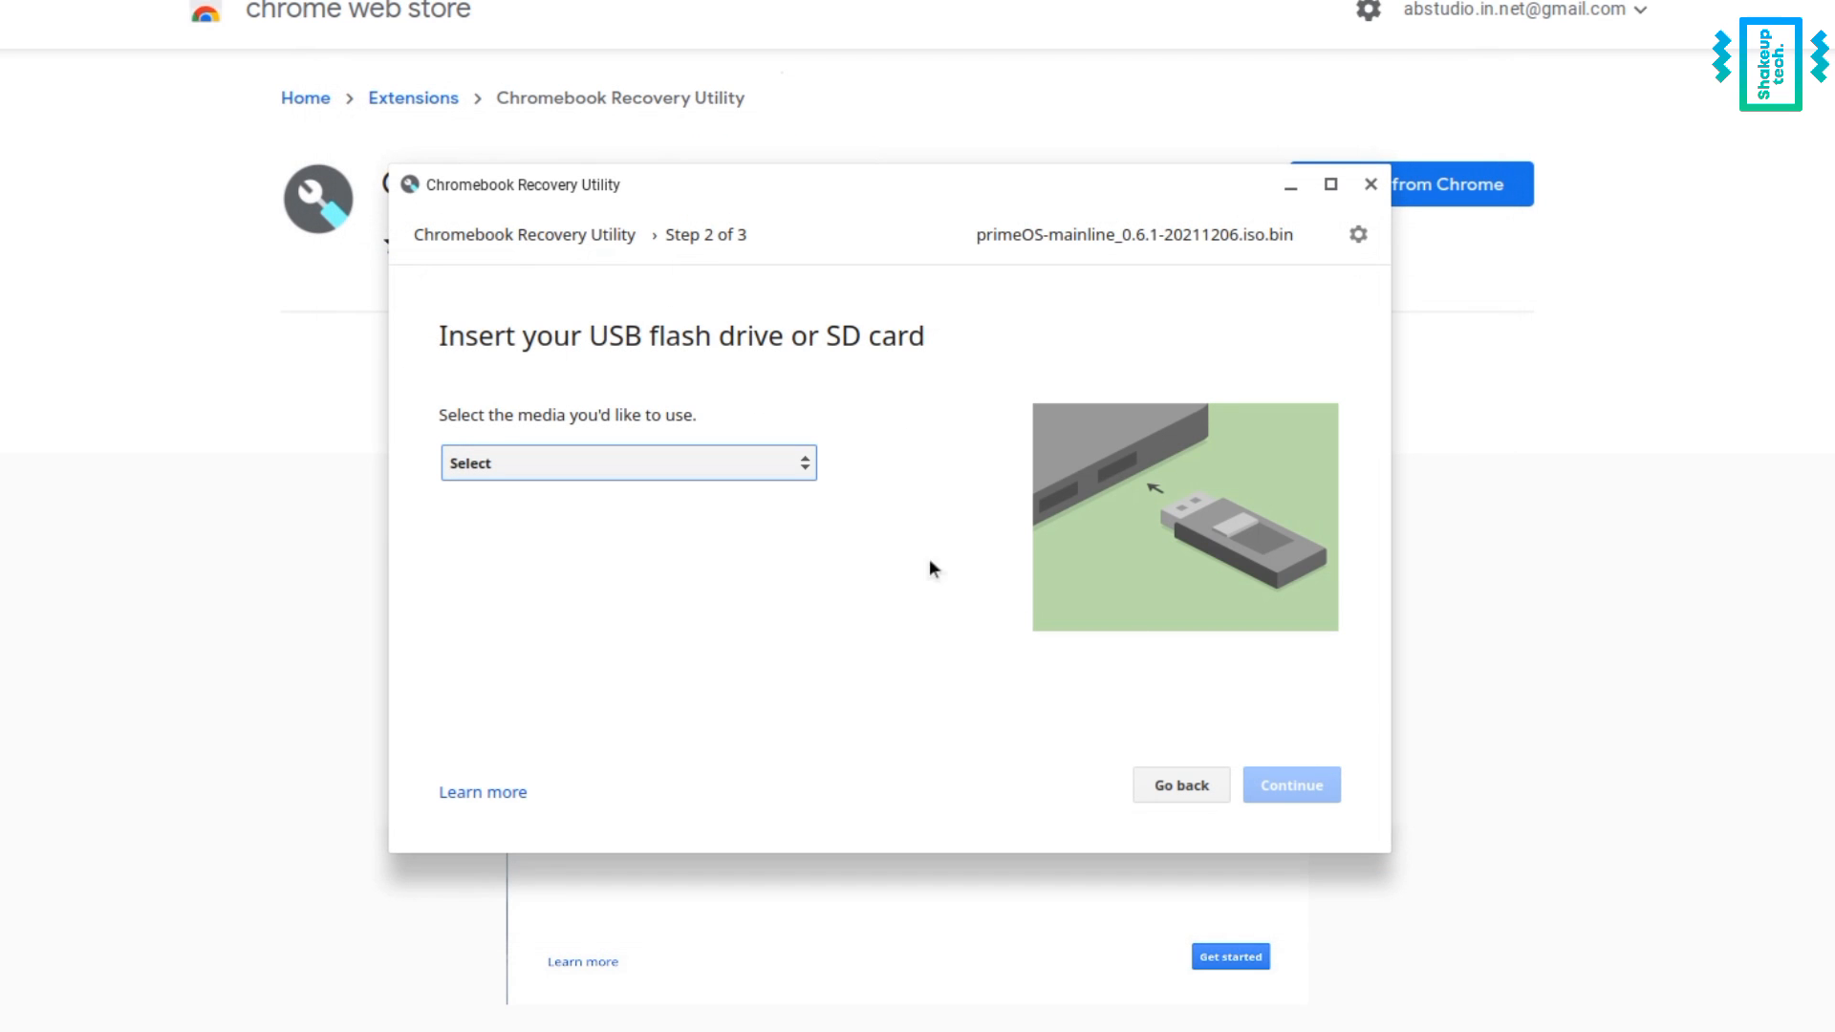
left_click(627, 462)
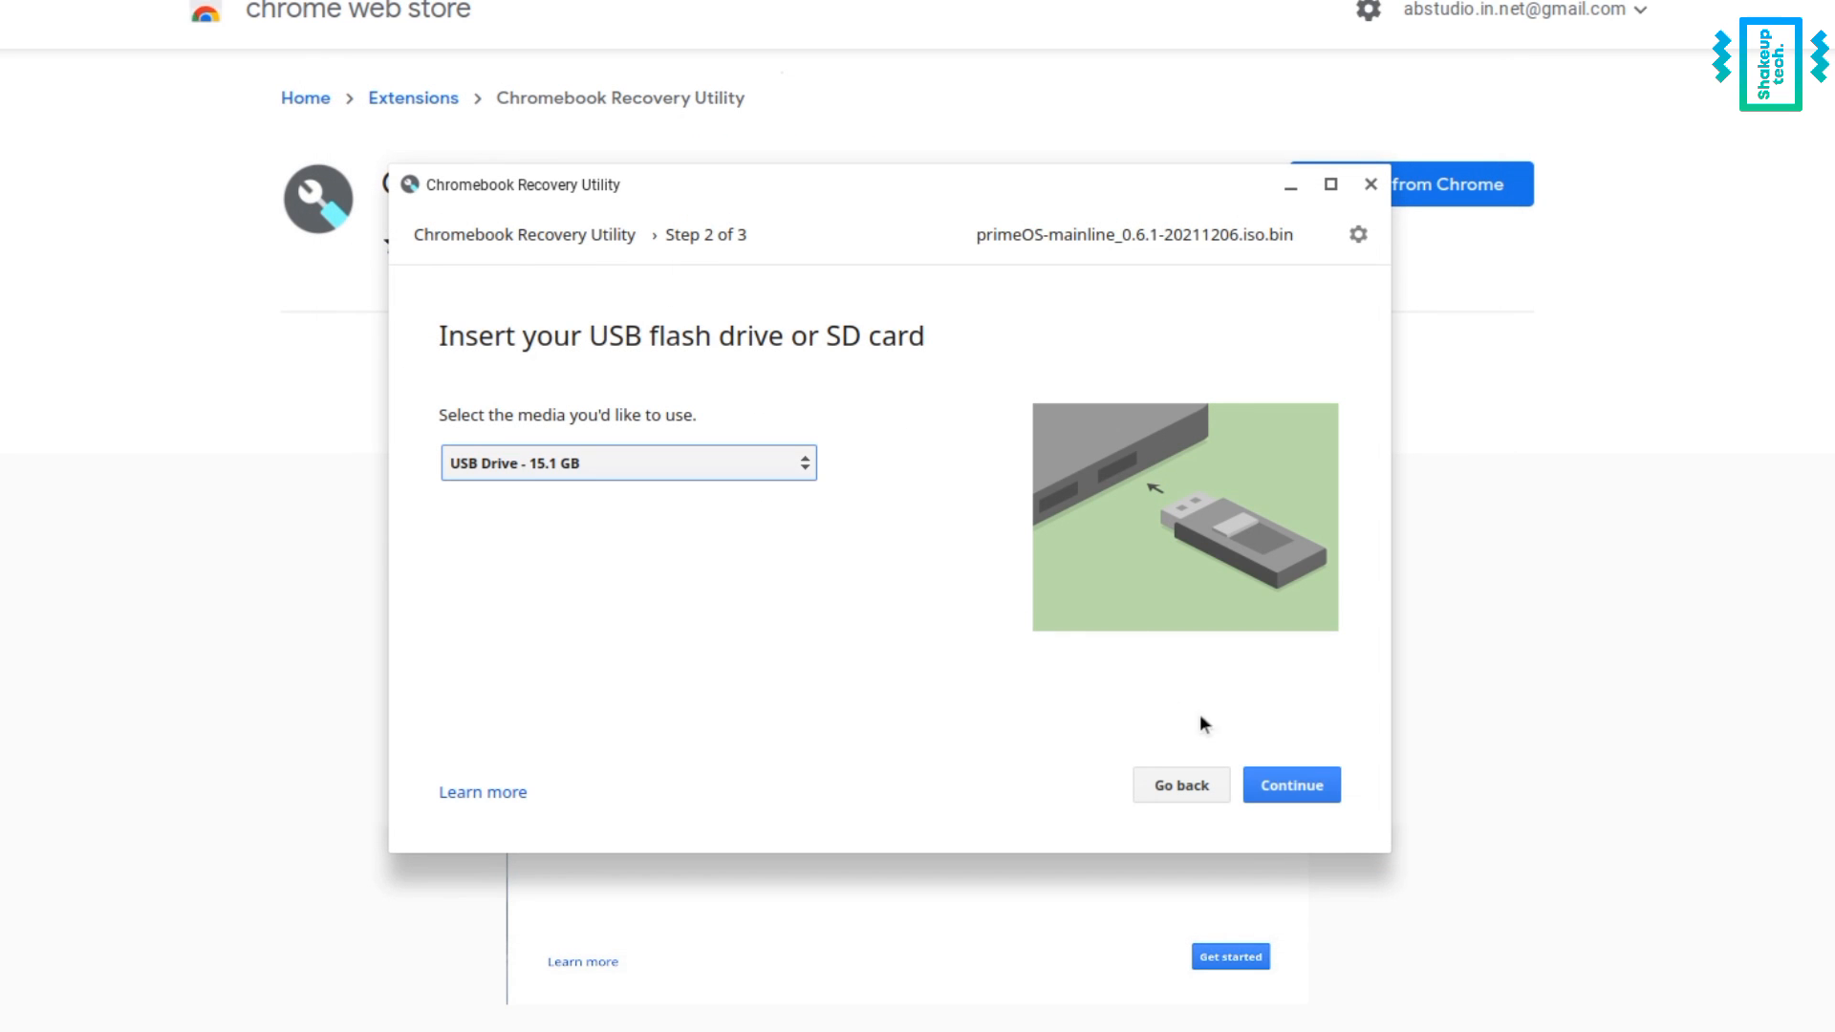
left_click(1290, 784)
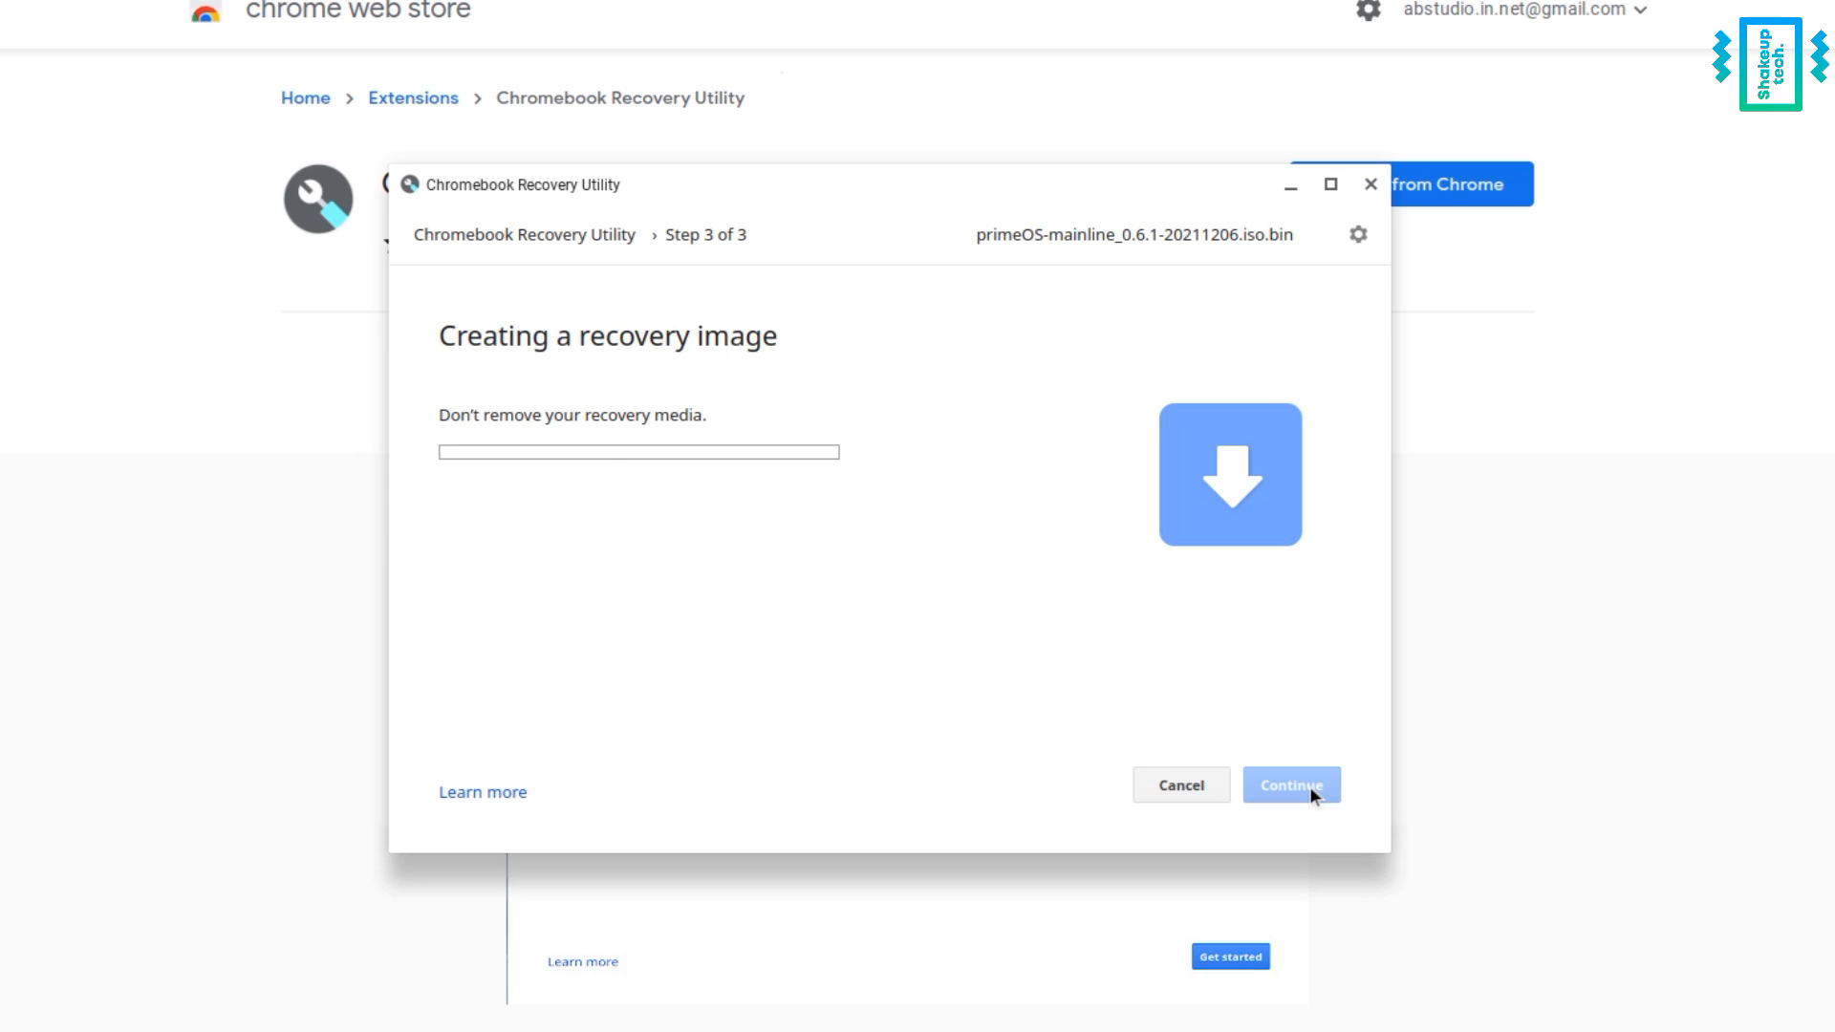
left_click(1289, 783)
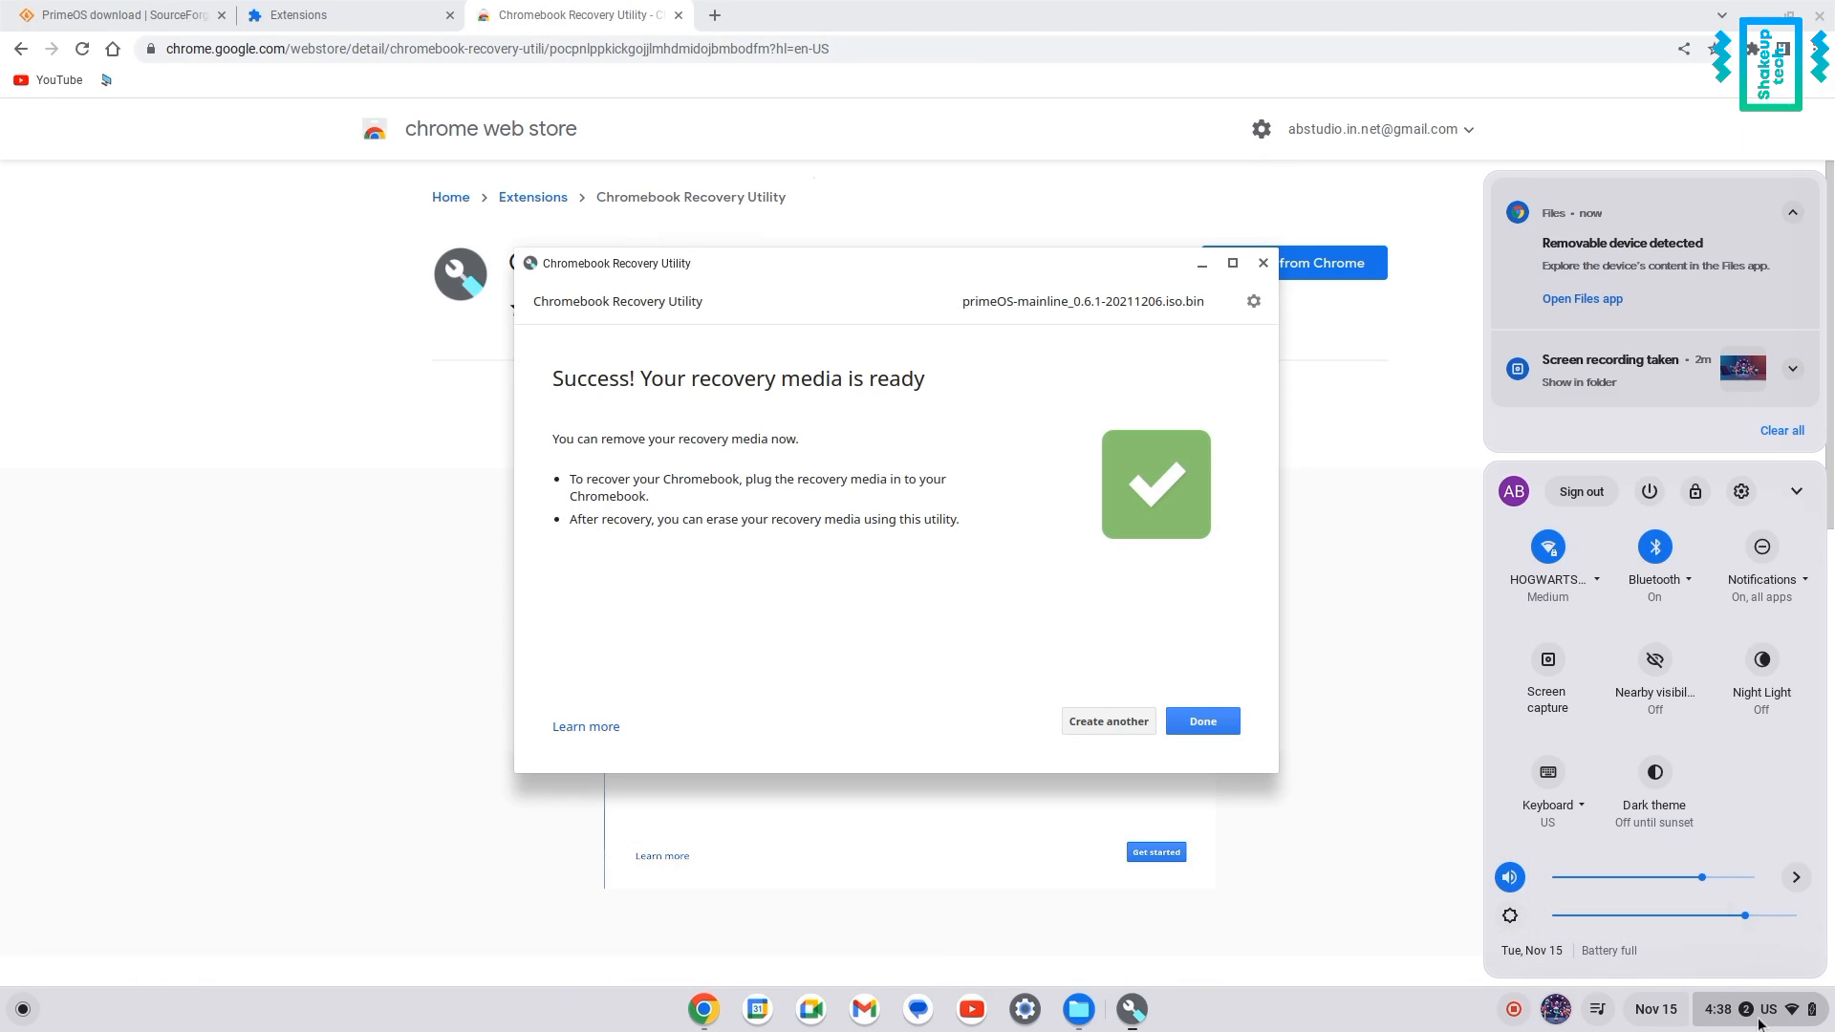
Restart and boot from UEFI: SRT USB 1100 in the boot device menu.
left_click(1014, 692)
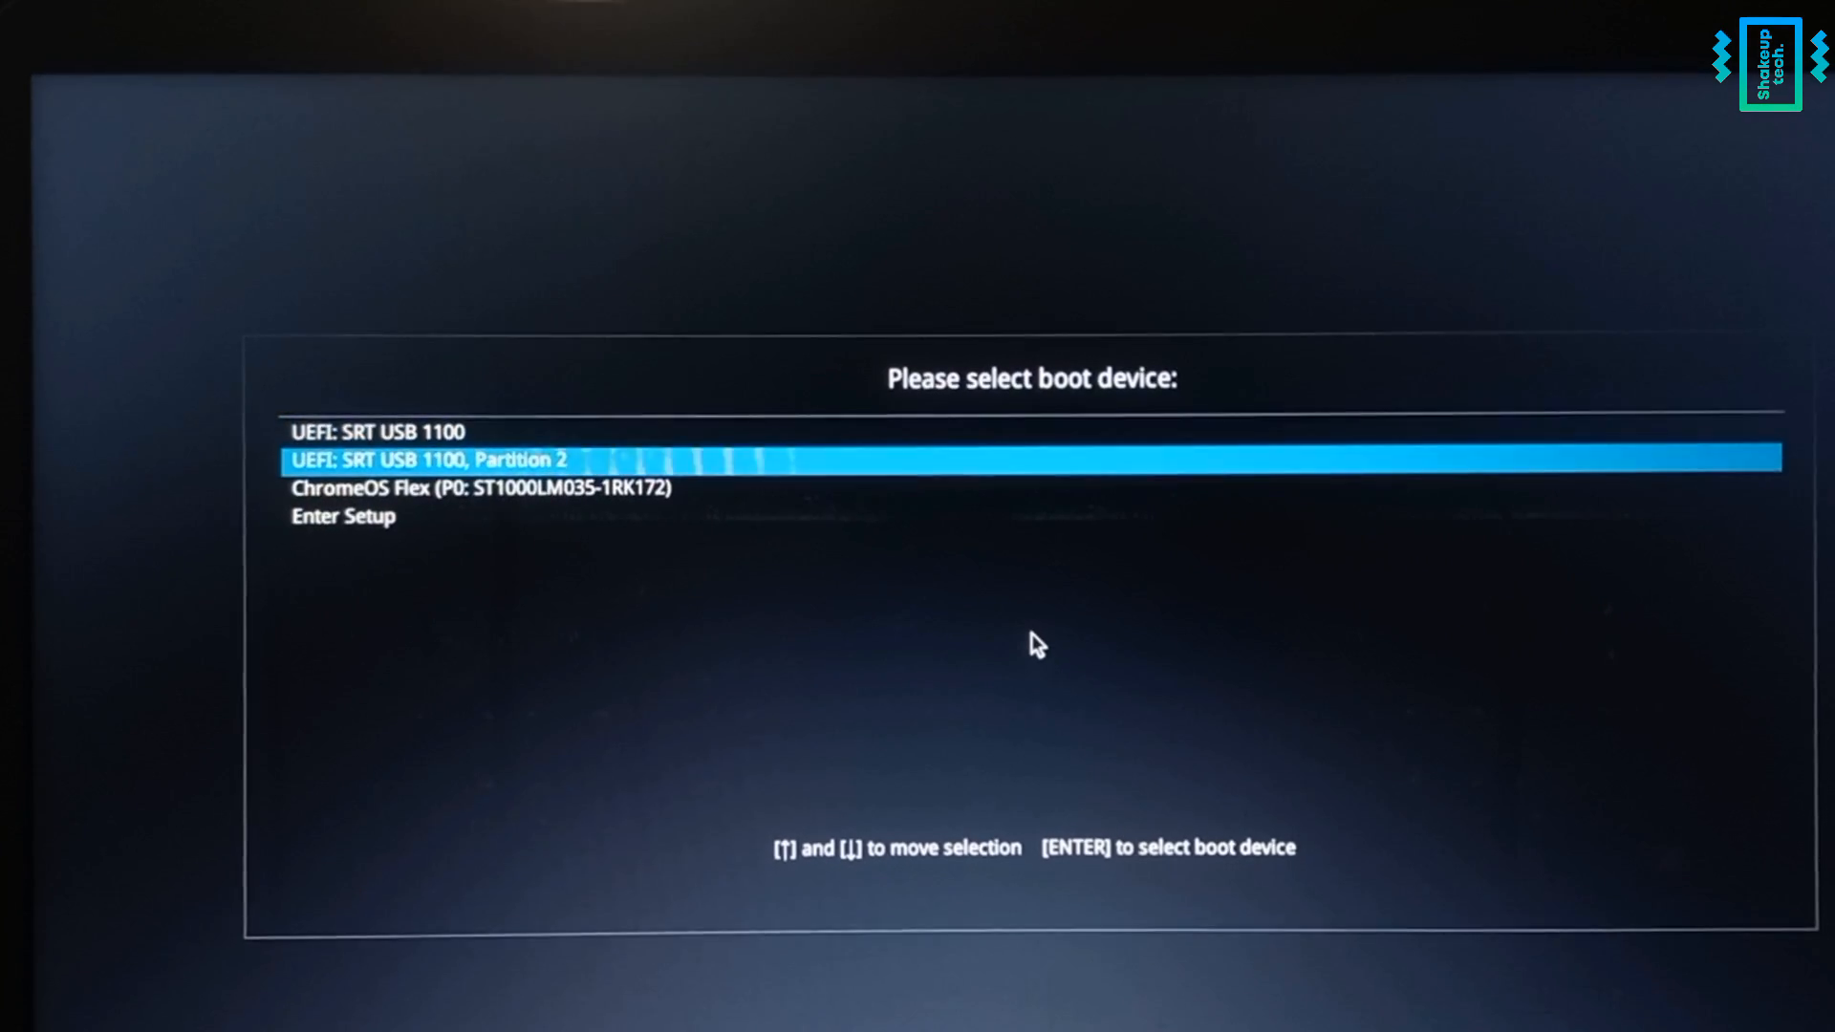
key("up")
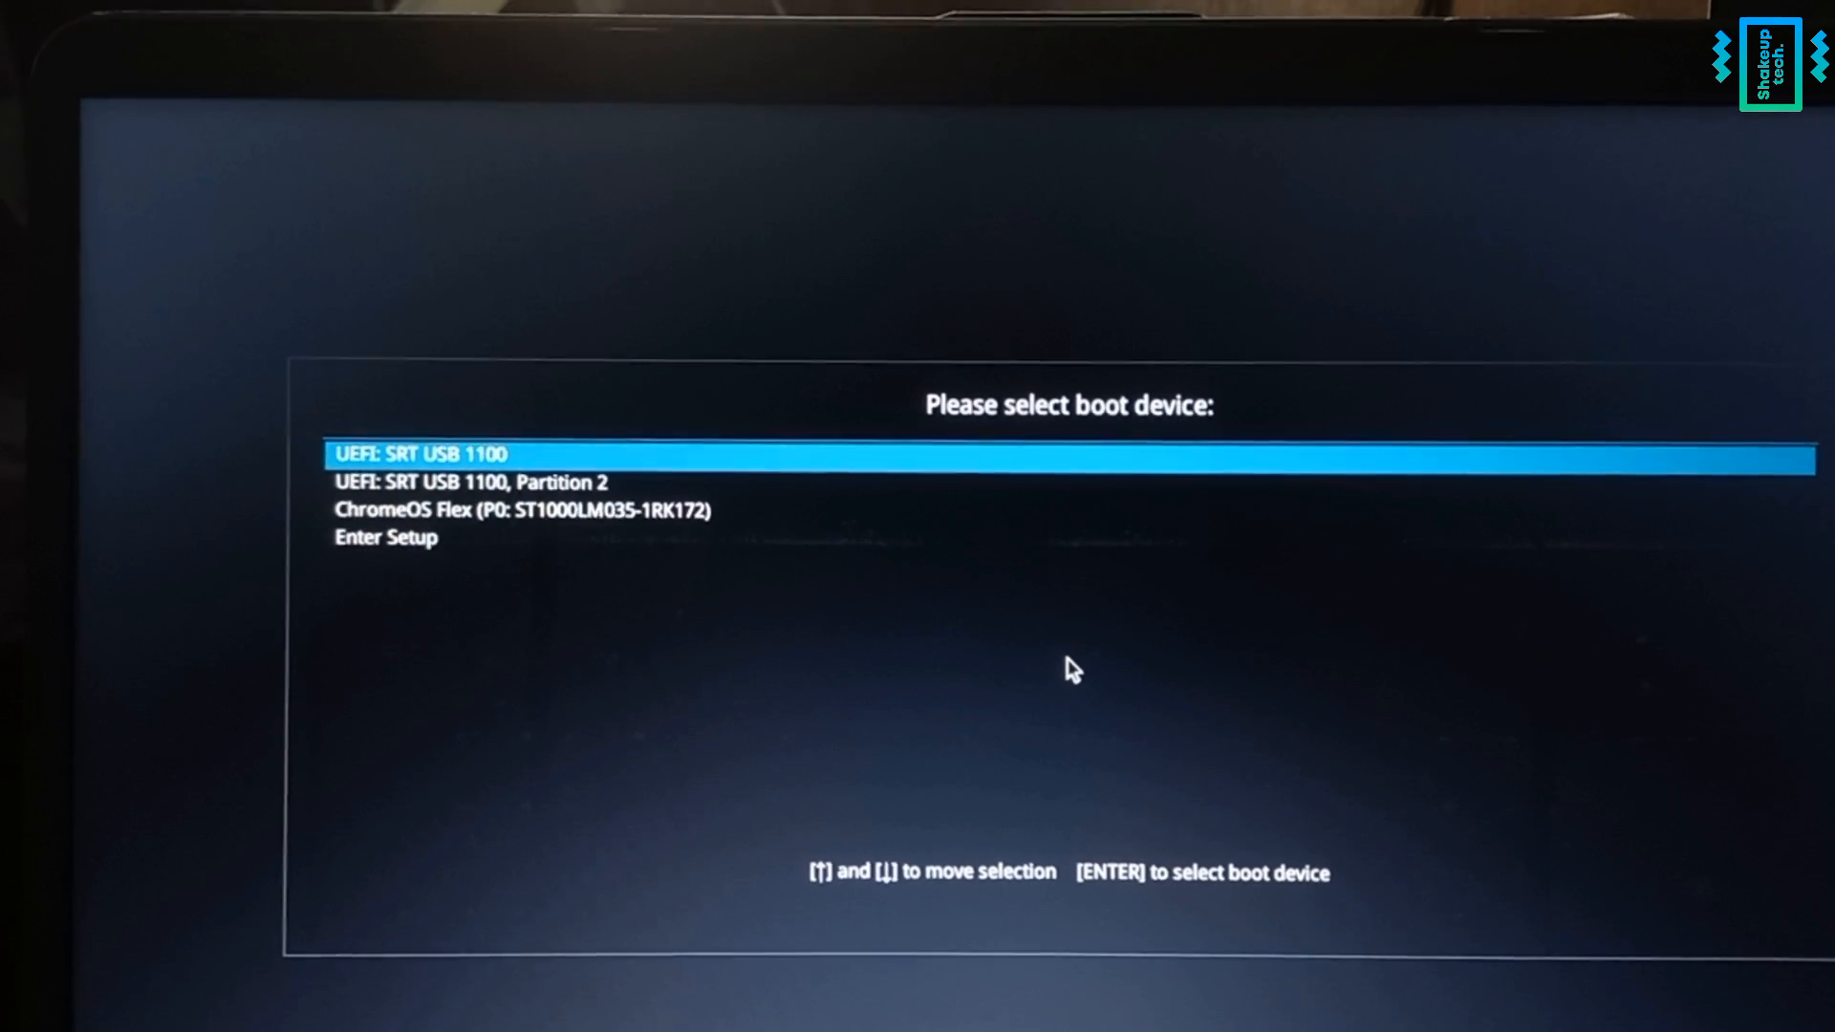
key("enter")
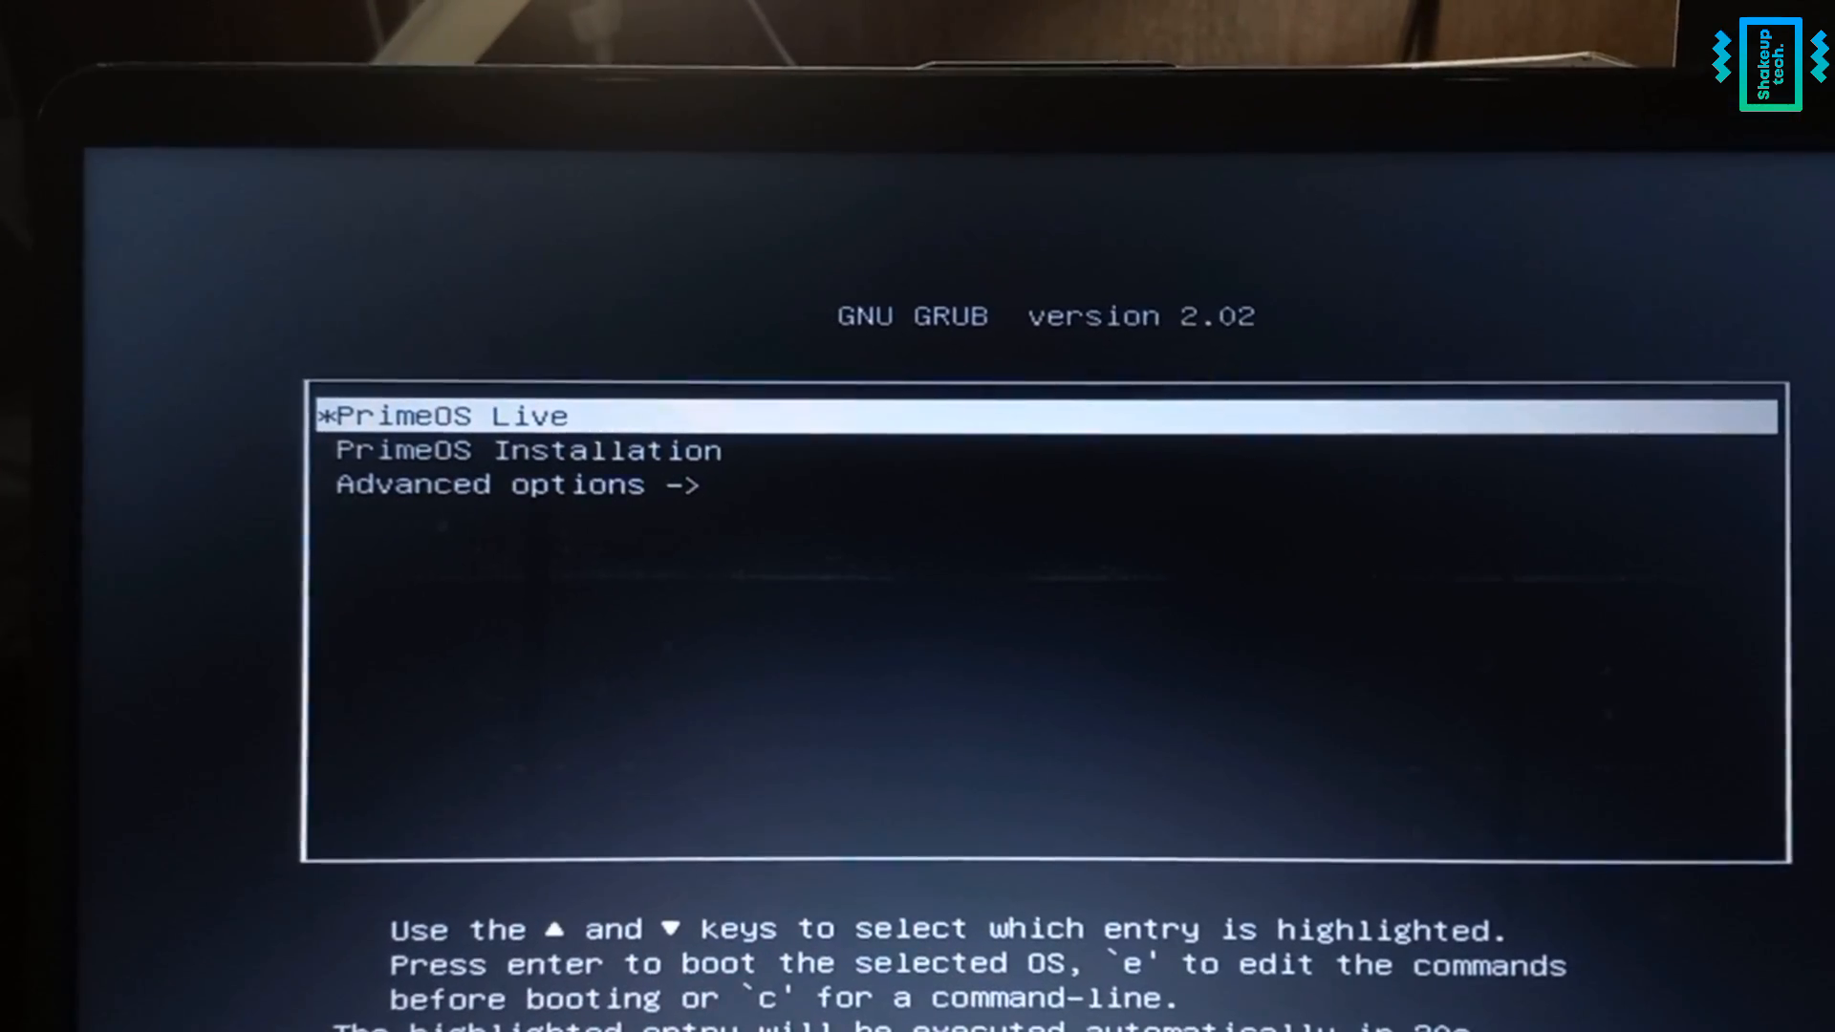
Choose PrimeOS Installation, target the 923.40 GB sda1 partition, and accept EFI GRUB2.
key("Down")
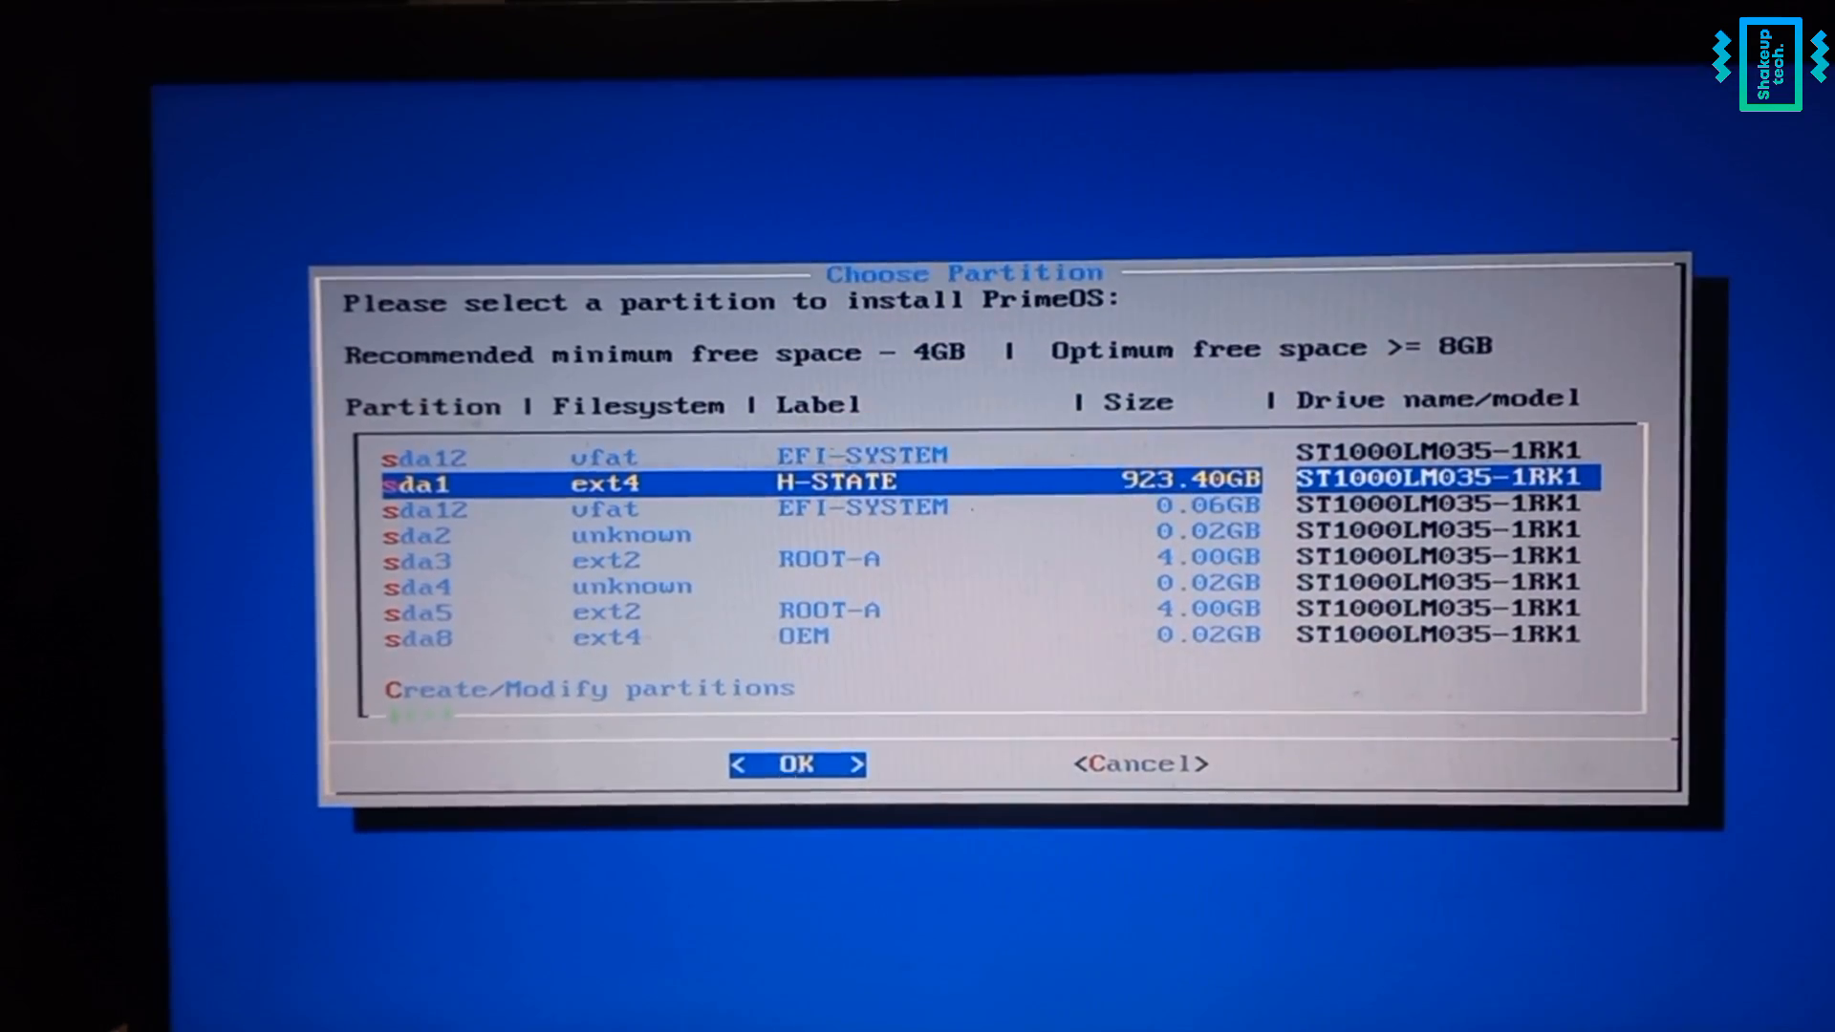
left_click(796, 762)
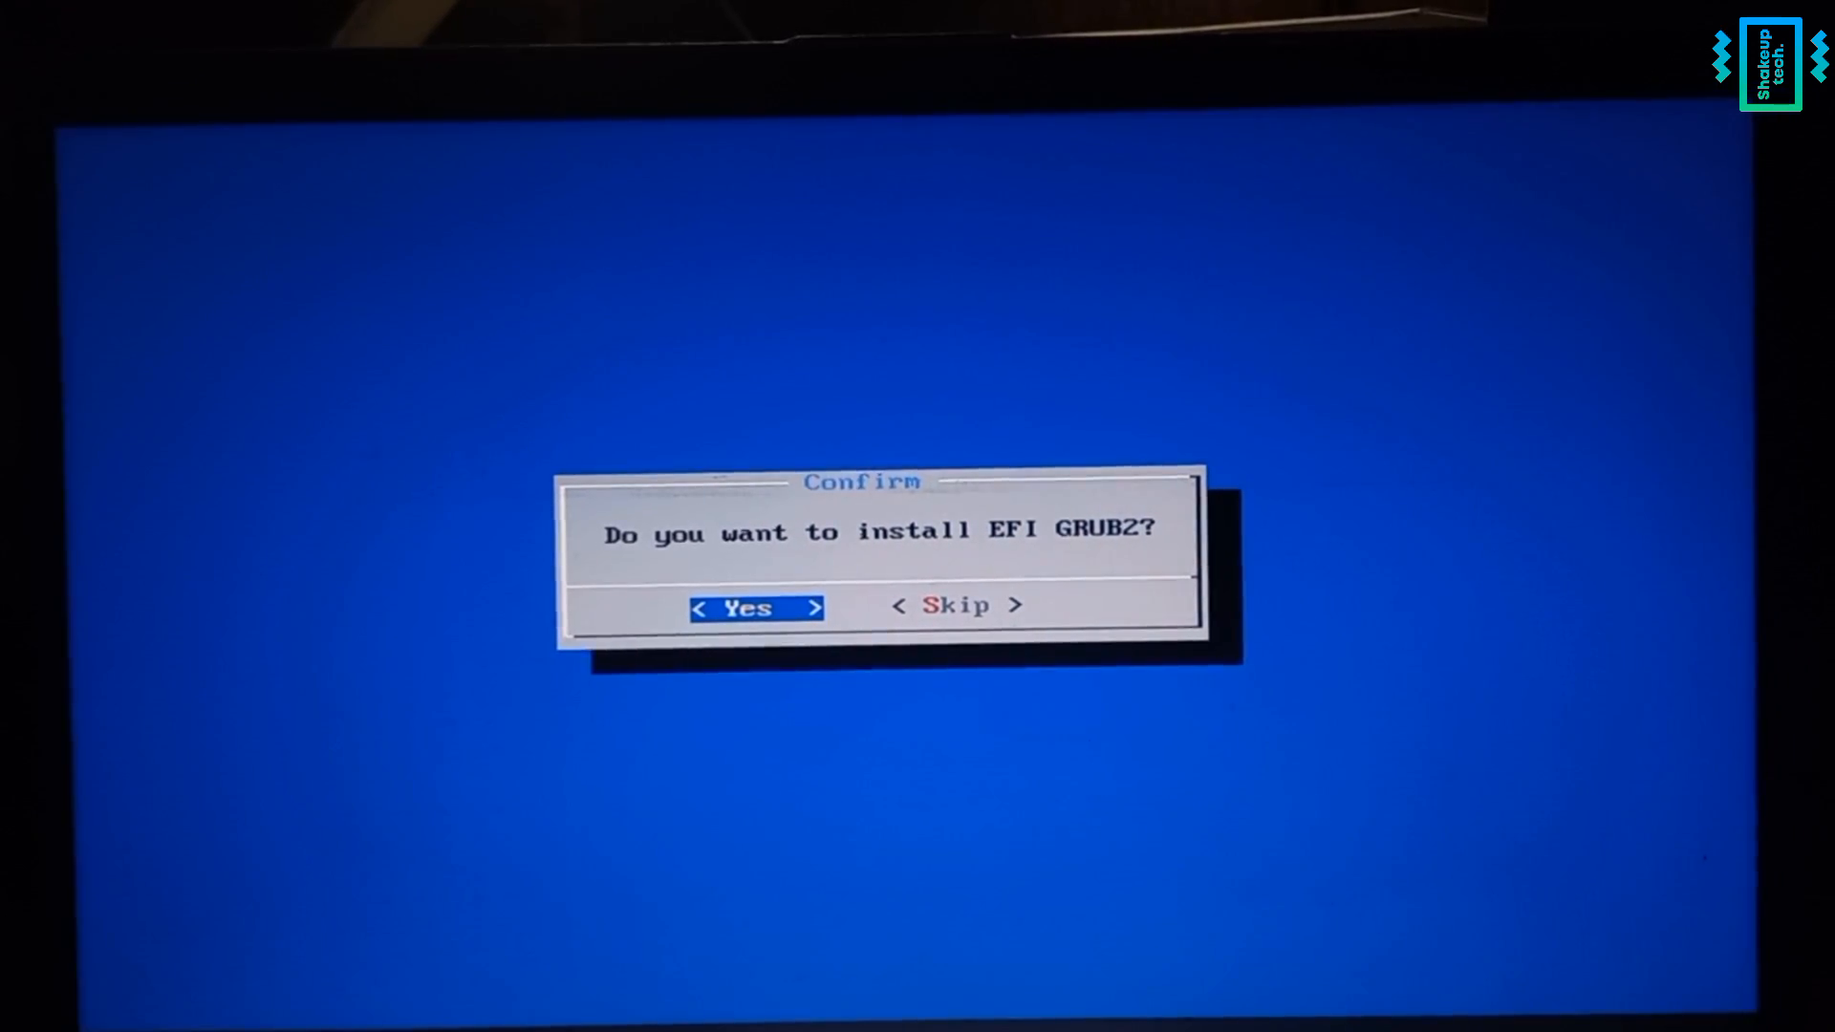
left_click(756, 607)
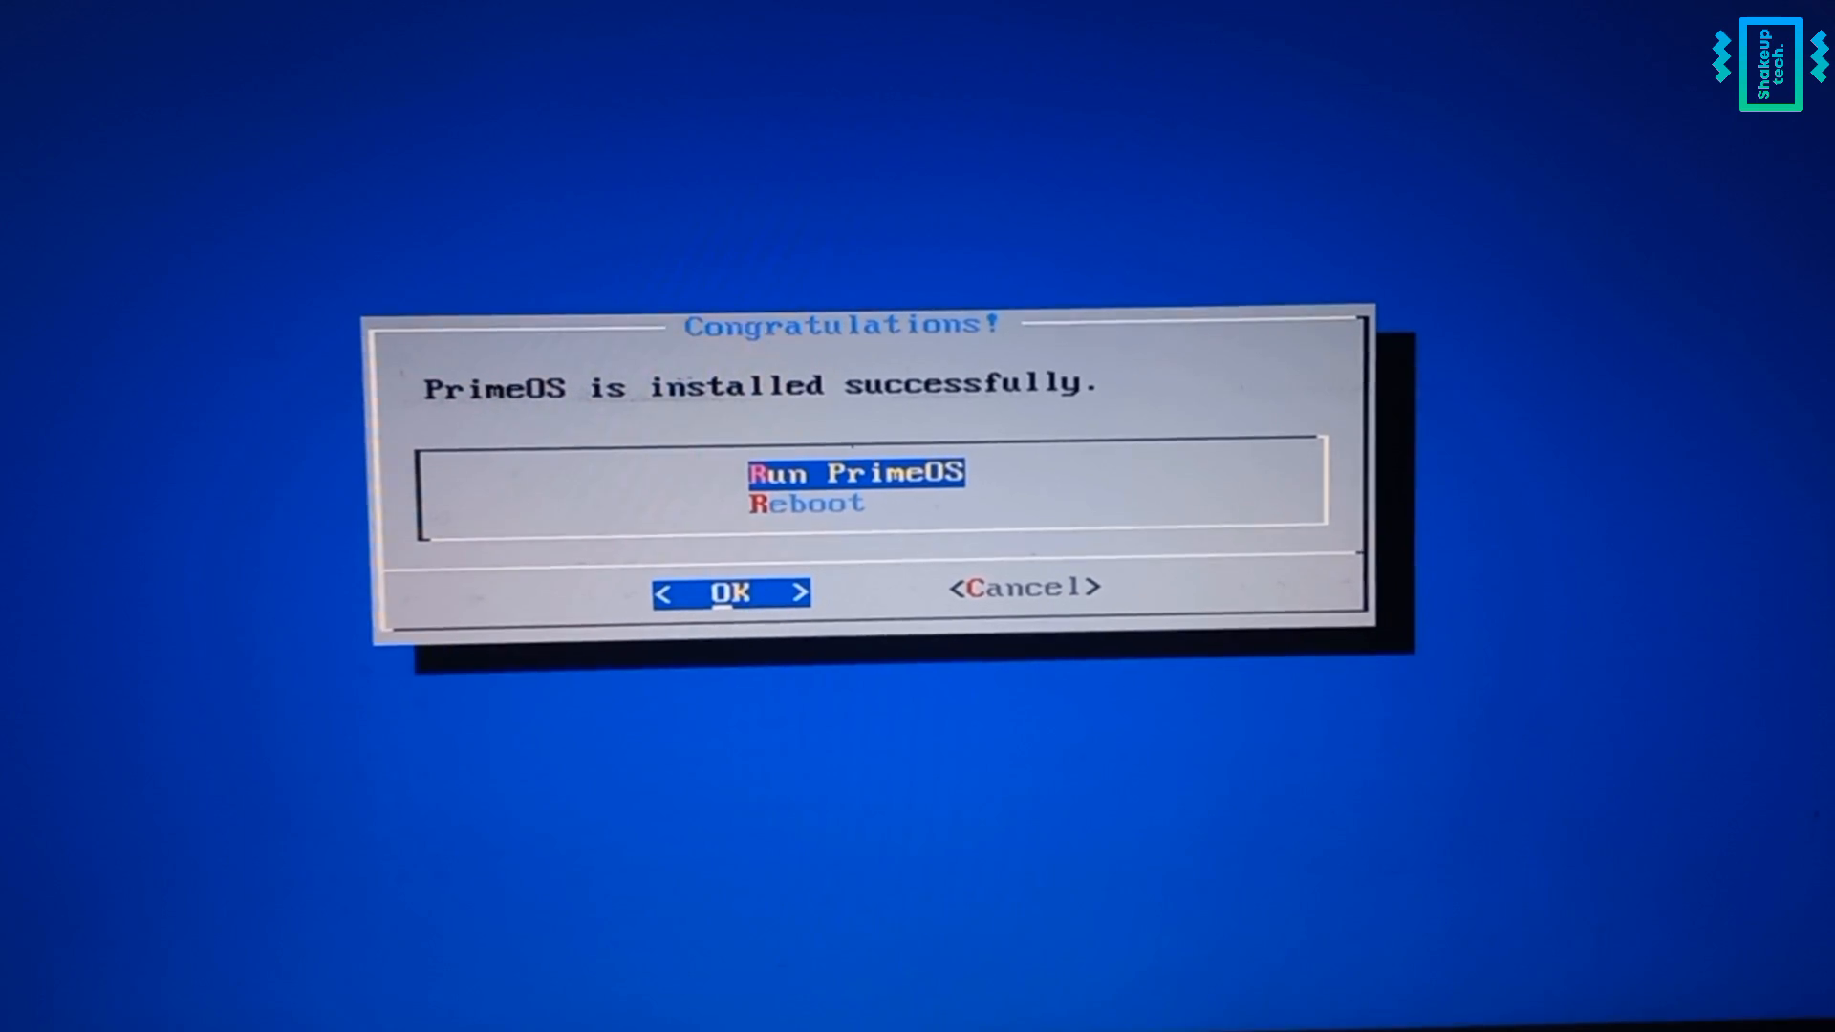
Reboot from the installer and boot the installed PrimeOS entry from the GRUB menu.
key("Down")
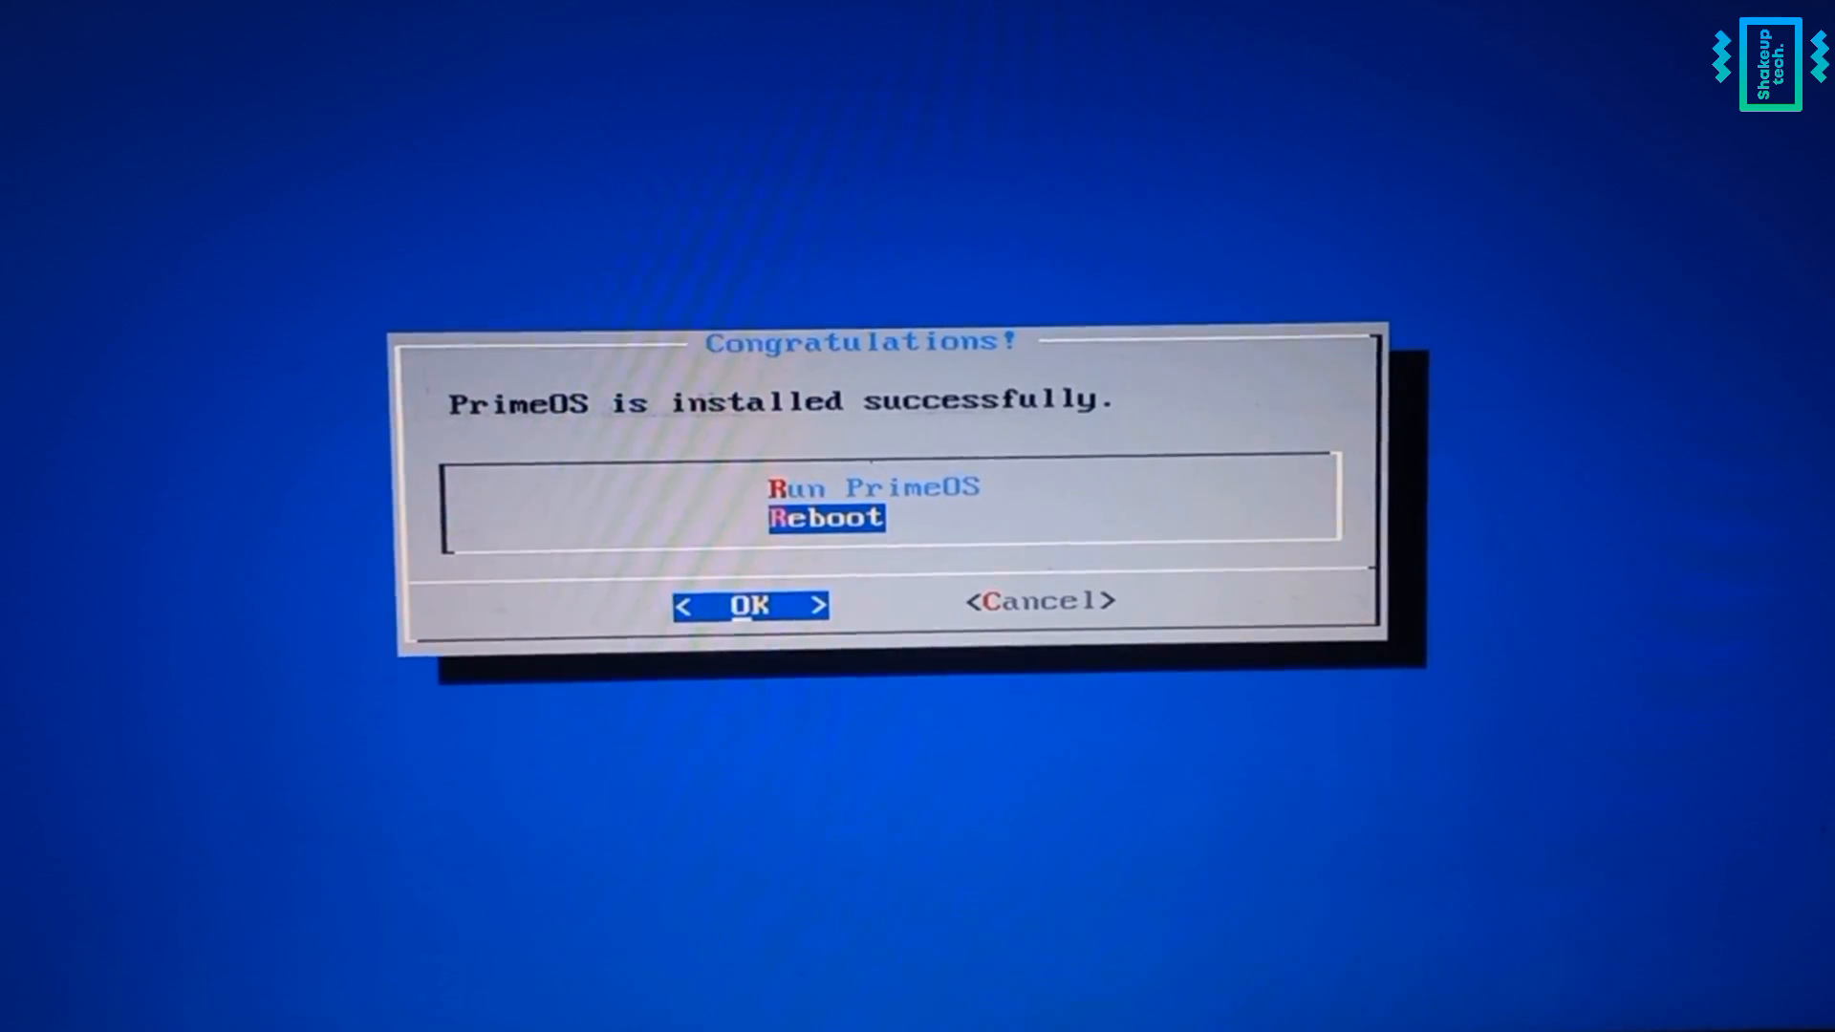
left_click(751, 604)
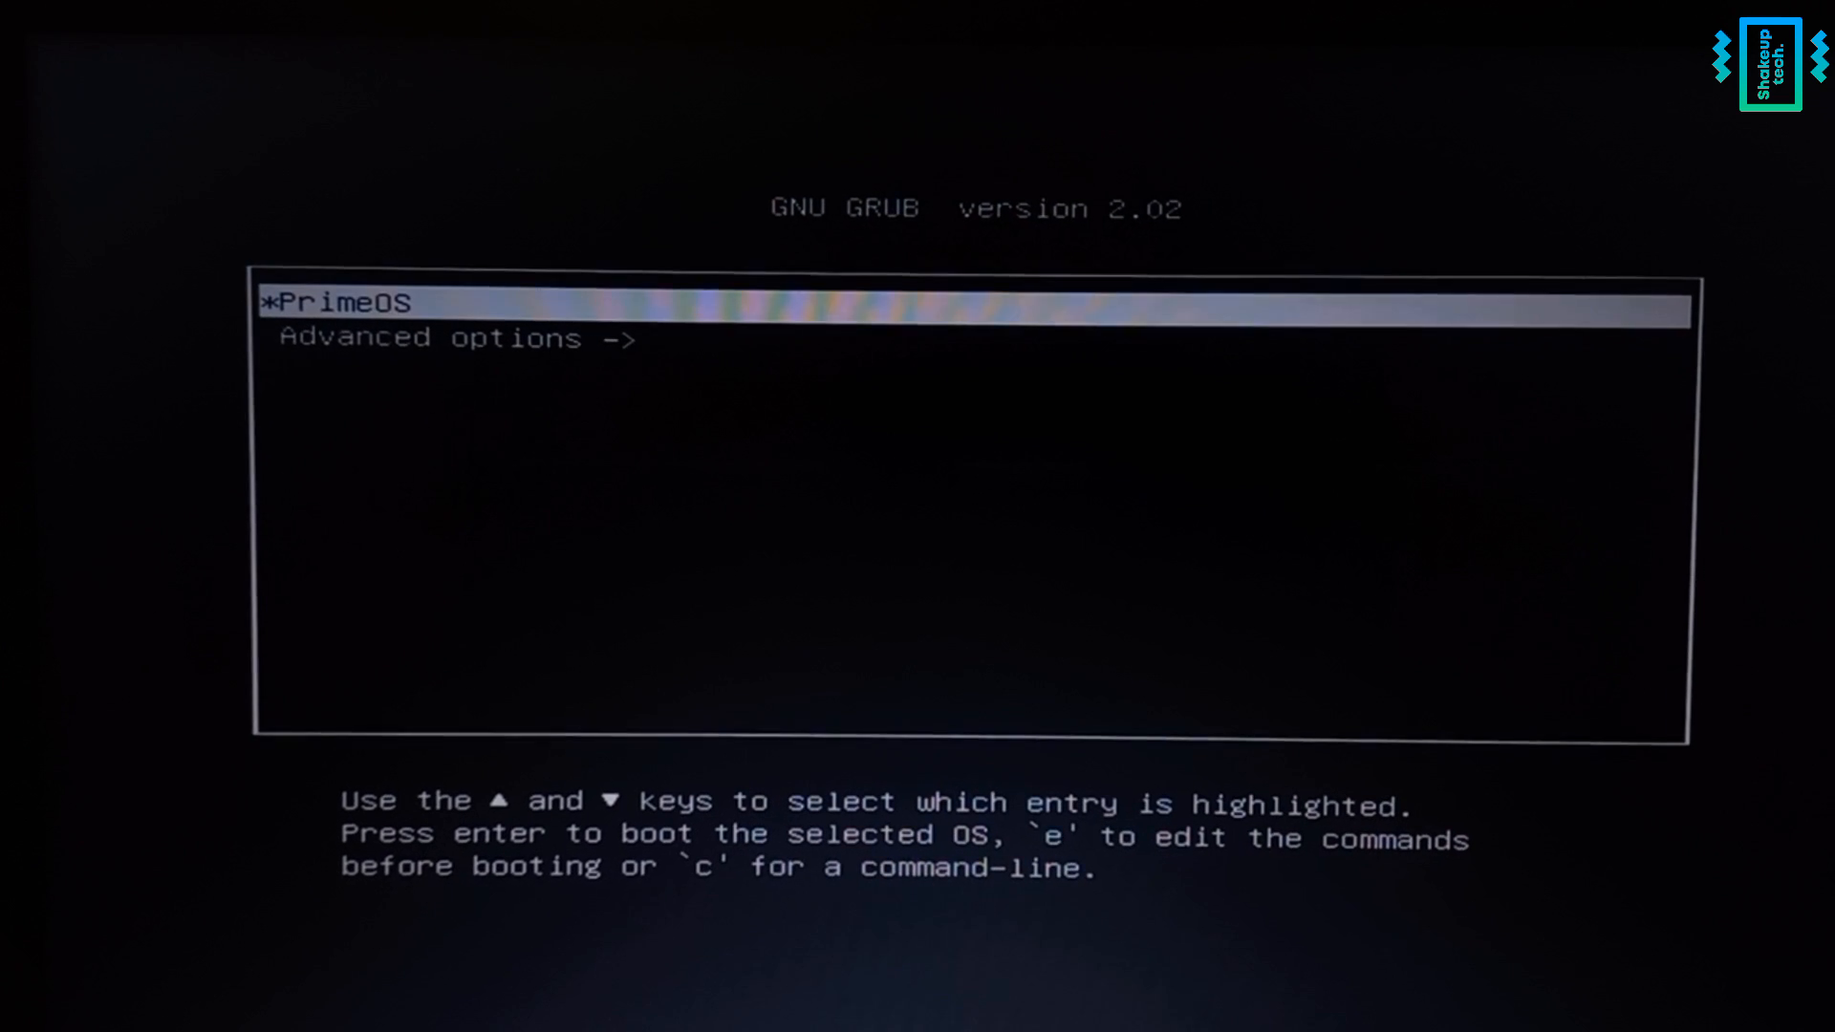
key("enter")
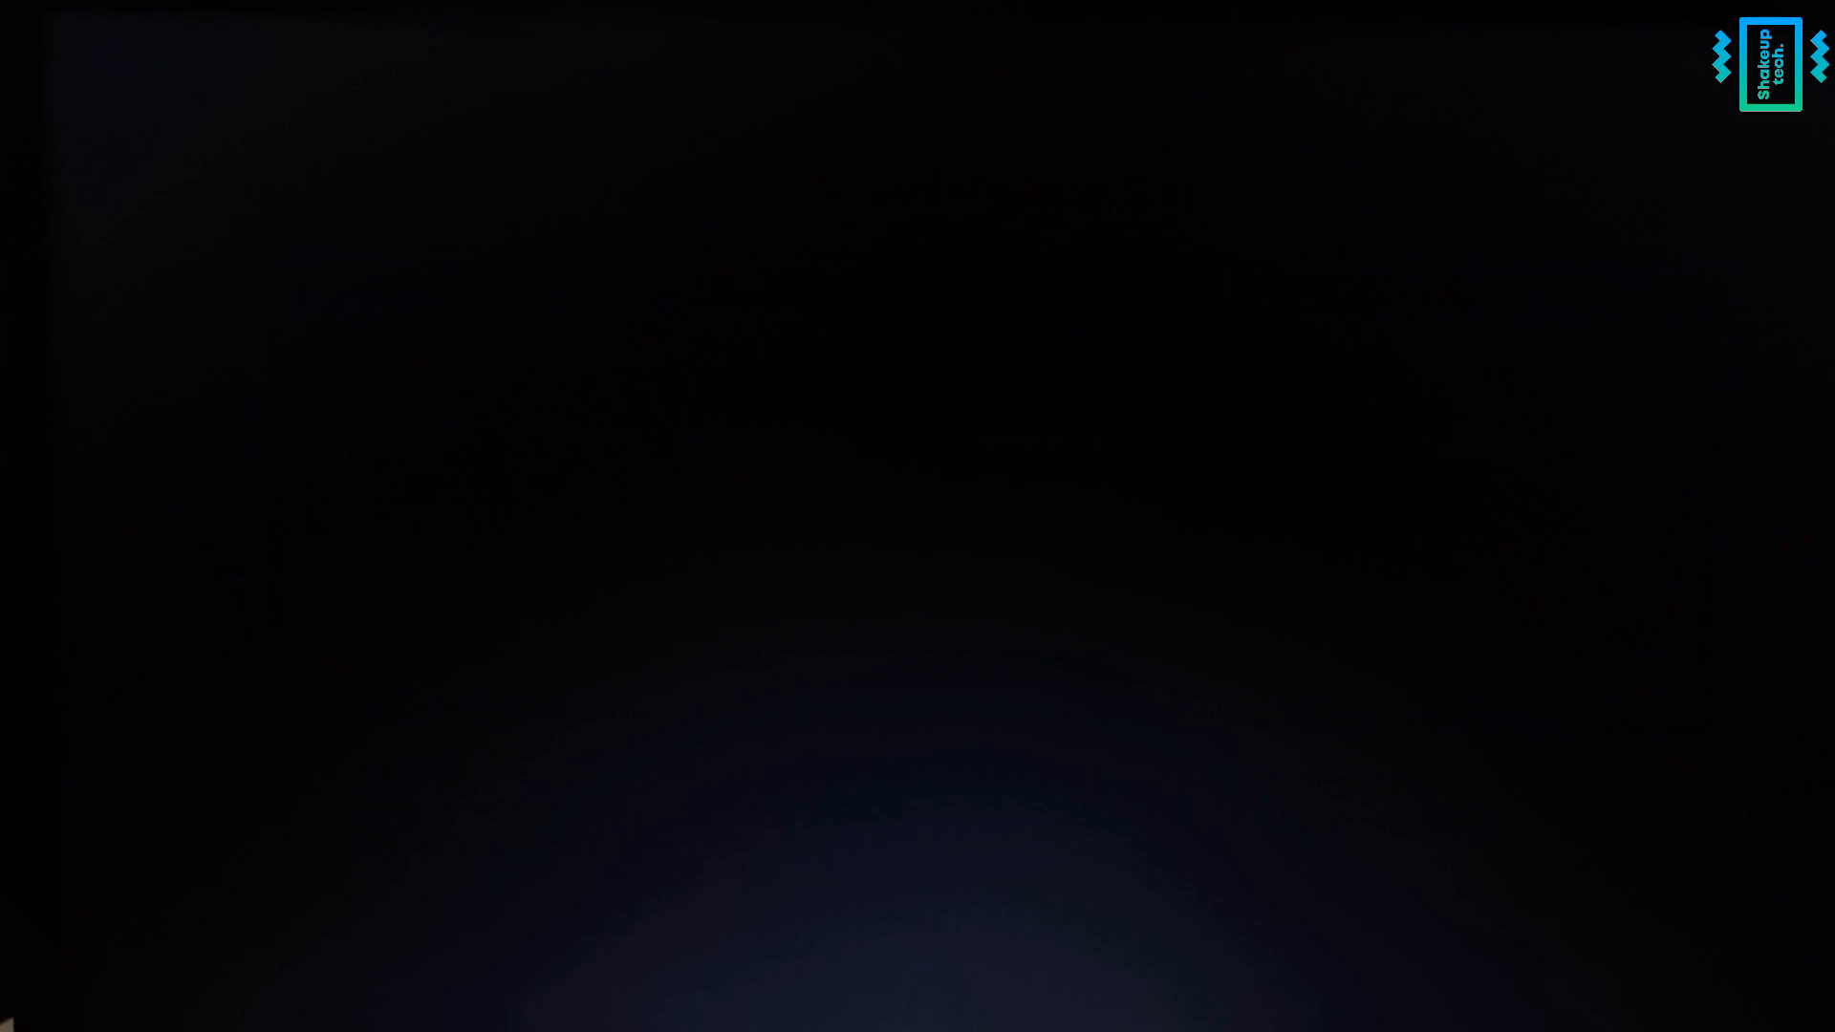